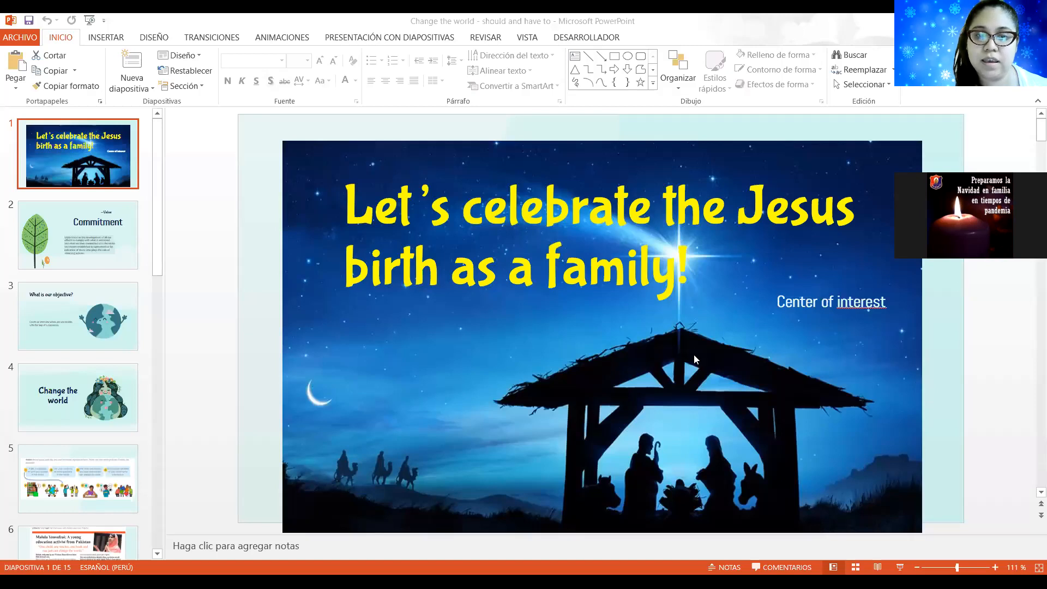
{"action": "mouse_move", "coordinate": [702, 354]}
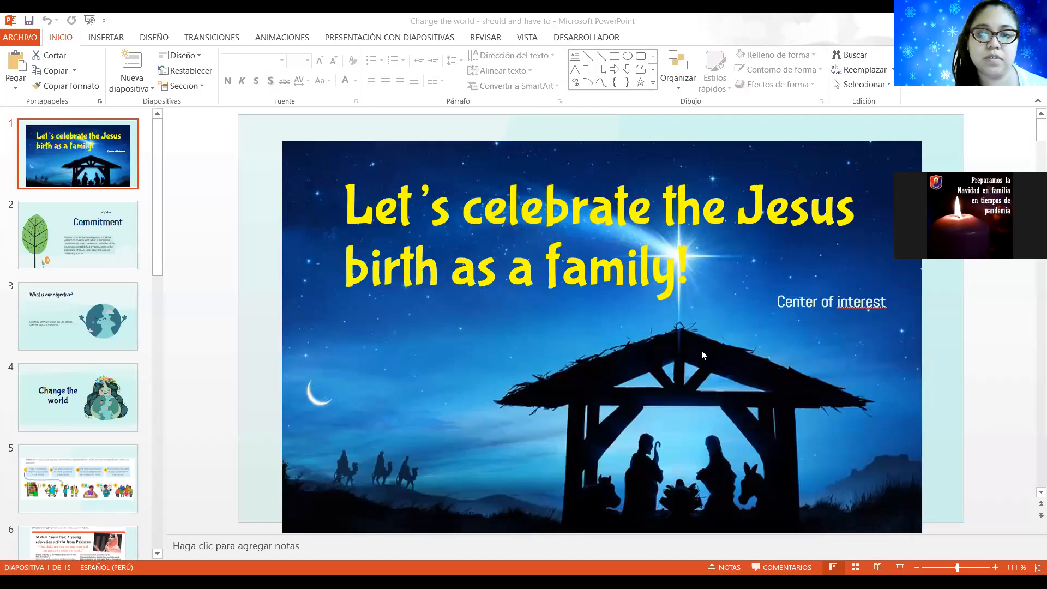
{"action": "mouse_move", "coordinate": [83, 254]}
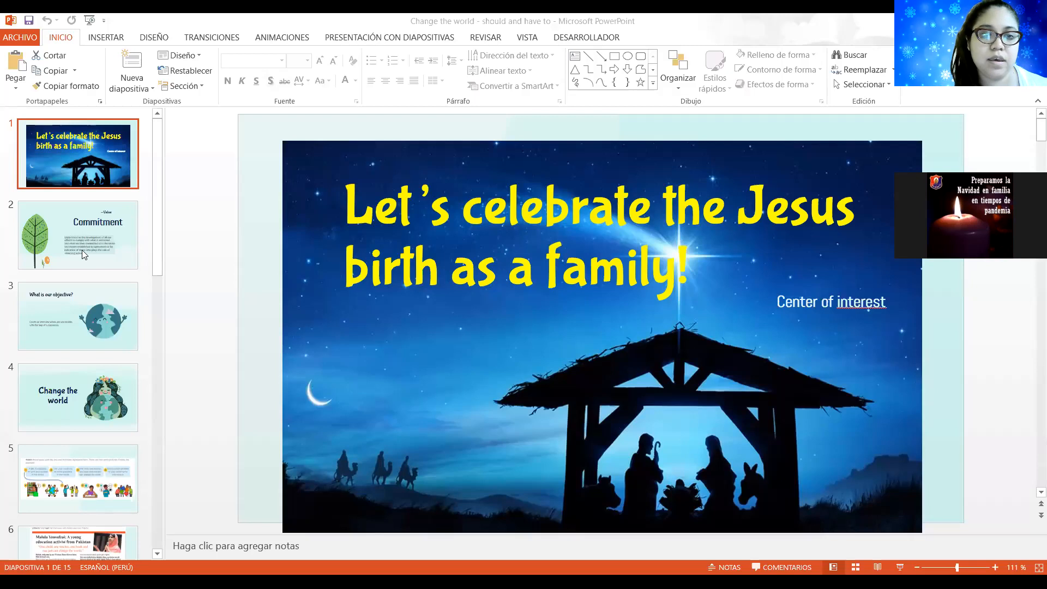
- Go to slide 2, the 'Commitment' value slide with its definition
{"action": "left_click", "coordinate": [77, 234]}
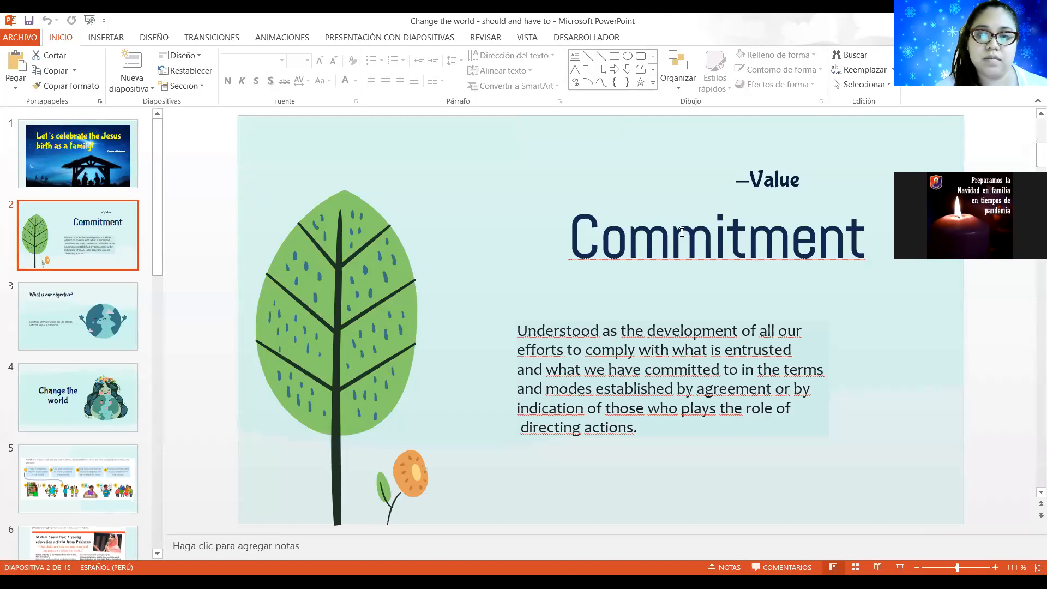
{"action": "mouse_move", "coordinate": [663, 263]}
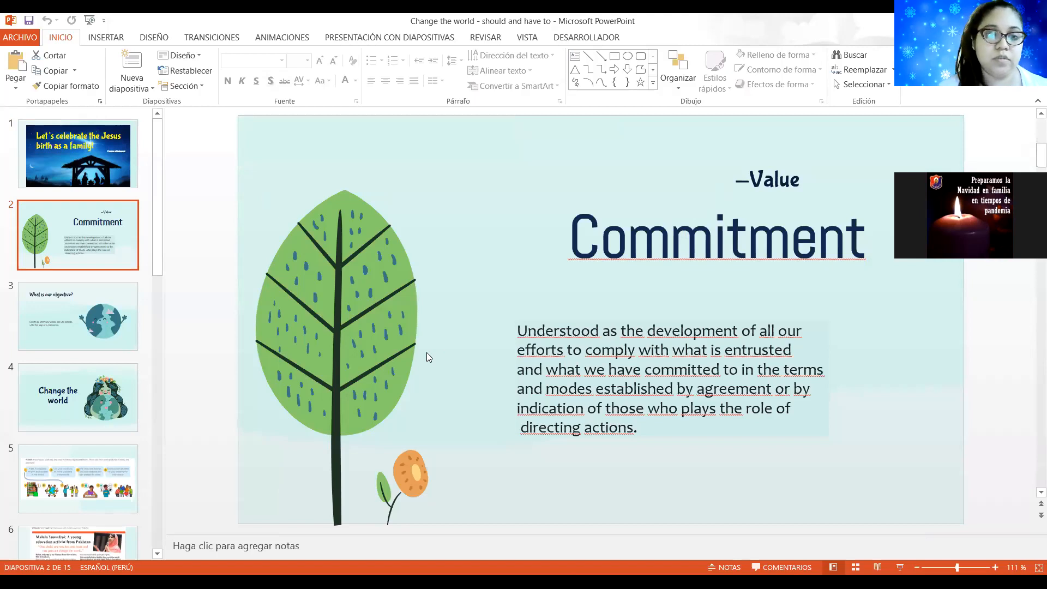
- Pass slide 3's modals interview objective and land on slide 4, 'Change the world'
{"action": "left_click", "coordinate": [78, 316]}
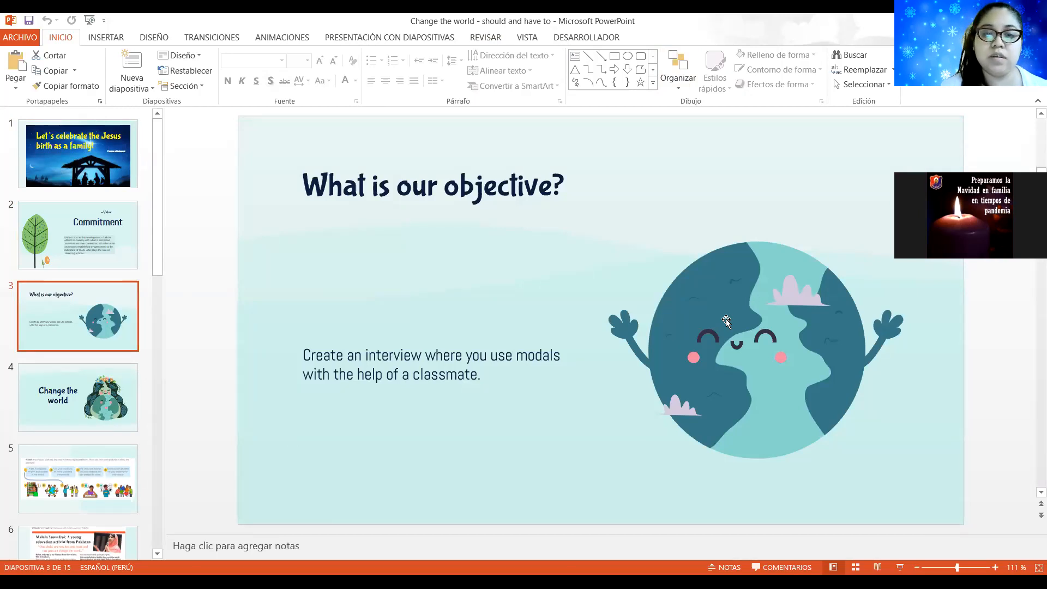
{"action": "mouse_move", "coordinate": [858, 231]}
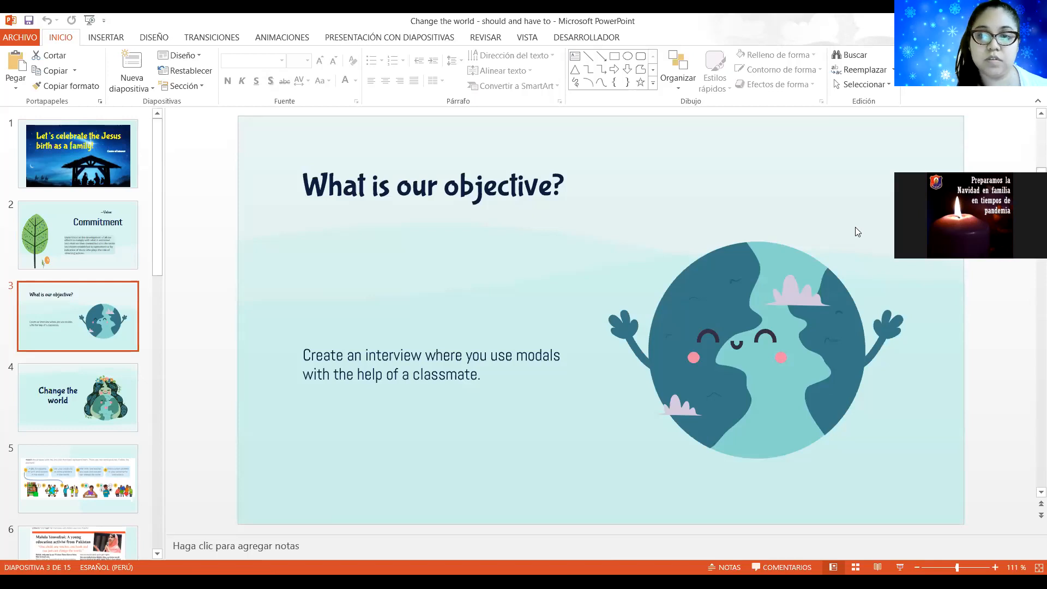
{"action": "mouse_move", "coordinate": [657, 232]}
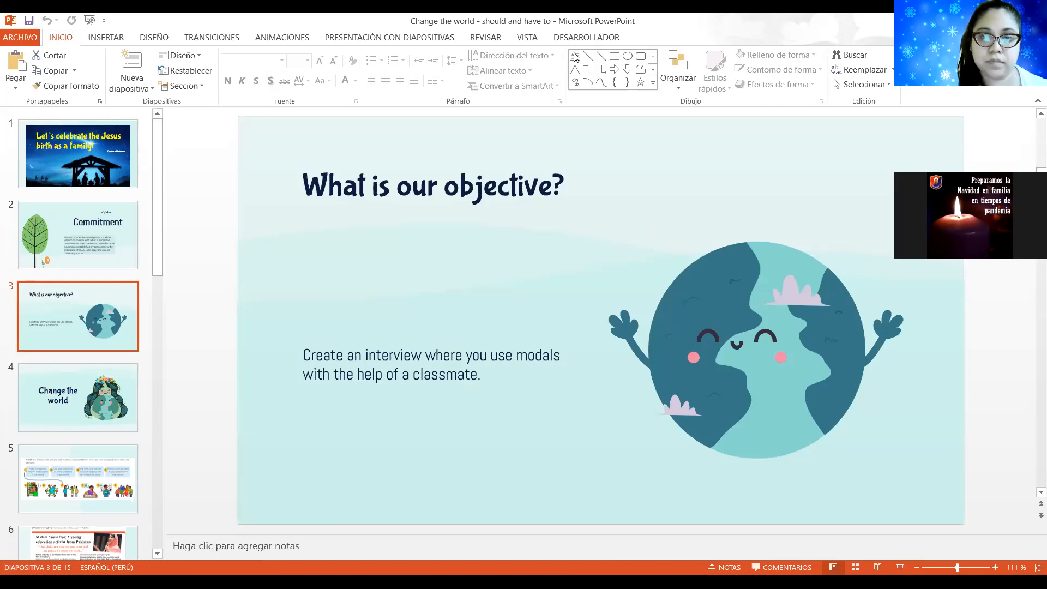
{"action": "mouse_move", "coordinate": [653, 218]}
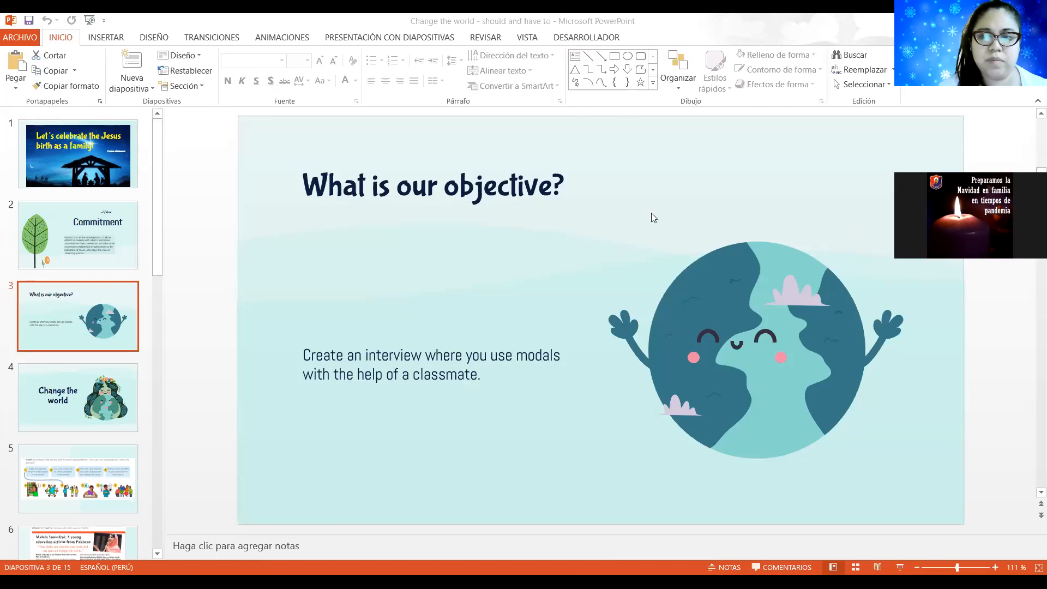
{"action": "mouse_move", "coordinate": [662, 228]}
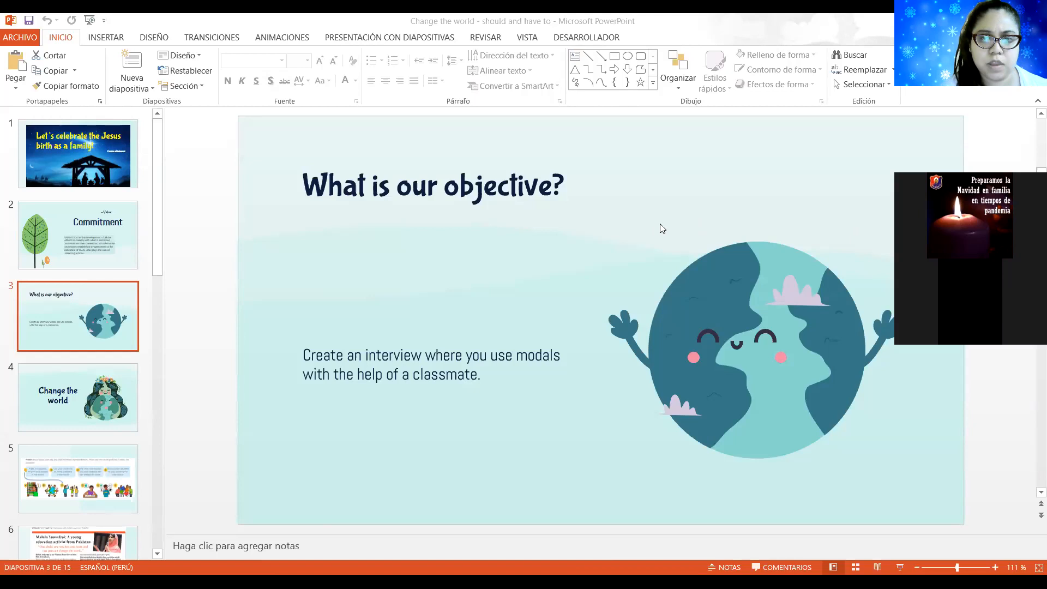
{"action": "mouse_move", "coordinate": [628, 345]}
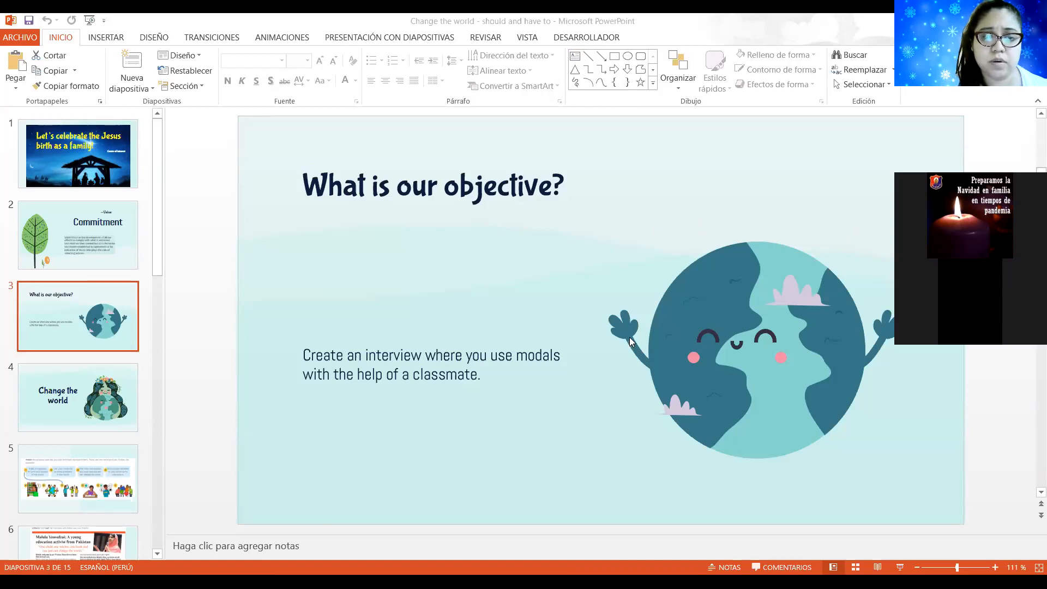
{"action": "mouse_move", "coordinate": [637, 199]}
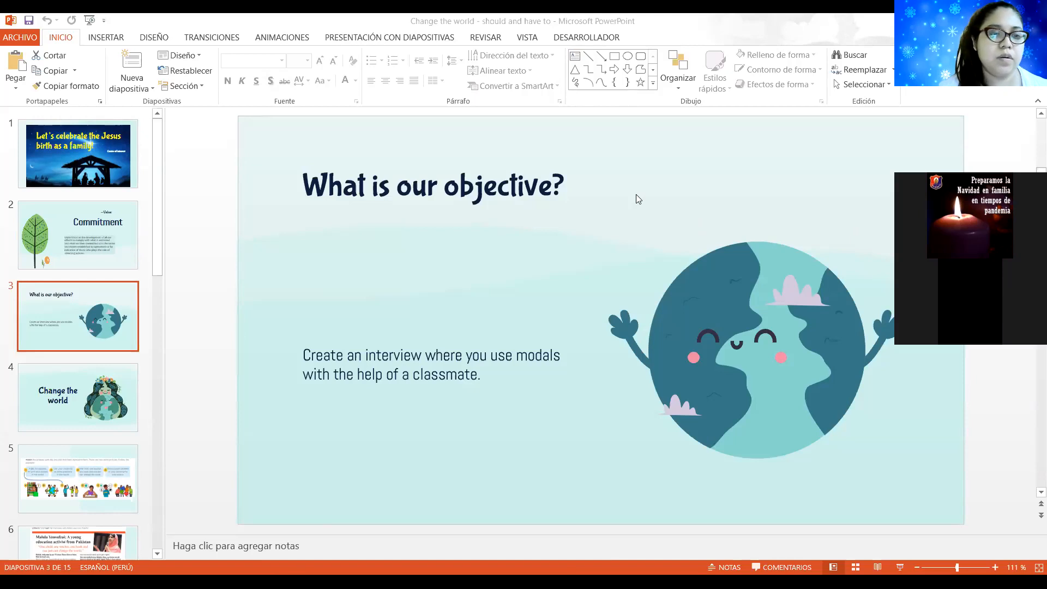
{"action": "left_click", "coordinate": [77, 397]}
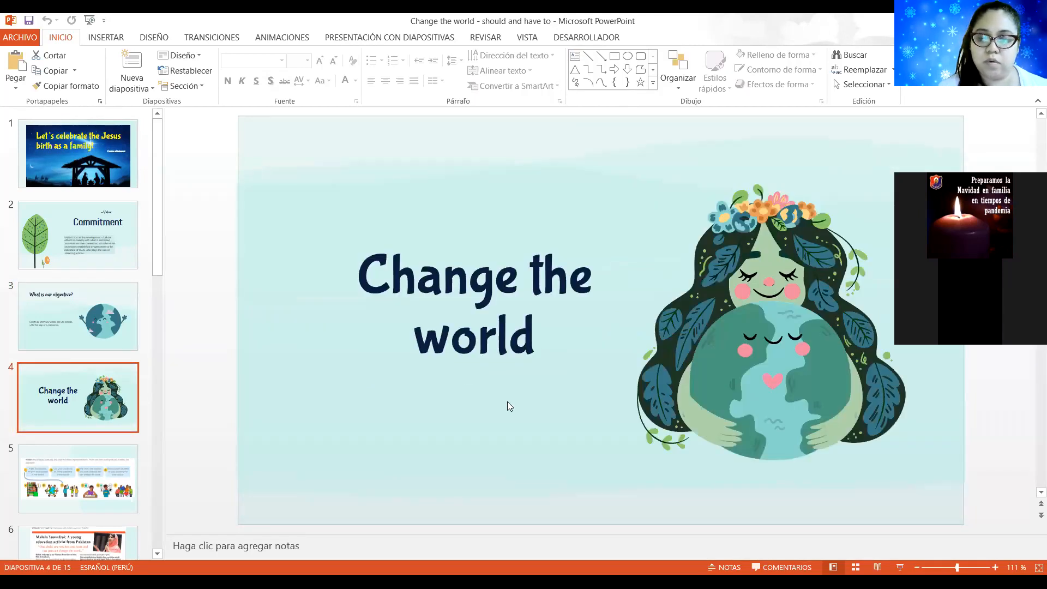
- Go to the José Quisocala young banker interview slide and scroll the thumbnail panel down
{"action": "left_click", "coordinate": [77, 479]}
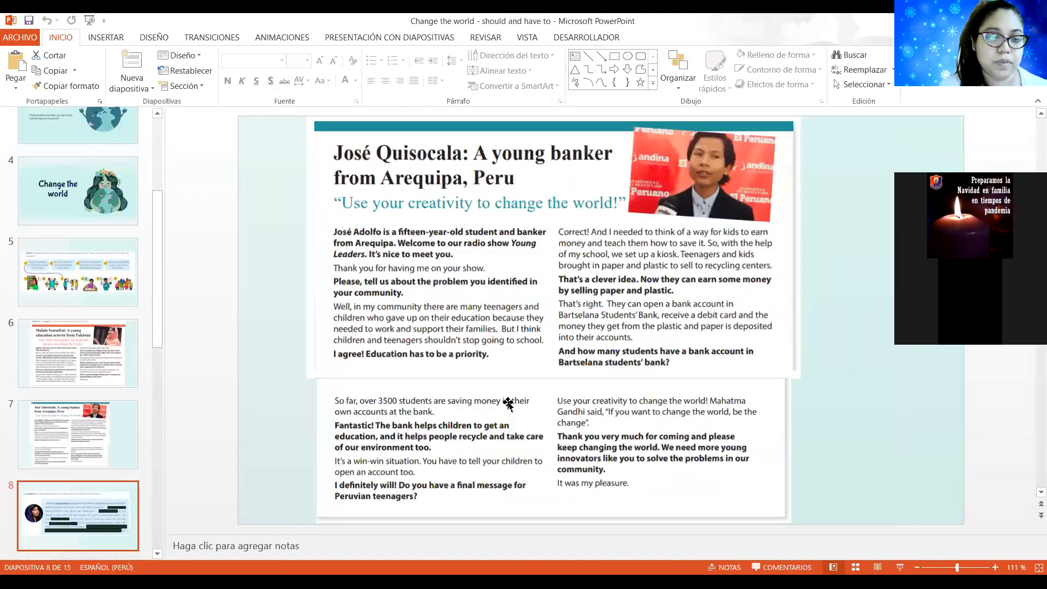
{"action": "scroll", "scroll_direction": "down", "scroll_amount": 3}
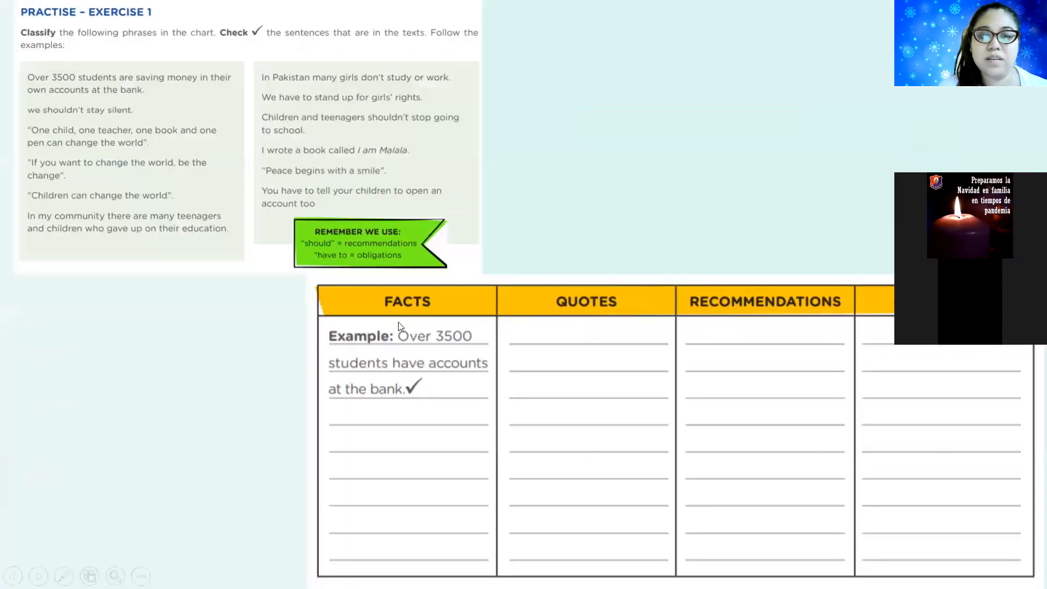
{"action": "mouse_move", "coordinate": [441, 384]}
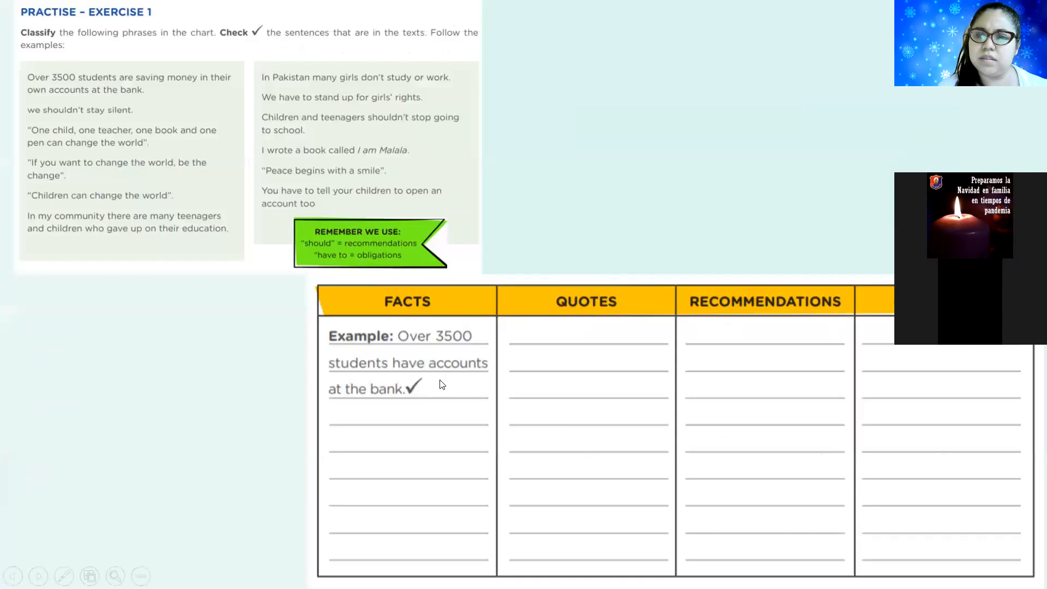
{"action": "mouse_move", "coordinate": [509, 417]}
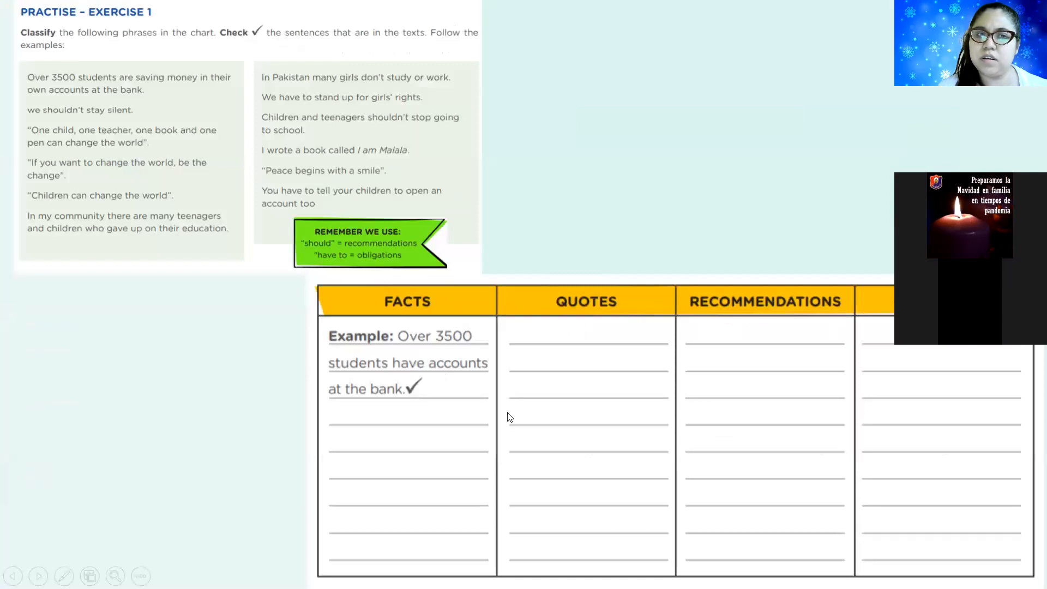
{"action": "mouse_move", "coordinate": [513, 411]}
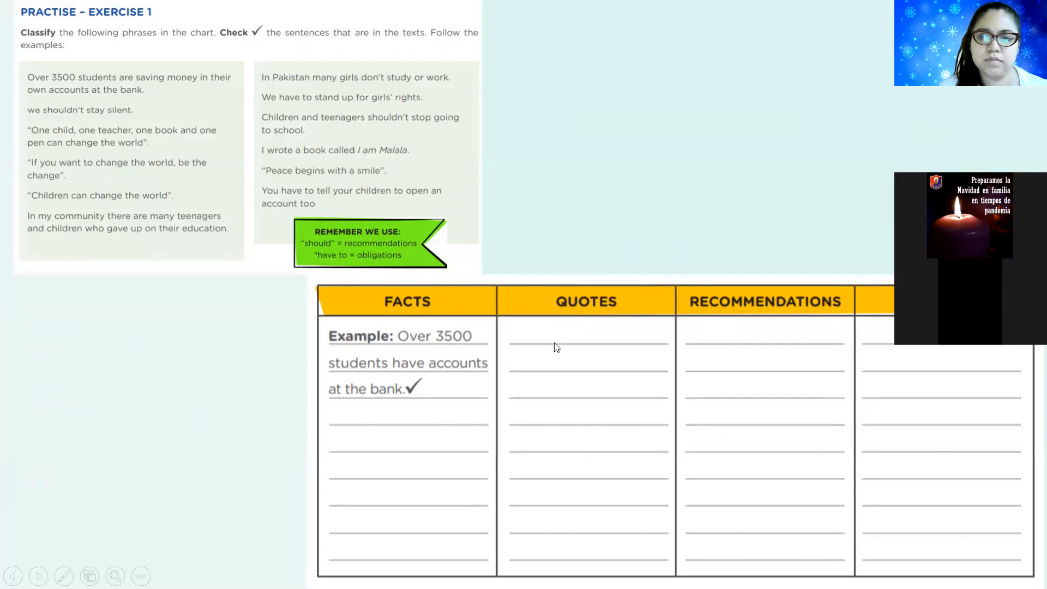
{"action": "mouse_move", "coordinate": [757, 271]}
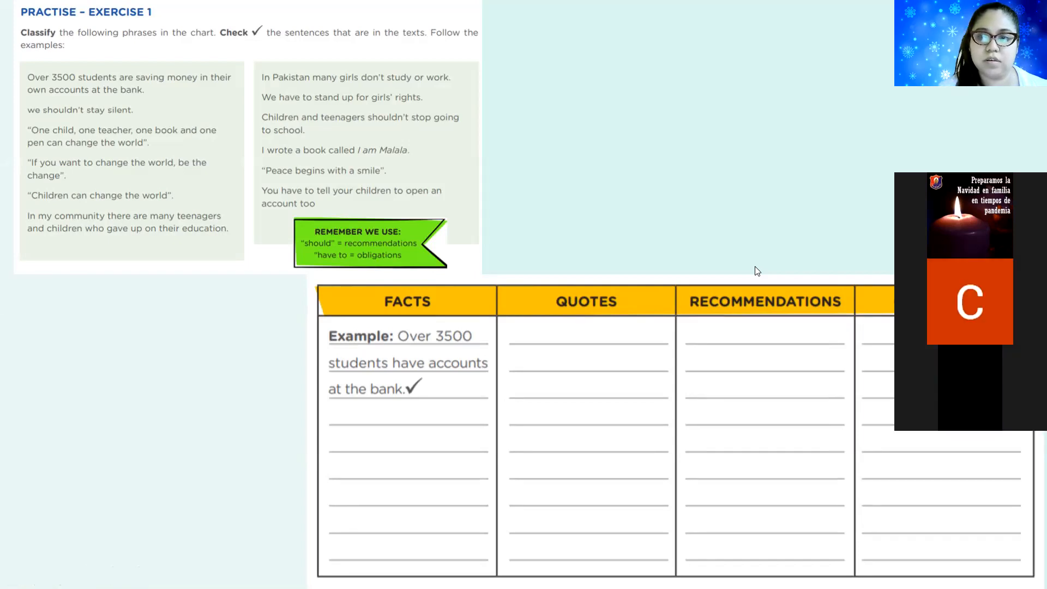
{"action": "mouse_move", "coordinate": [653, 230]}
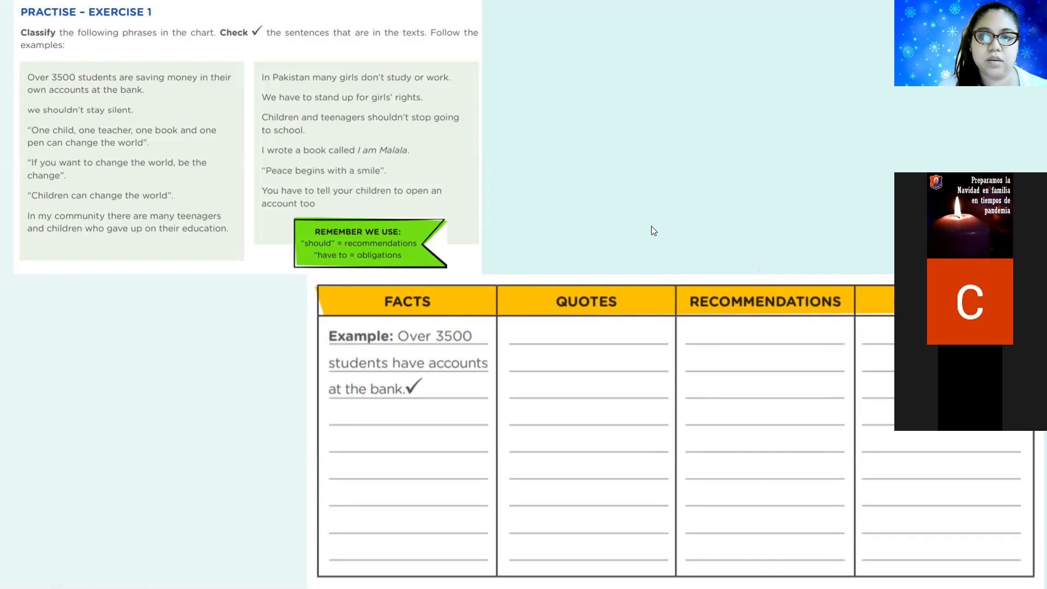
{"action": "mouse_move", "coordinate": [756, 186]}
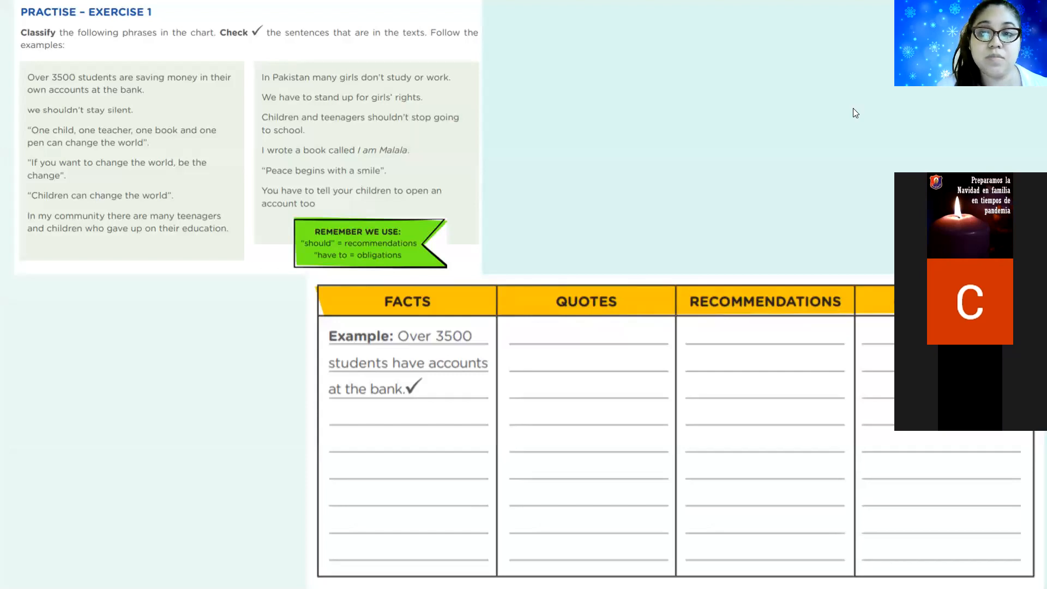
{"action": "mouse_move", "coordinate": [658, 253]}
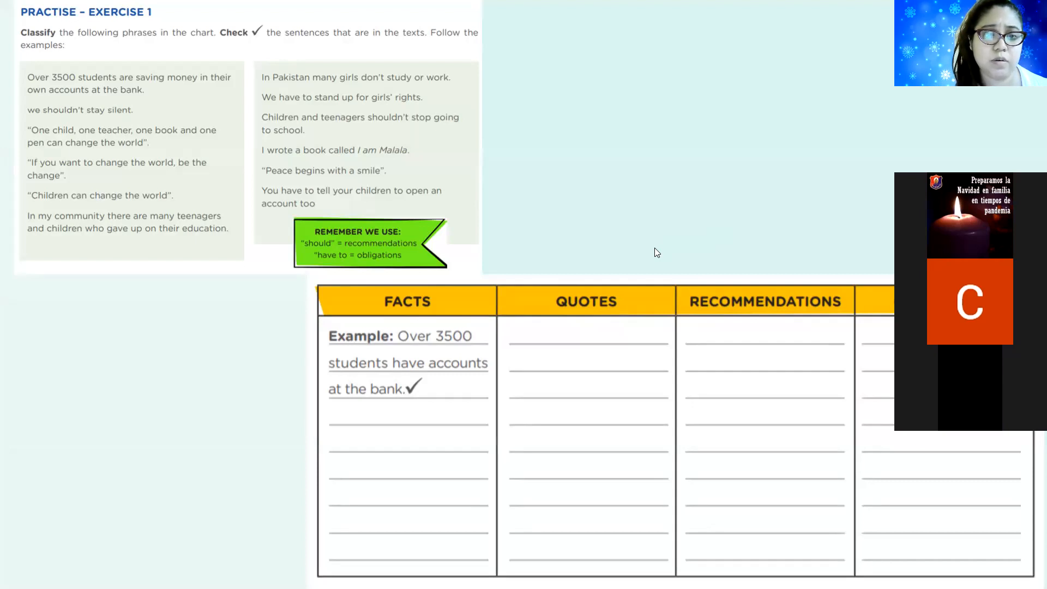
{"action": "mouse_move", "coordinate": [654, 226]}
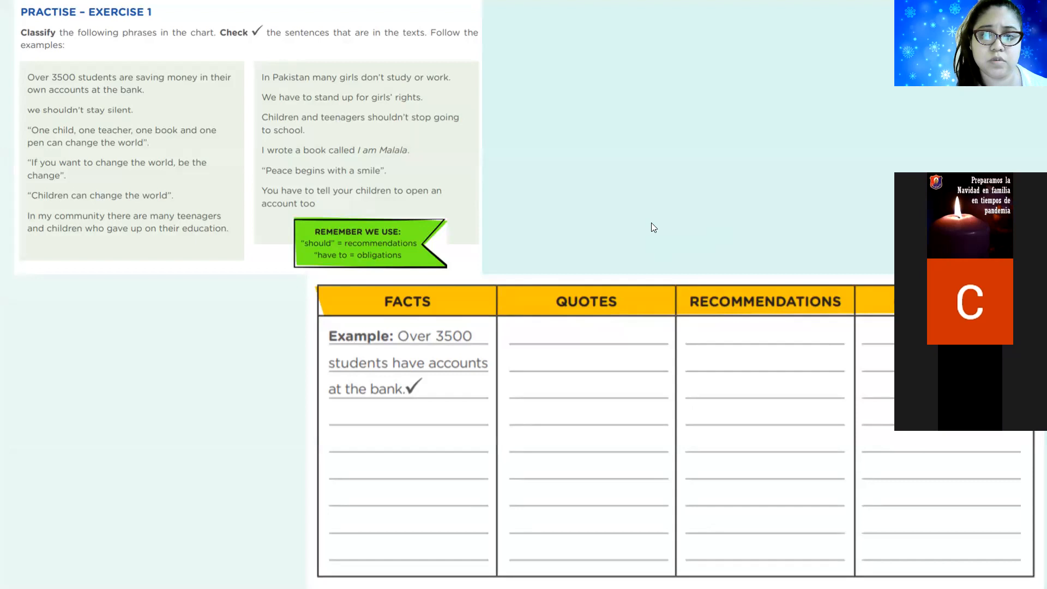
{"action": "mouse_move", "coordinate": [763, 324]}
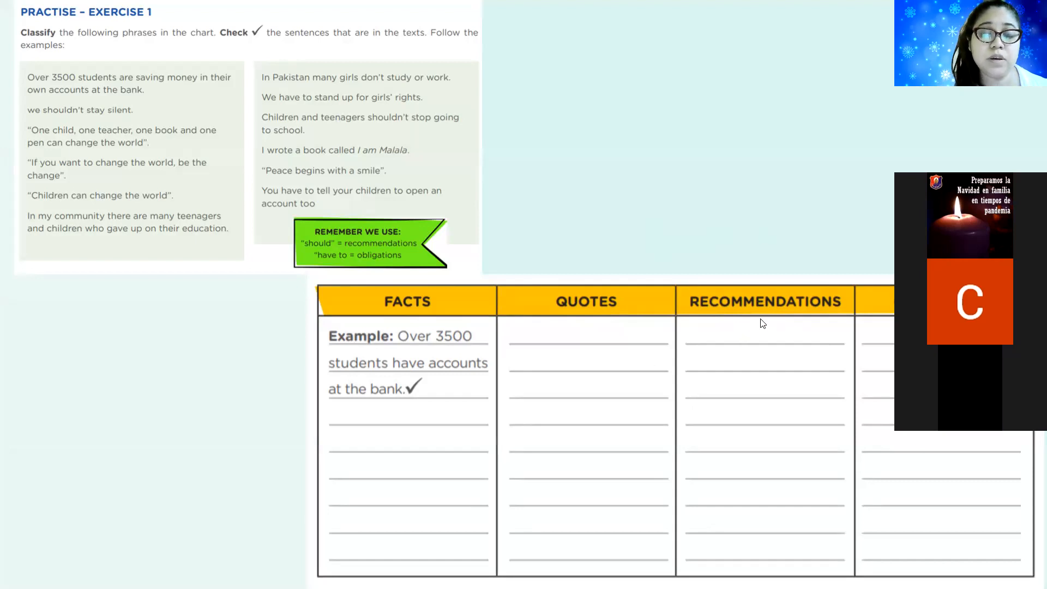
{"action": "mouse_move", "coordinate": [749, 181]}
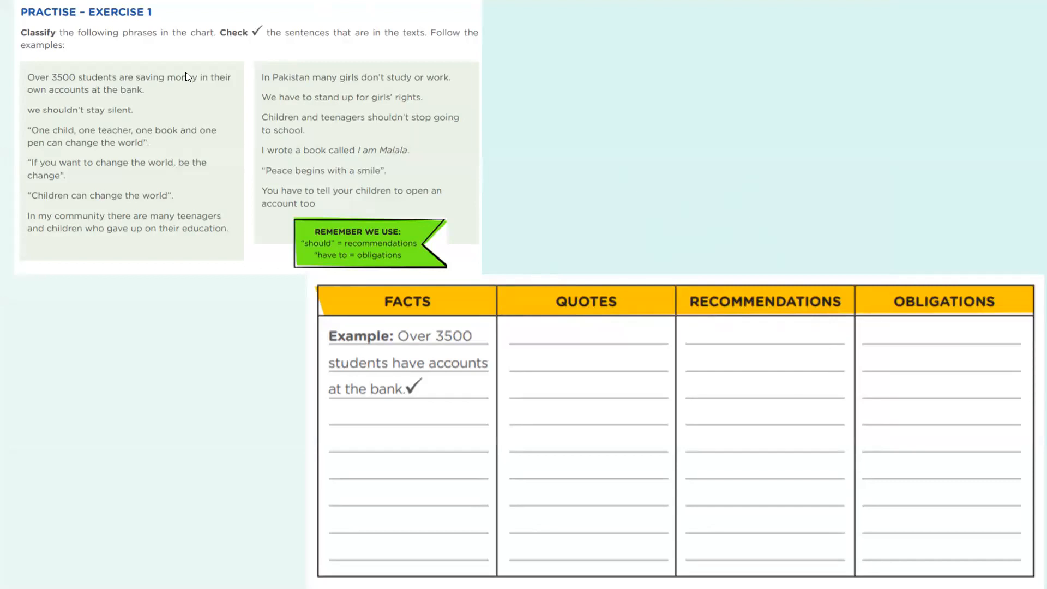
{"action": "mouse_move", "coordinate": [185, 72]}
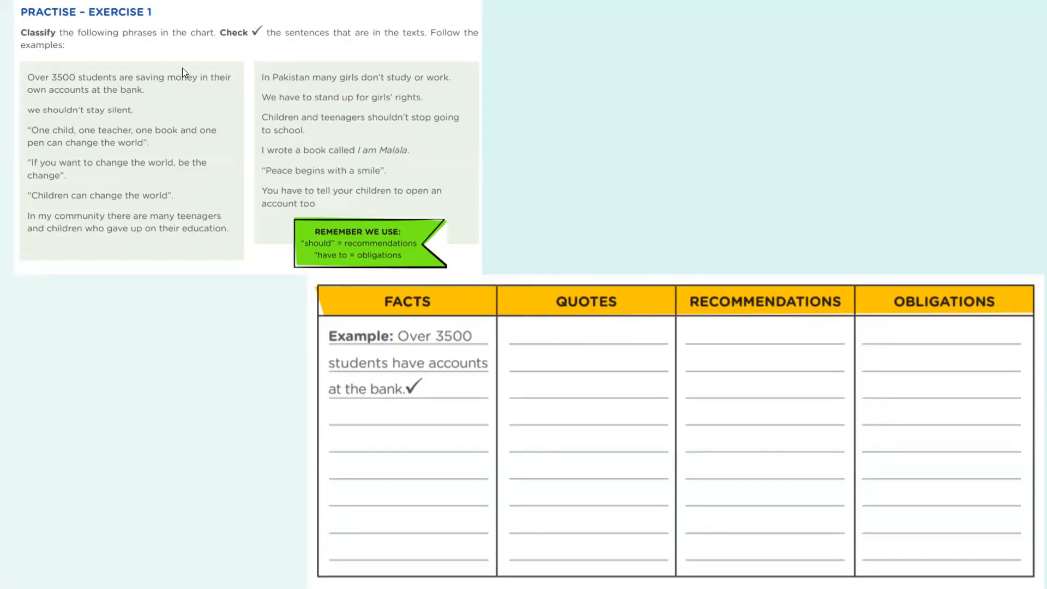
{"action": "mouse_move", "coordinate": [261, 110]}
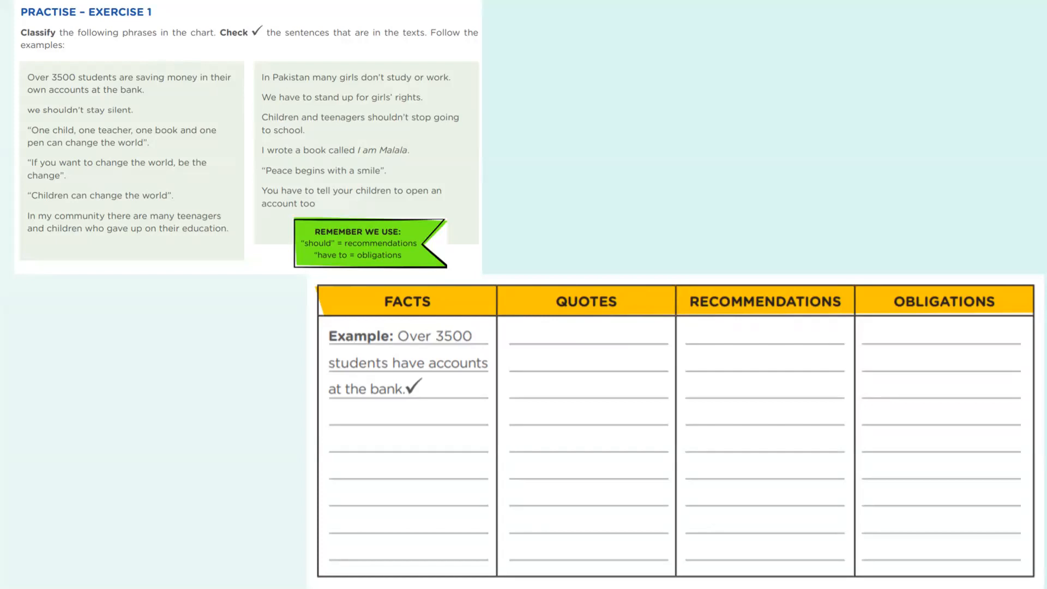
{"action": "mouse_move", "coordinate": [426, 13]}
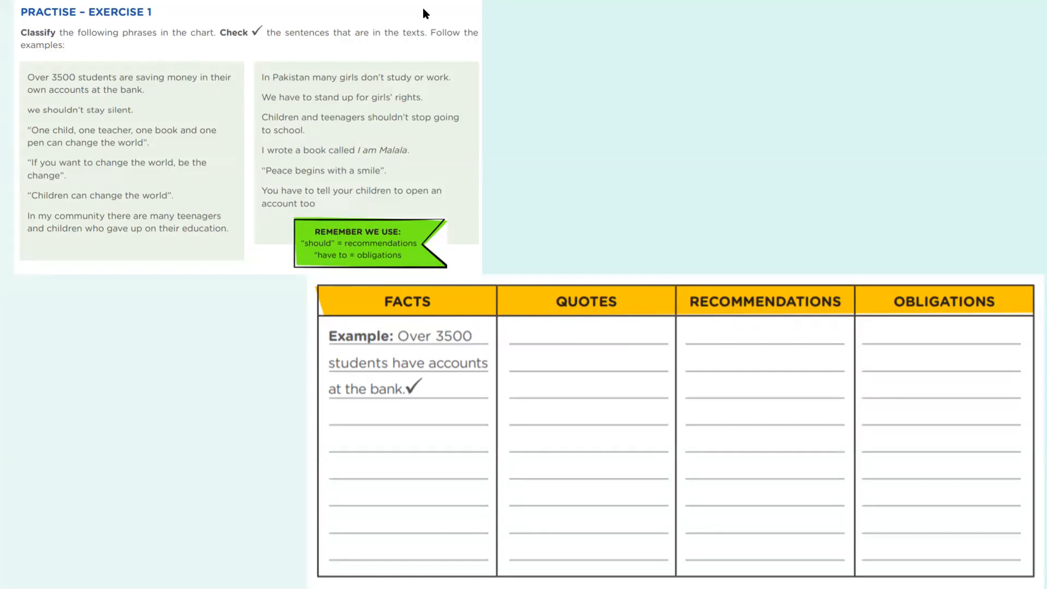
{"action": "mouse_move", "coordinate": [411, 190]}
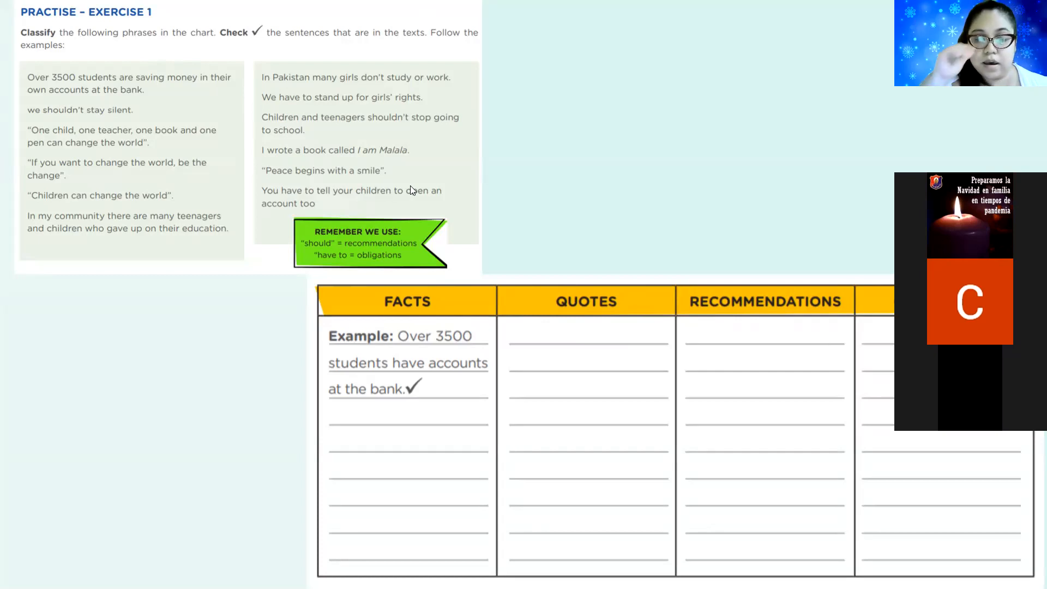
{"action": "mouse_move", "coordinate": [729, 286]}
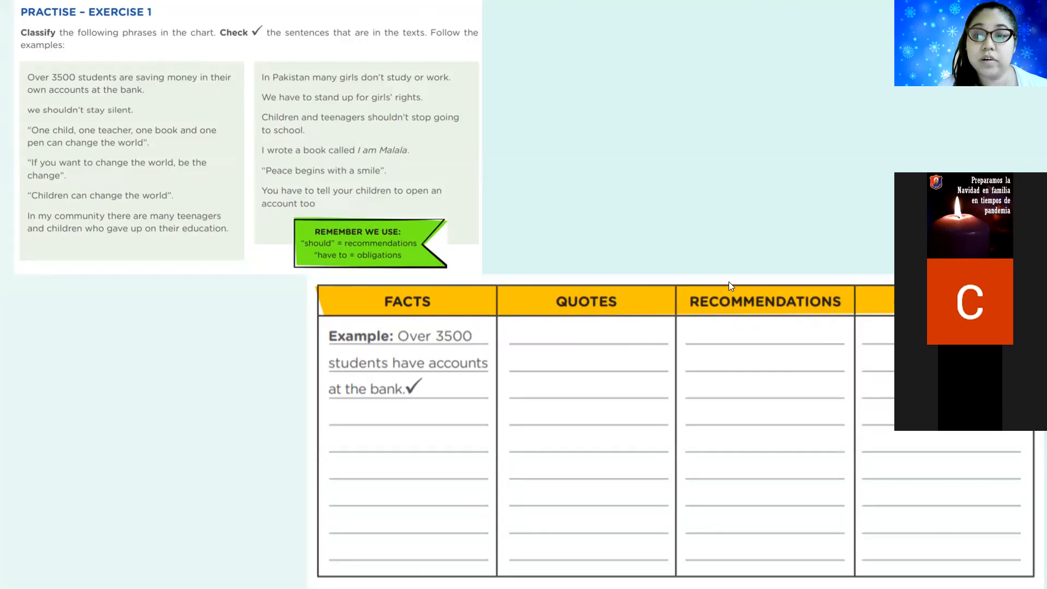
{"action": "mouse_move", "coordinate": [711, 405]}
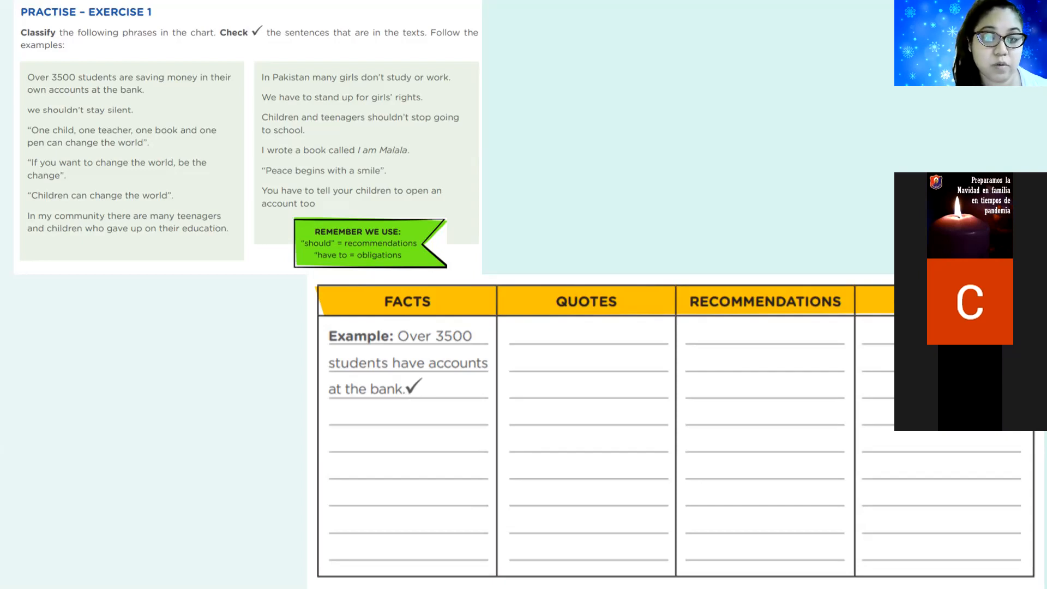
{"action": "mouse_move", "coordinate": [449, 11]}
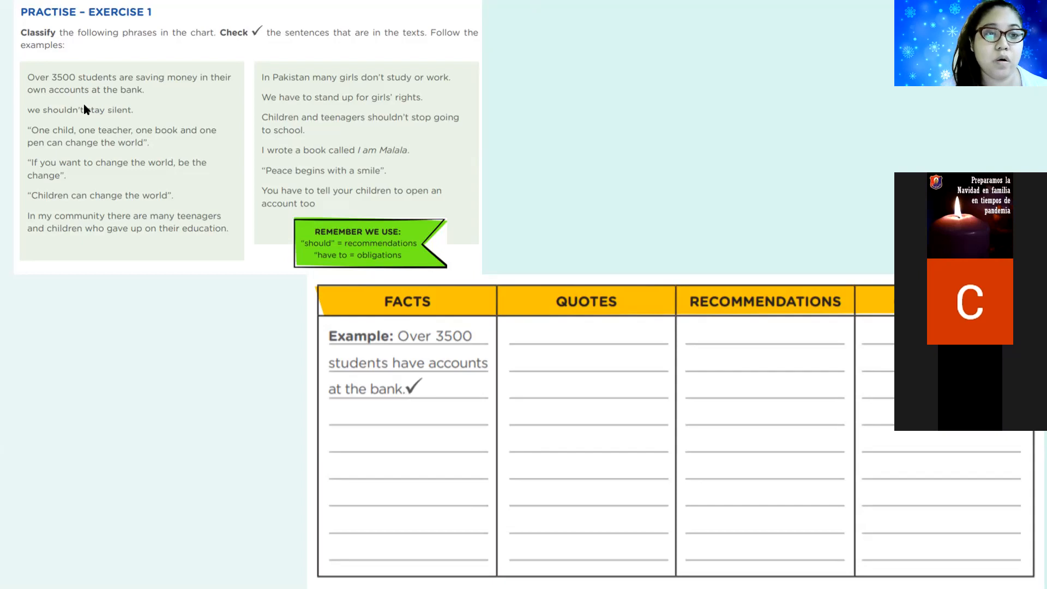
{"action": "mouse_move", "coordinate": [85, 101]}
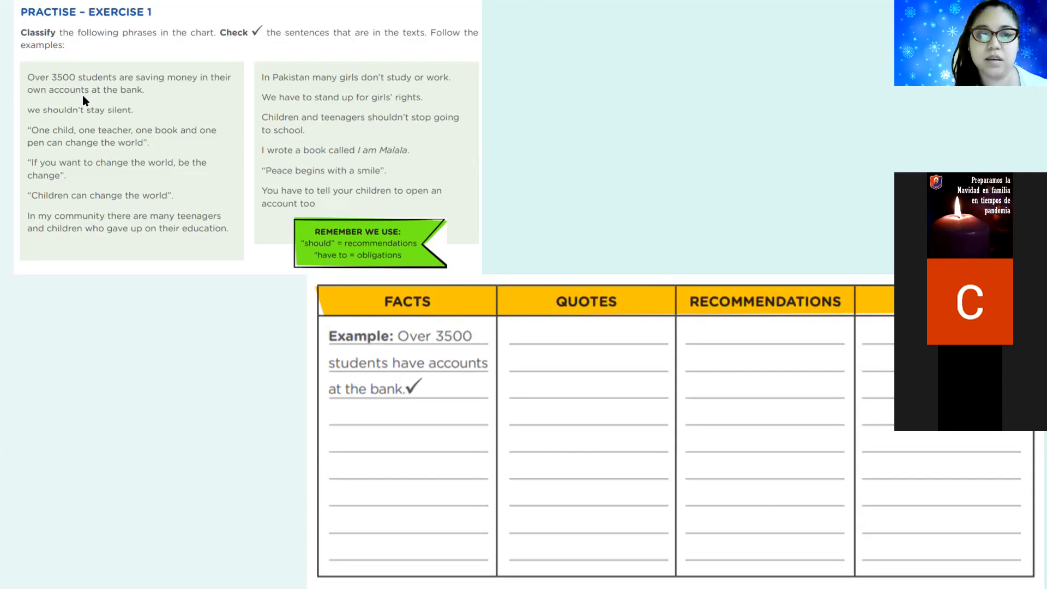
{"action": "mouse_move", "coordinate": [445, 326]}
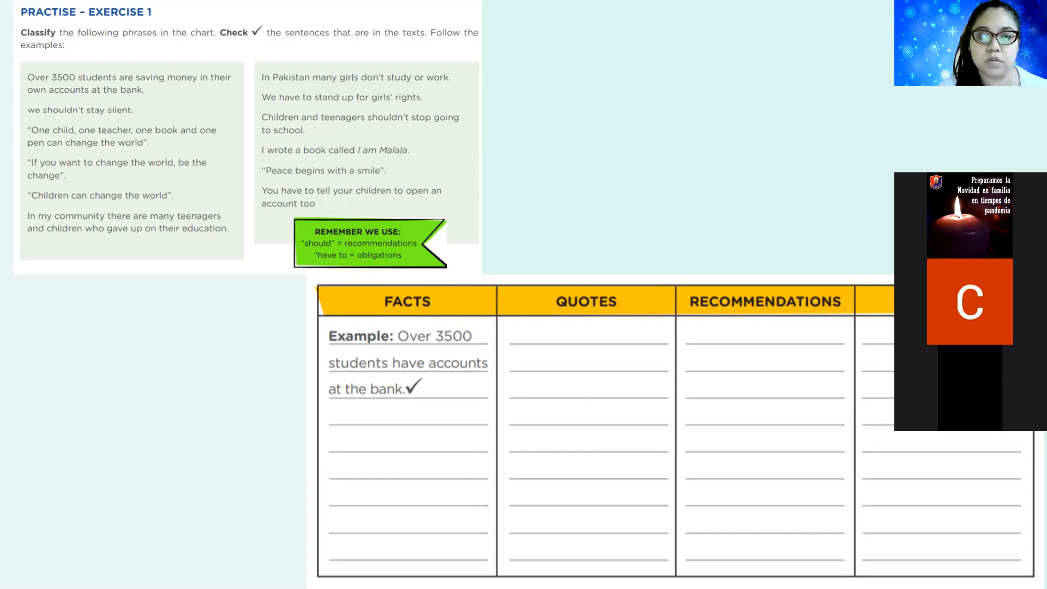
{"action": "mouse_move", "coordinate": [36, 92]}
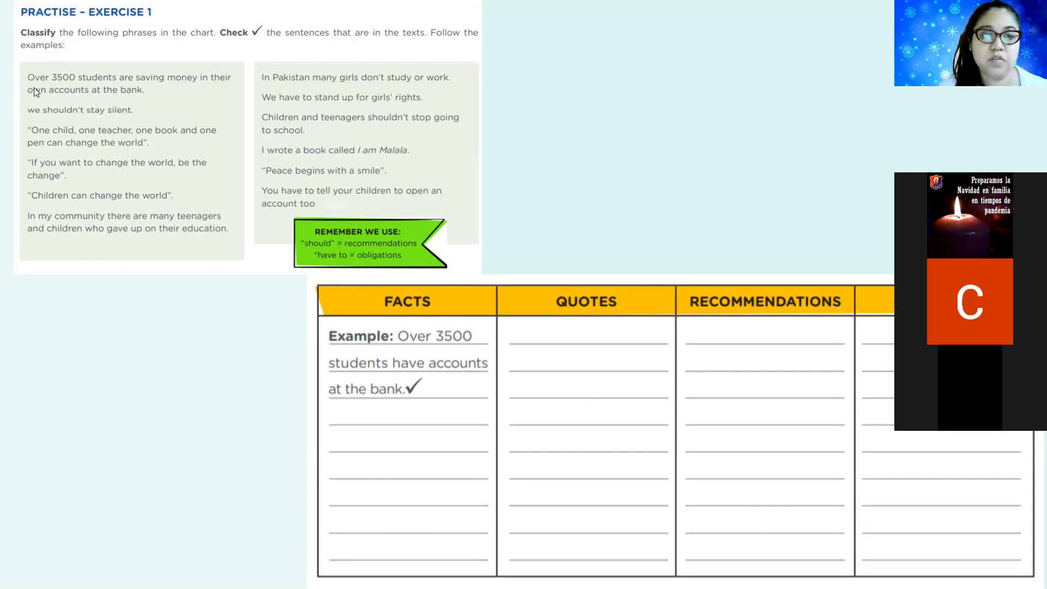
{"action": "mouse_move", "coordinate": [54, 89]}
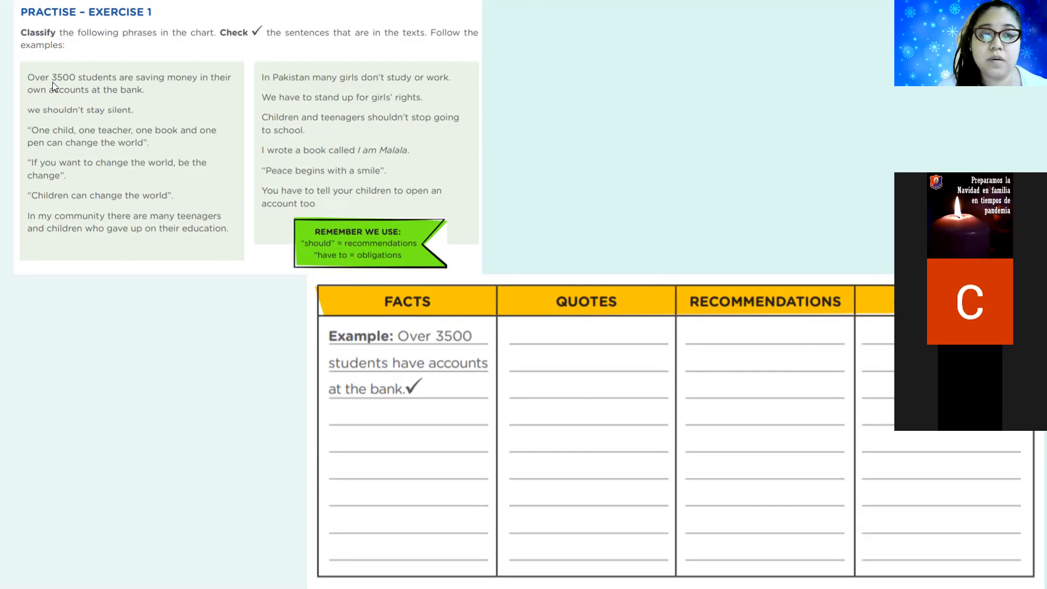
{"action": "mouse_move", "coordinate": [185, 87]}
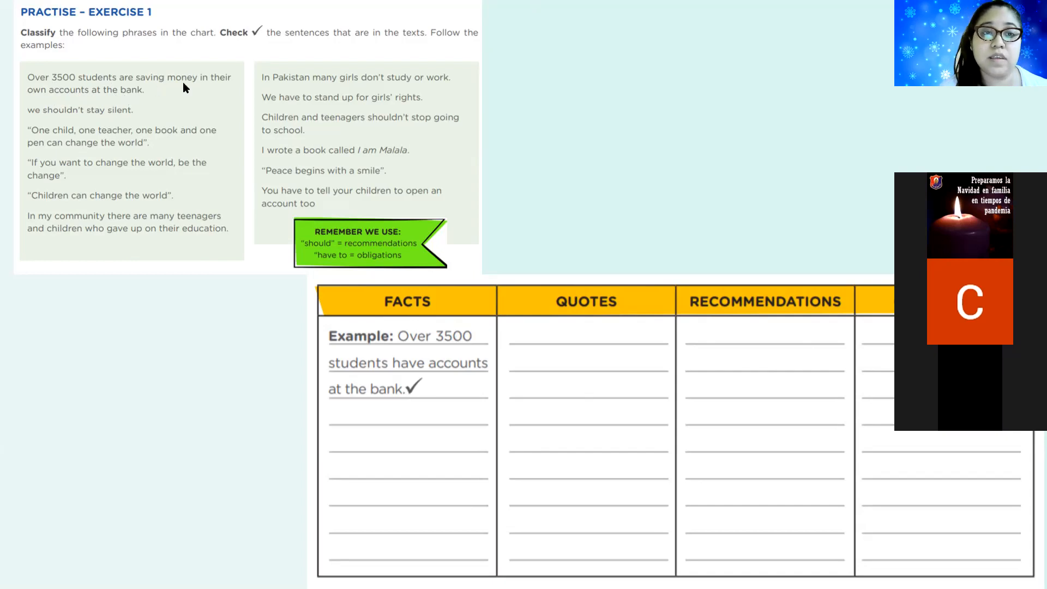
{"action": "mouse_move", "coordinate": [110, 104]}
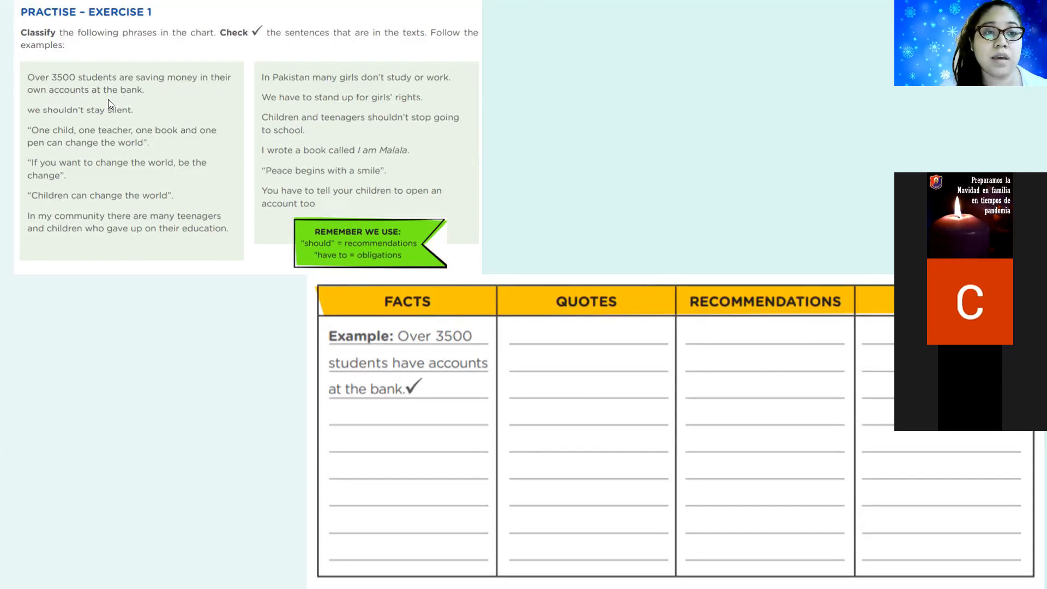
{"action": "mouse_move", "coordinate": [122, 94]}
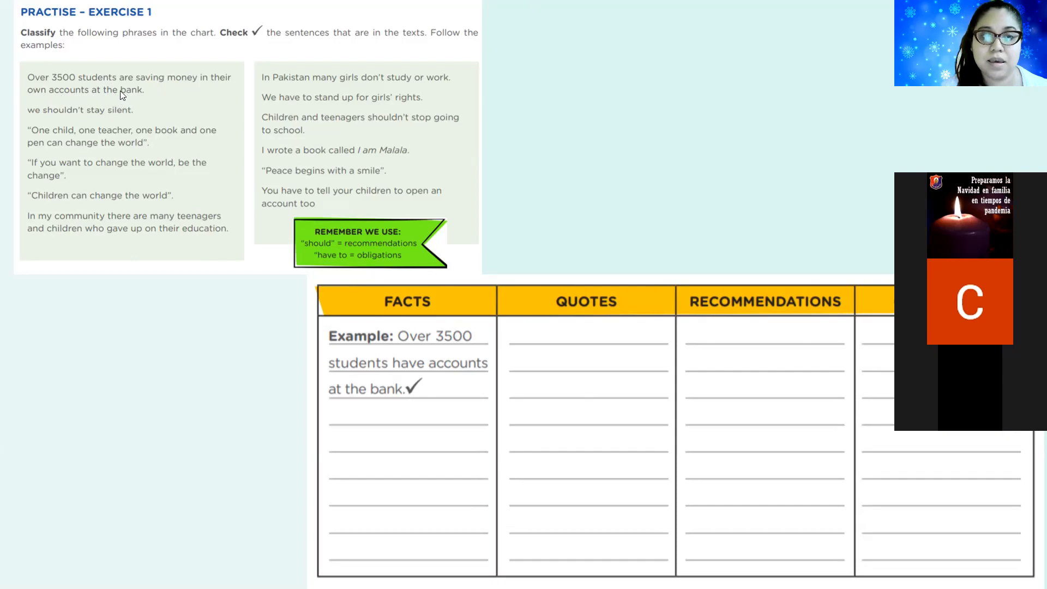
{"action": "mouse_move", "coordinate": [415, 307]}
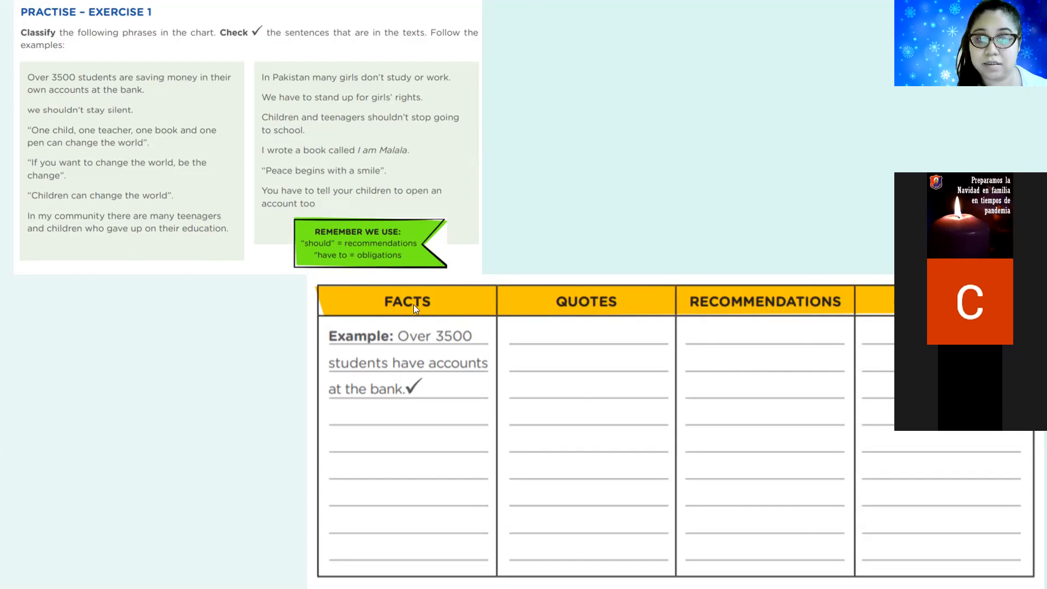
{"action": "mouse_move", "coordinate": [395, 300]}
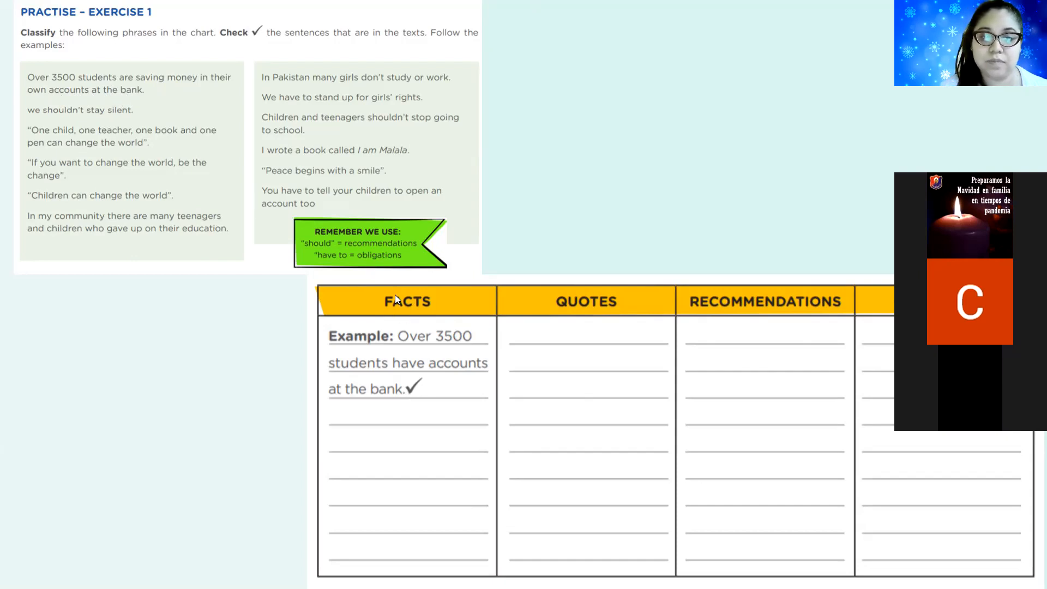
{"action": "mouse_move", "coordinate": [307, 249]}
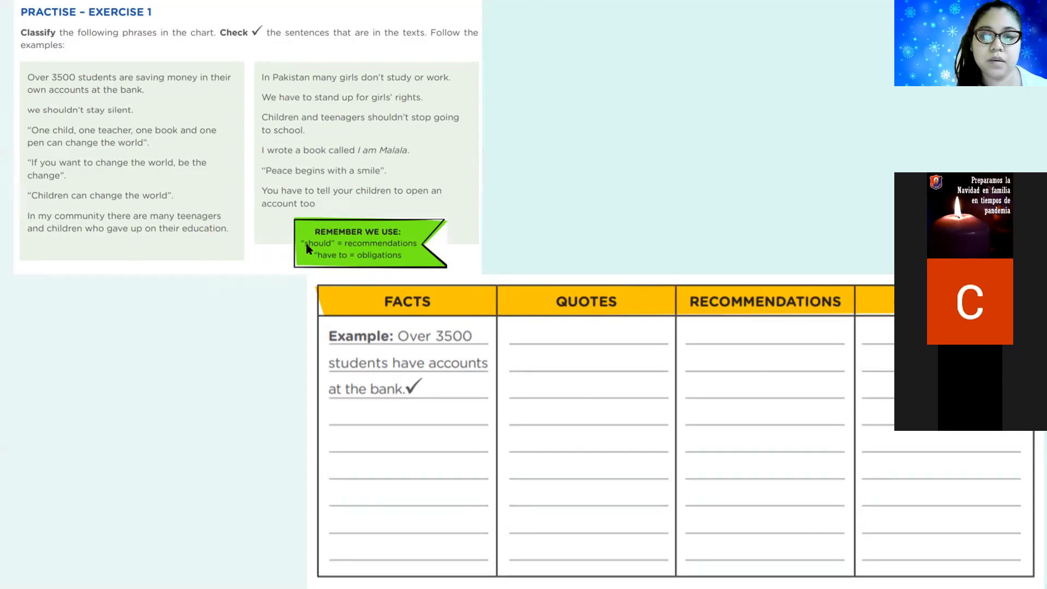
{"action": "mouse_move", "coordinate": [309, 242]}
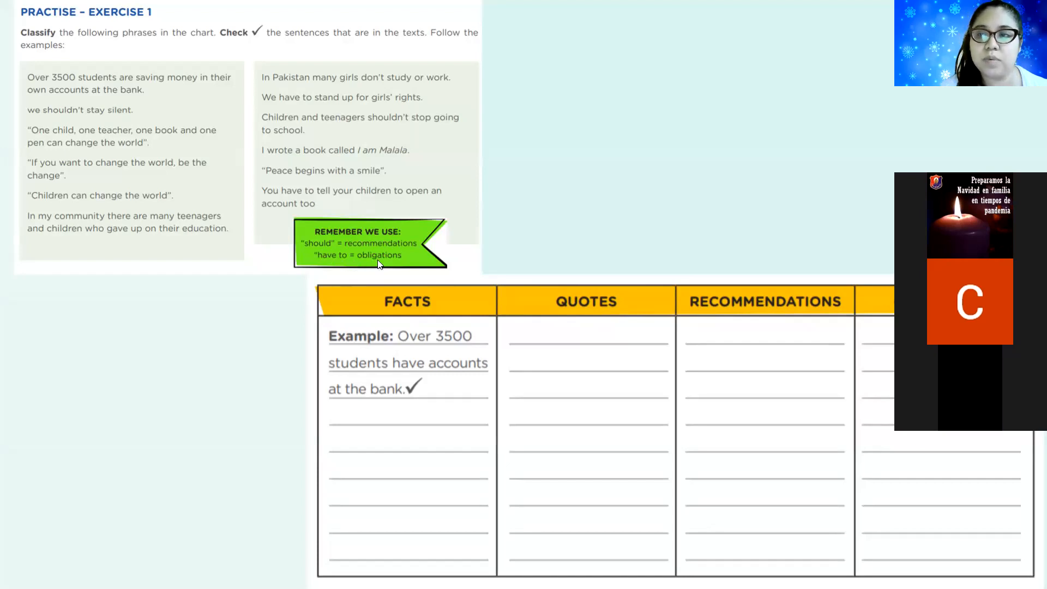
{"action": "mouse_move", "coordinate": [366, 239]}
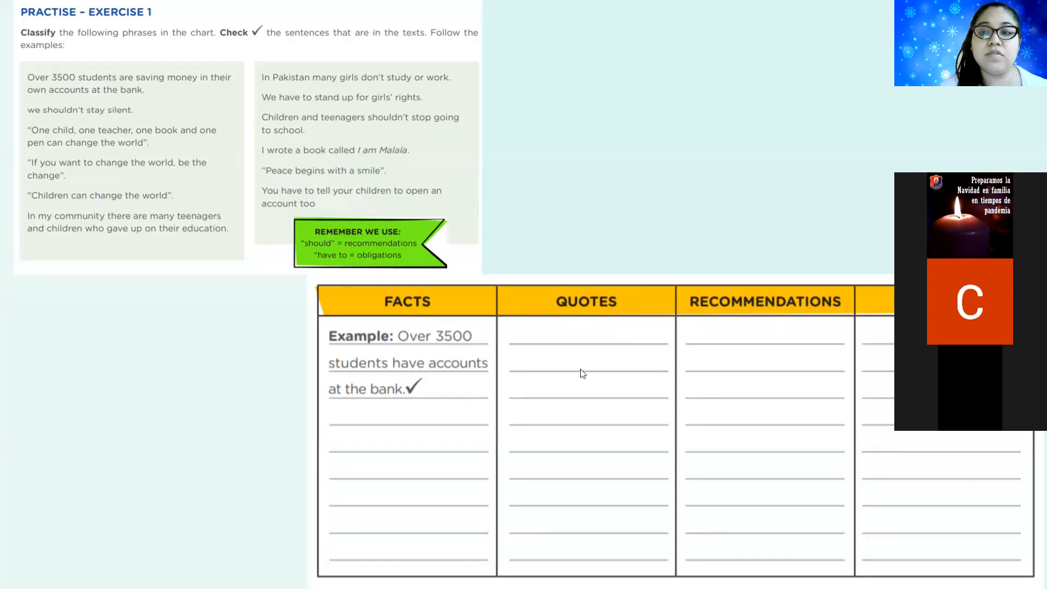
{"action": "mouse_move", "coordinate": [3, 139]}
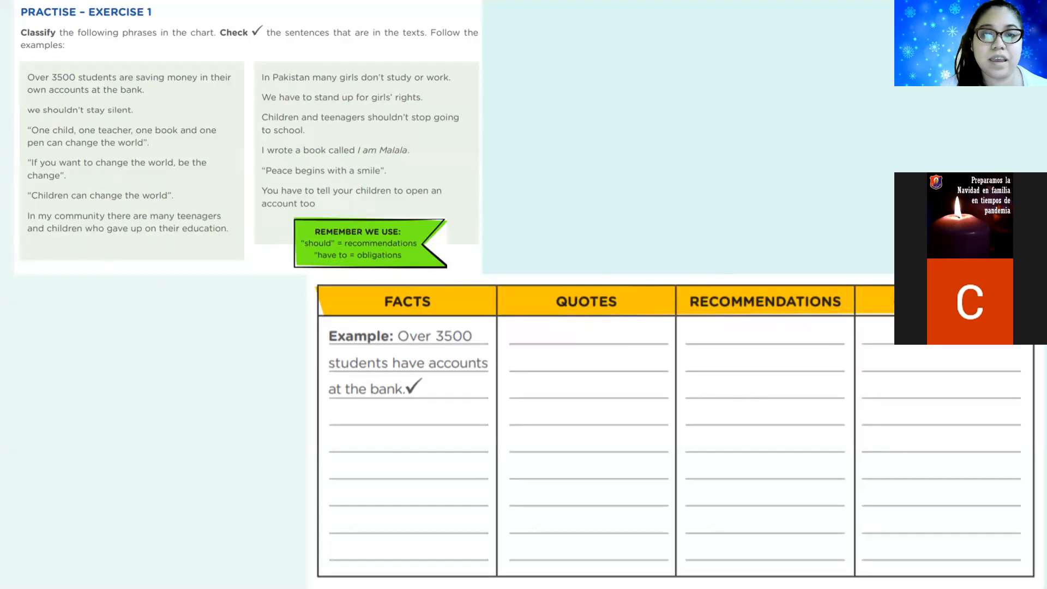
{"action": "mouse_move", "coordinate": [951, 98]}
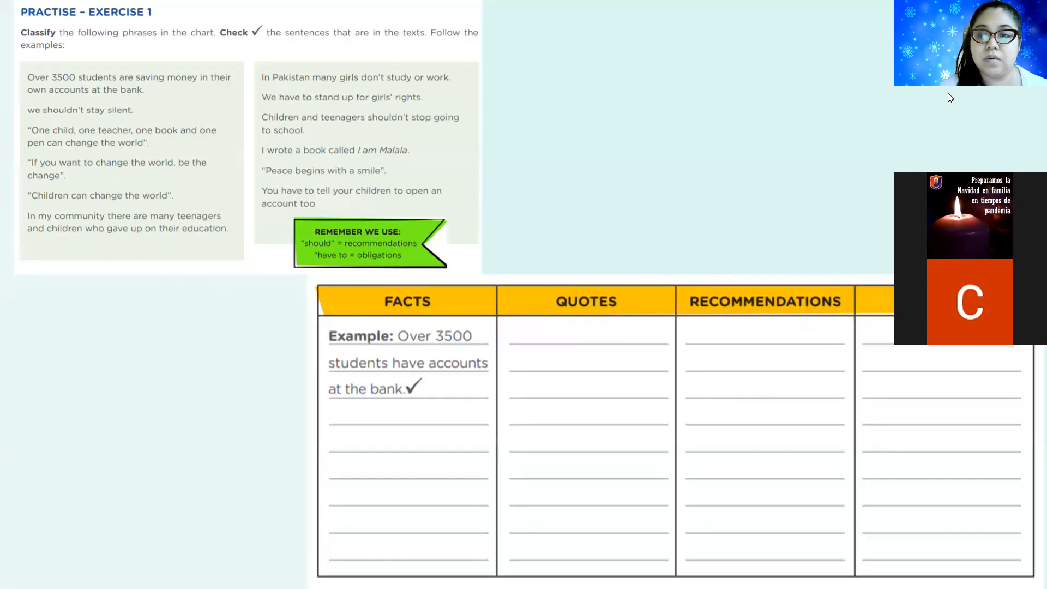
{"action": "mouse_move", "coordinate": [845, 239]}
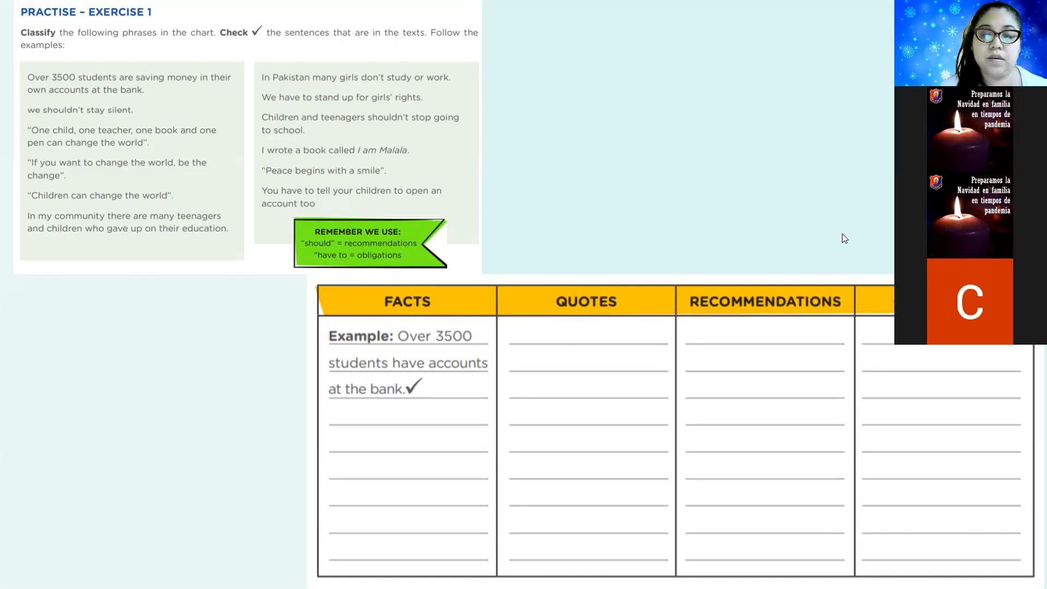
{"action": "mouse_move", "coordinate": [38, 117]}
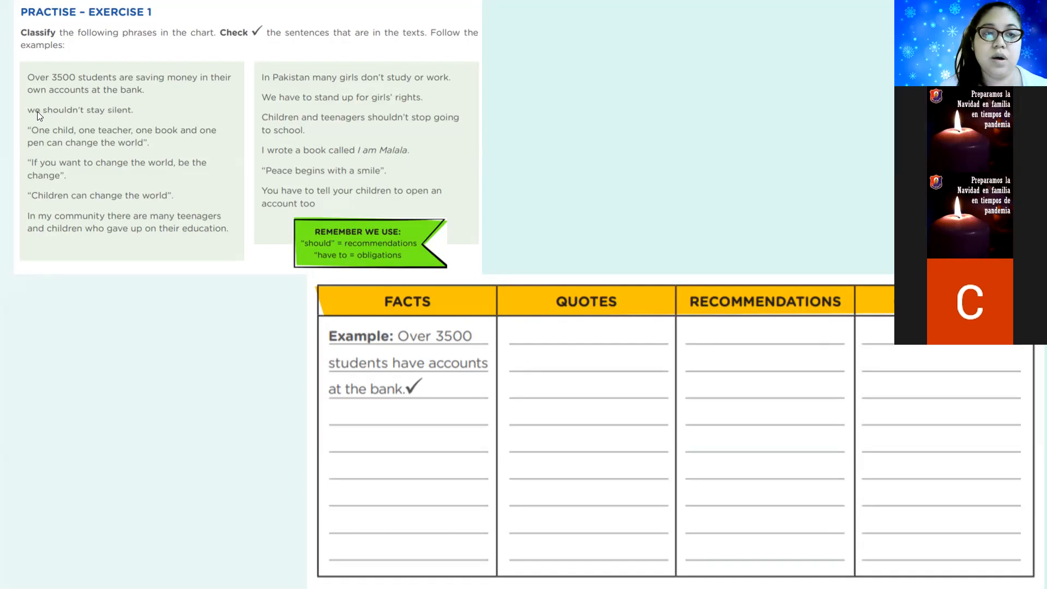
{"action": "mouse_move", "coordinate": [128, 123]}
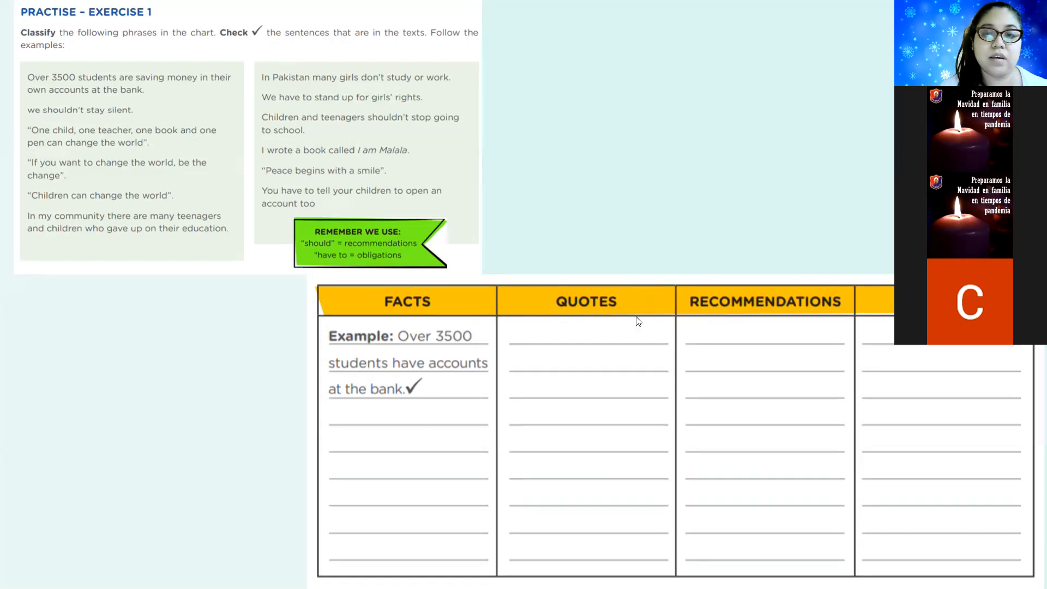
{"action": "mouse_move", "coordinate": [827, 229]}
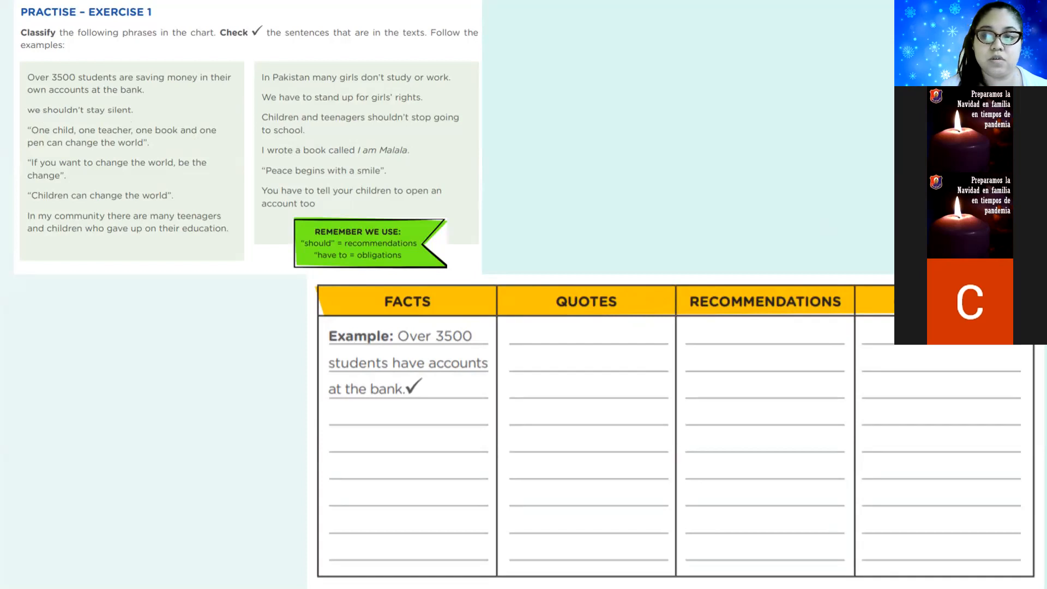
{"action": "mouse_move", "coordinate": [585, 392]}
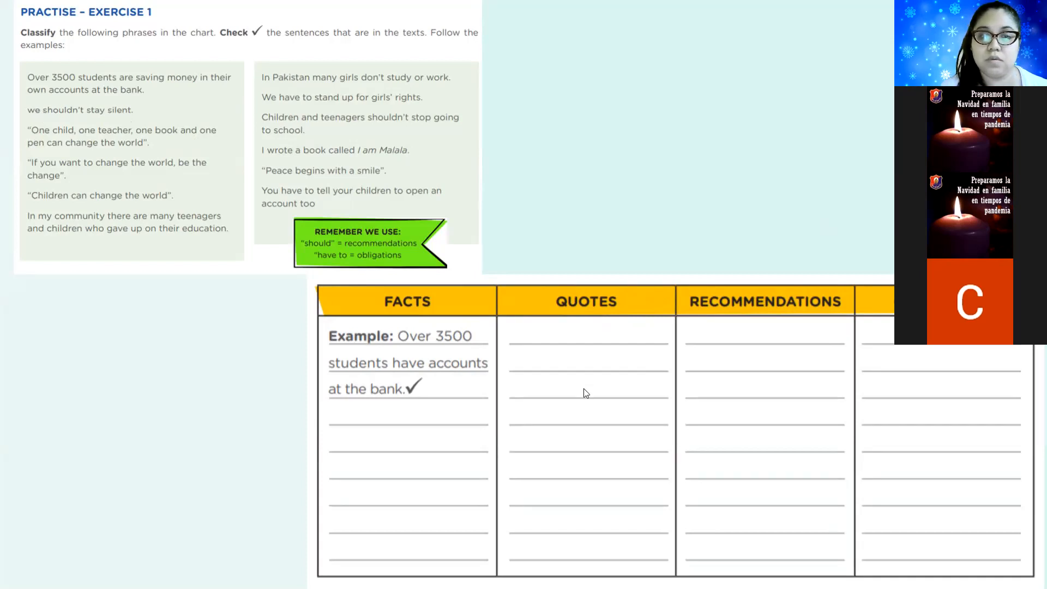
{"action": "mouse_move", "coordinate": [35, 118]}
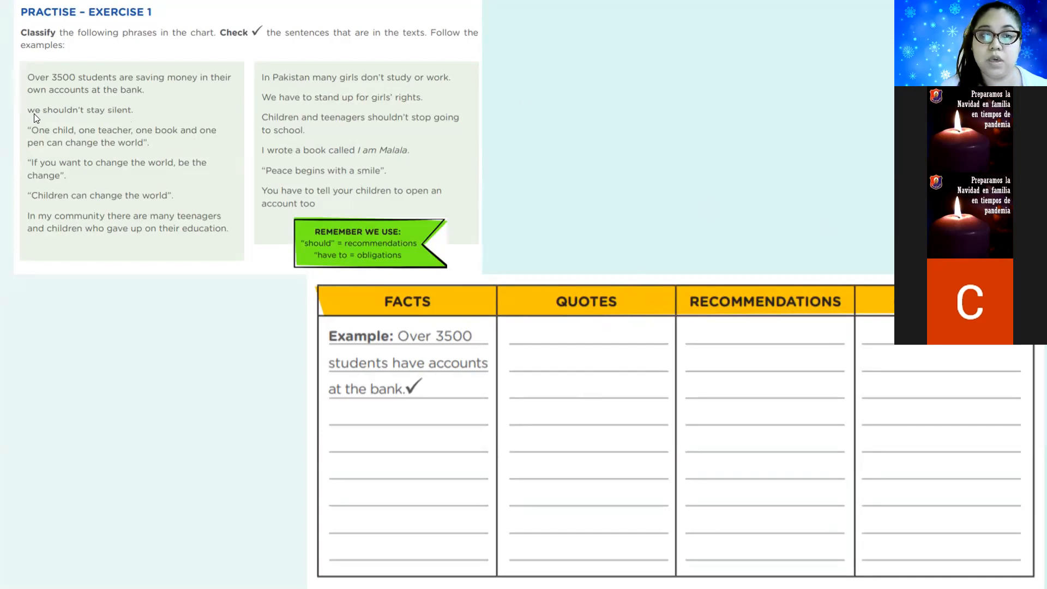
{"action": "mouse_move", "coordinate": [116, 118]}
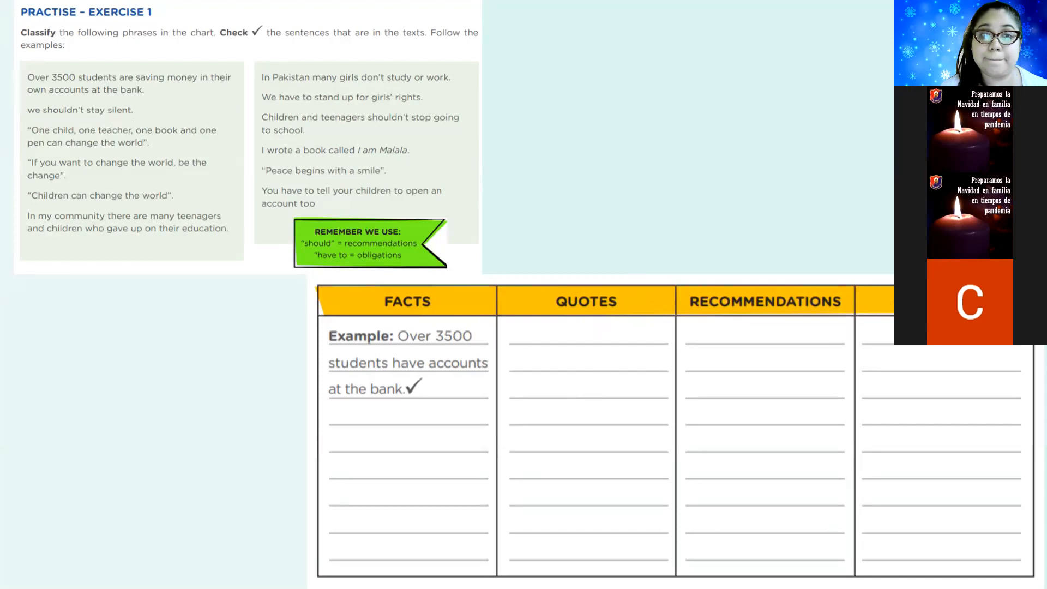
{"action": "mouse_move", "coordinate": [859, 181]}
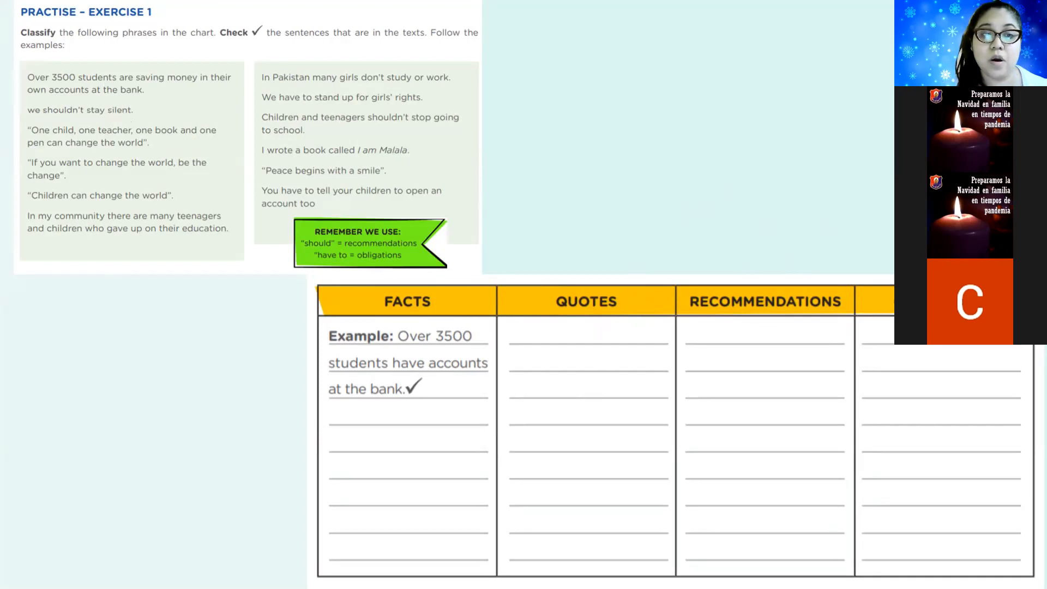
{"action": "mouse_move", "coordinate": [734, 337]}
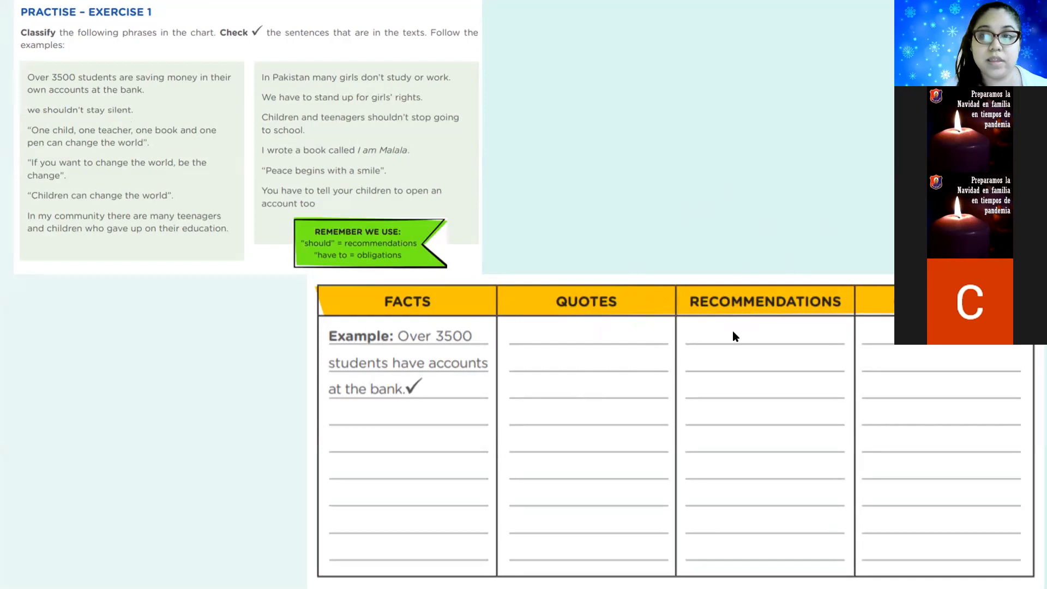
{"action": "mouse_move", "coordinate": [60, 107]}
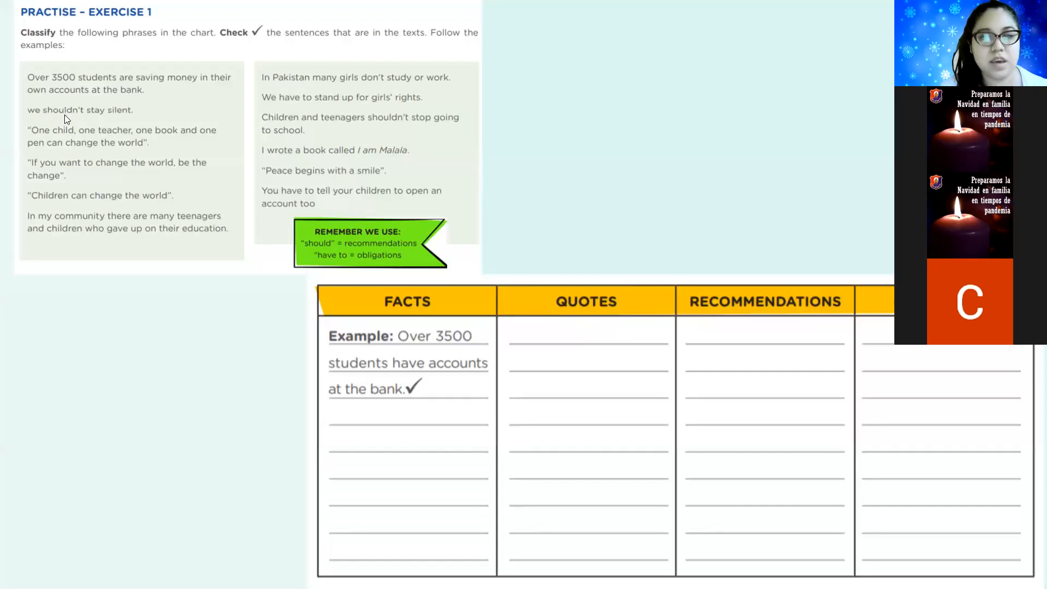
{"action": "mouse_move", "coordinate": [335, 295]}
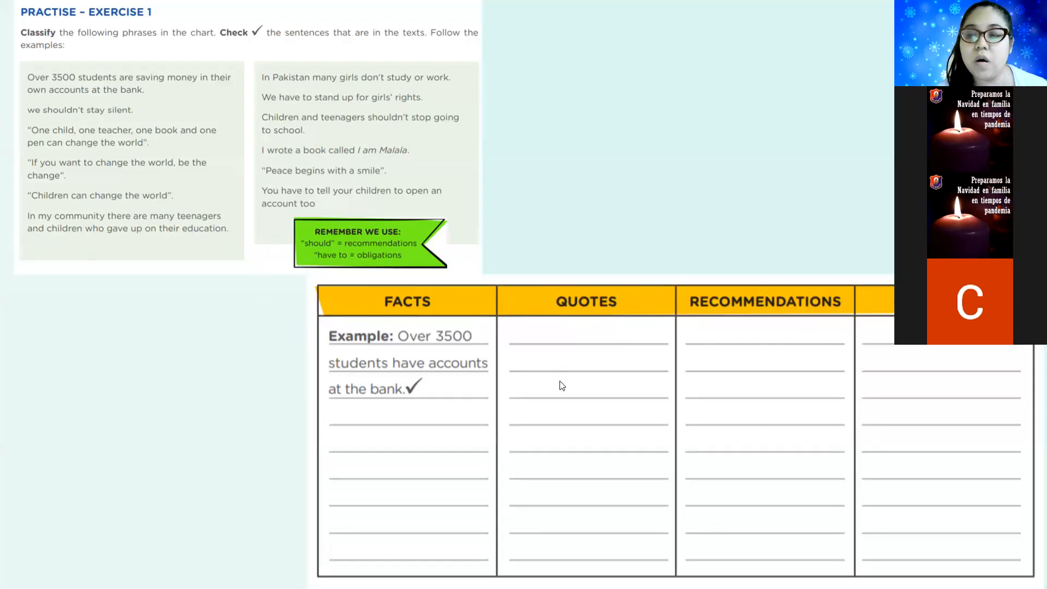
{"action": "mouse_move", "coordinate": [562, 395]}
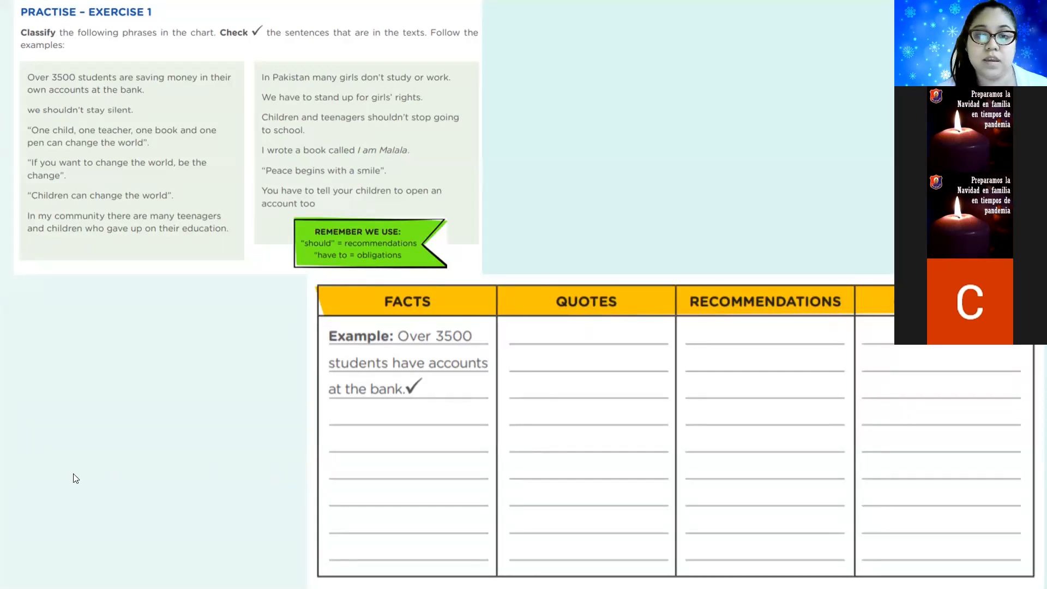
{"action": "mouse_move", "coordinate": [845, 199]}
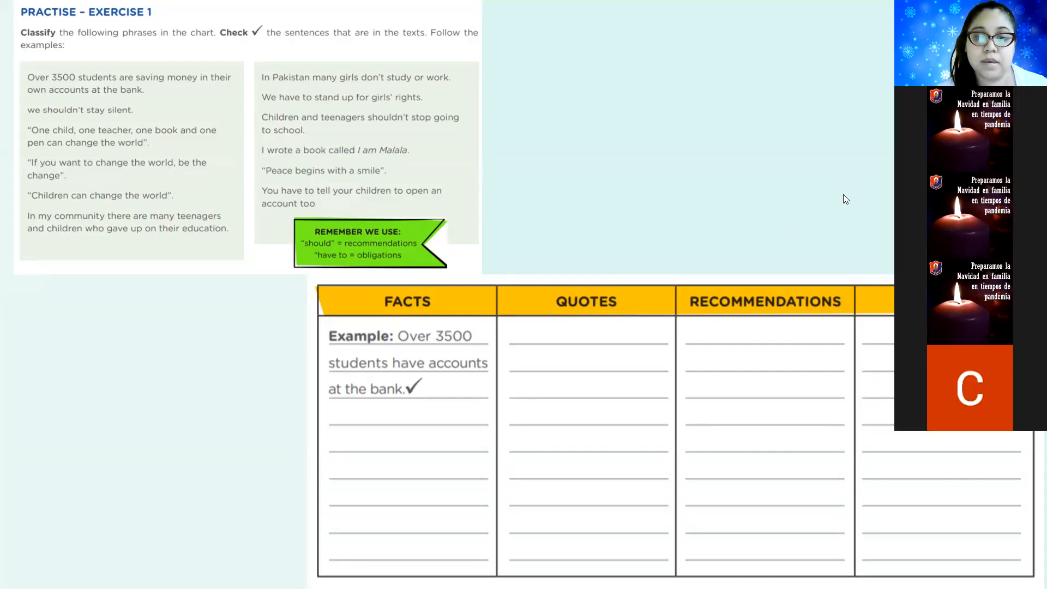
{"action": "mouse_move", "coordinate": [583, 382]}
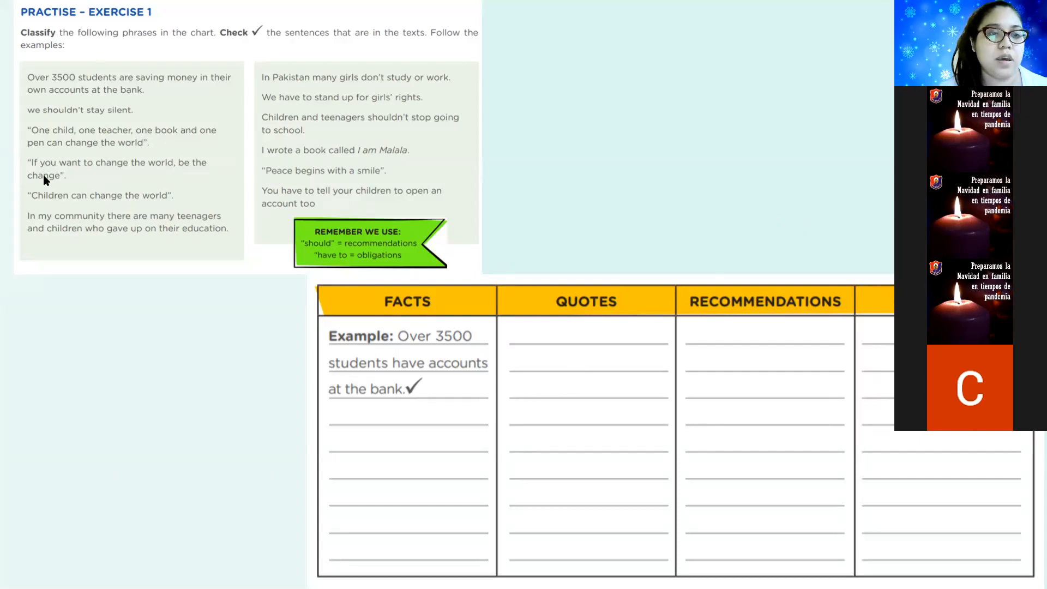
{"action": "mouse_move", "coordinate": [164, 175]}
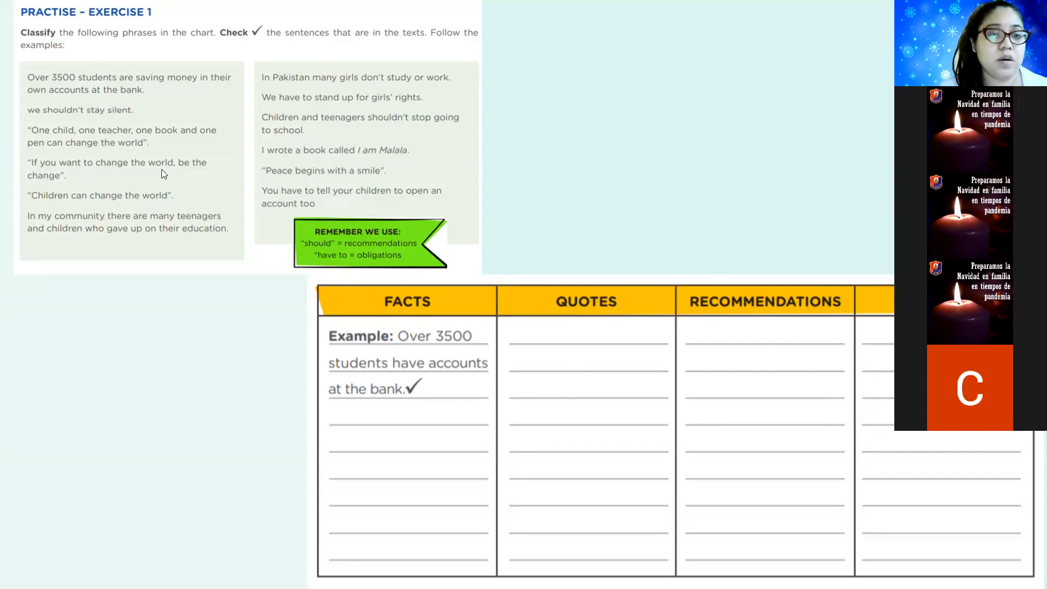
{"action": "mouse_move", "coordinate": [72, 186]}
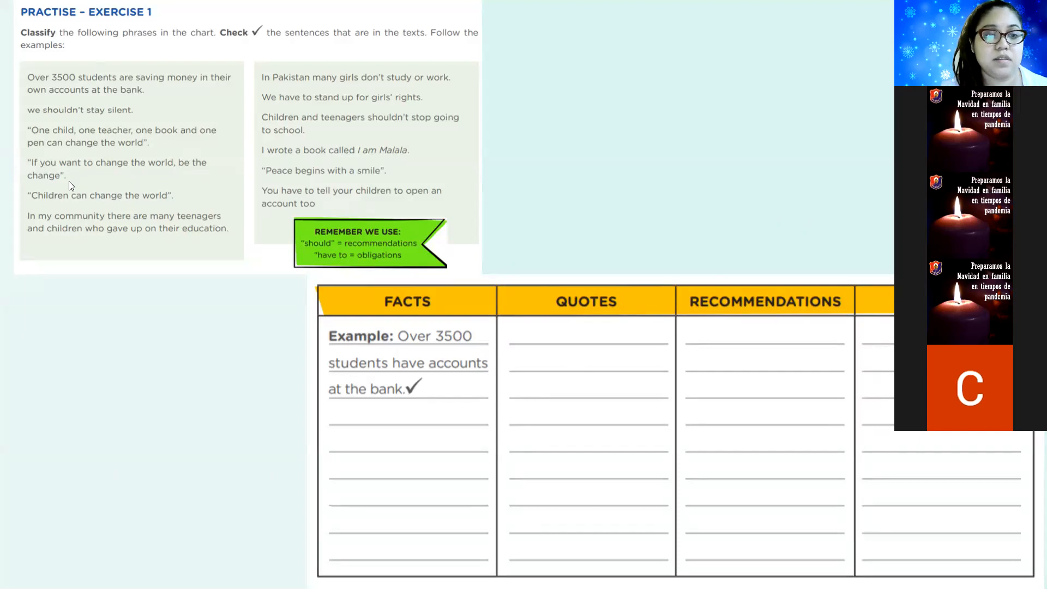
{"action": "mouse_move", "coordinate": [65, 179]}
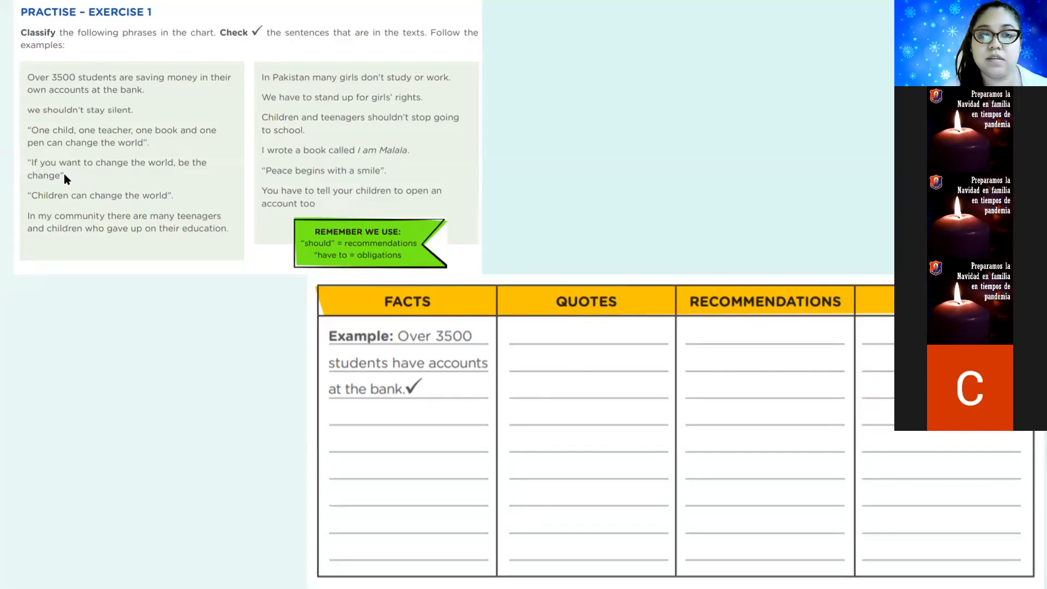
{"action": "mouse_move", "coordinate": [113, 169]}
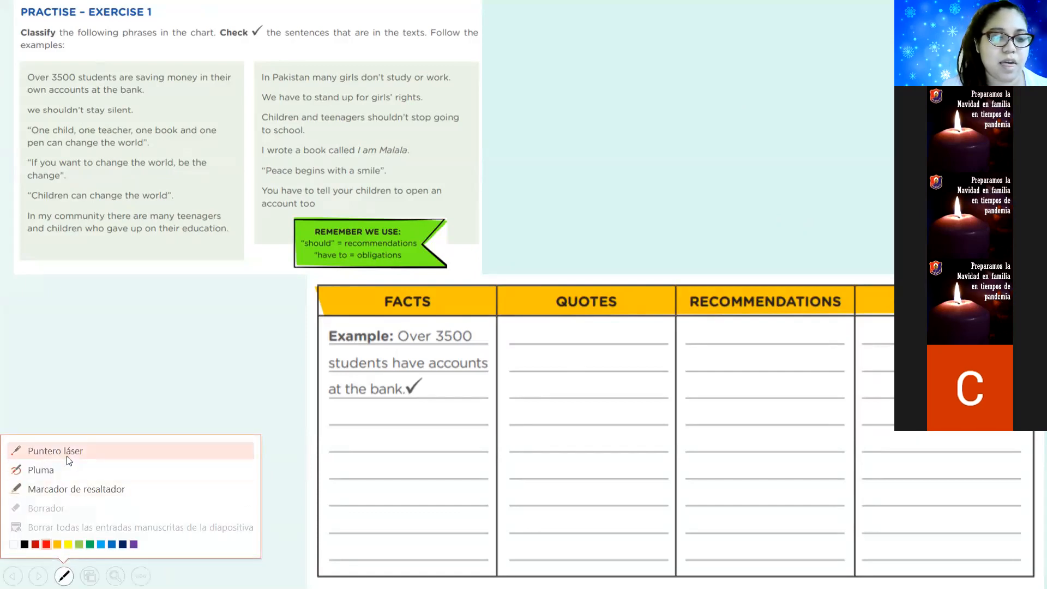
{"action": "left_click", "coordinate": [54, 450]}
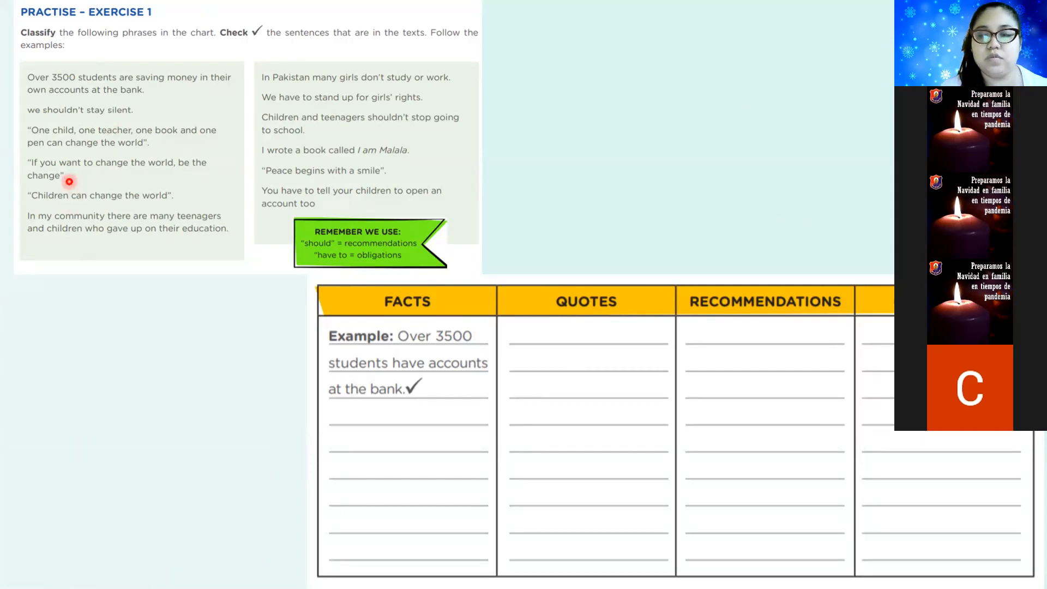
{"action": "mouse_move", "coordinate": [78, 206]}
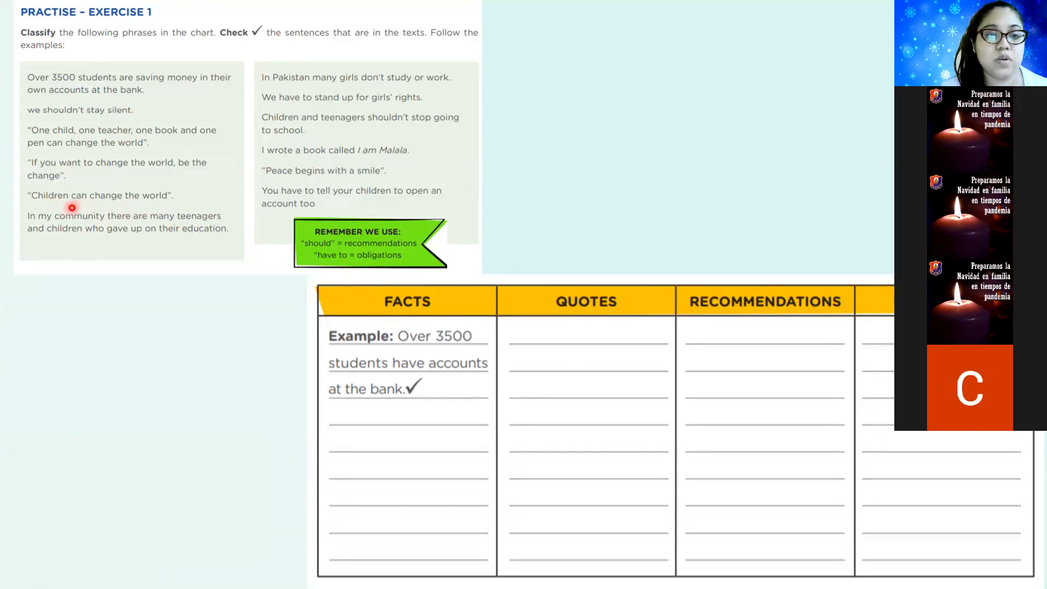
{"action": "mouse_move", "coordinate": [140, 201]}
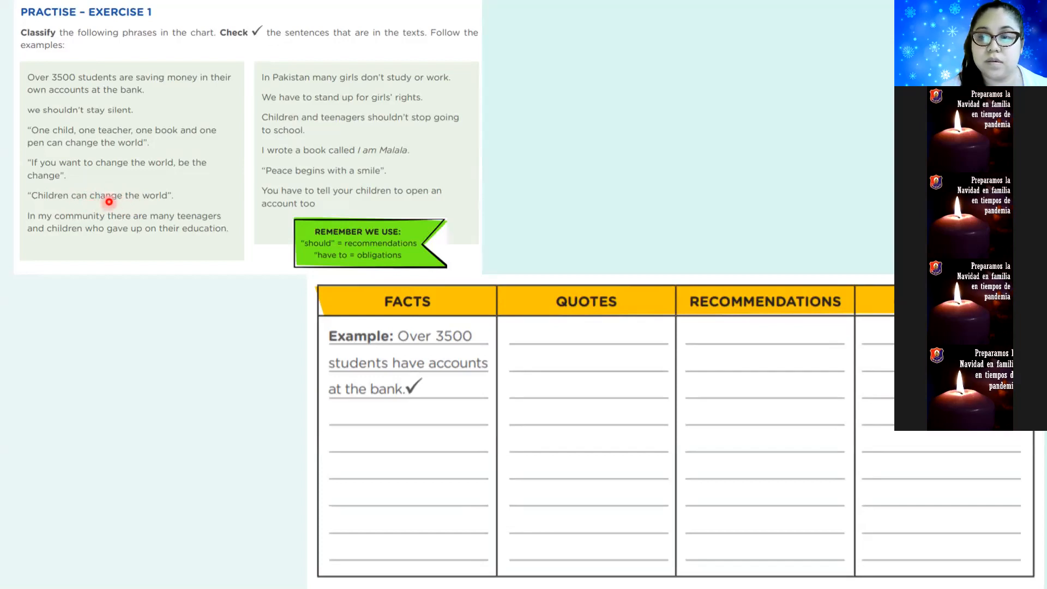
{"action": "mouse_move", "coordinate": [103, 208]}
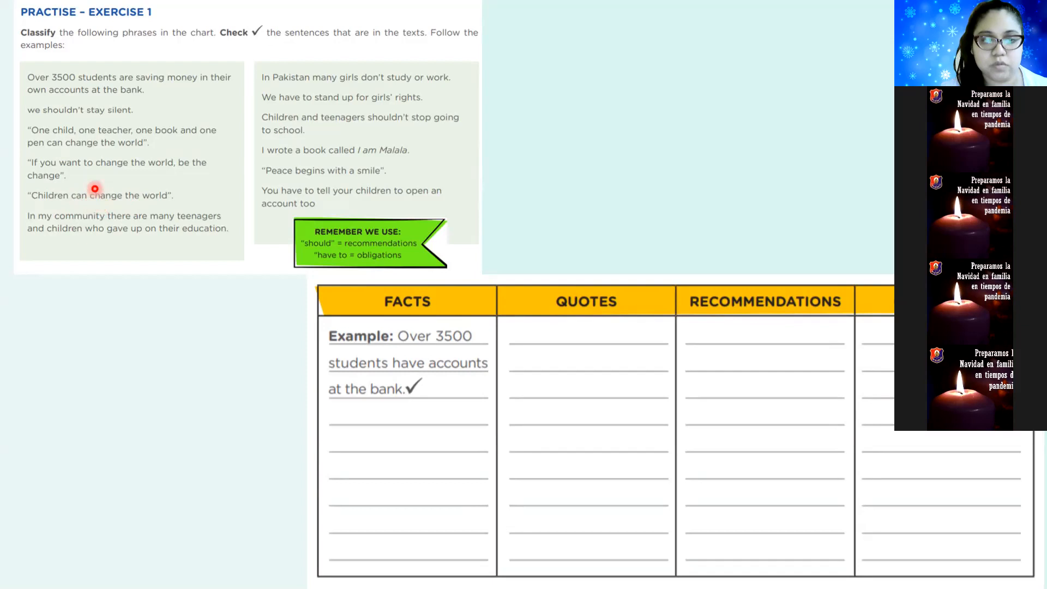
{"action": "mouse_move", "coordinate": [59, 256]}
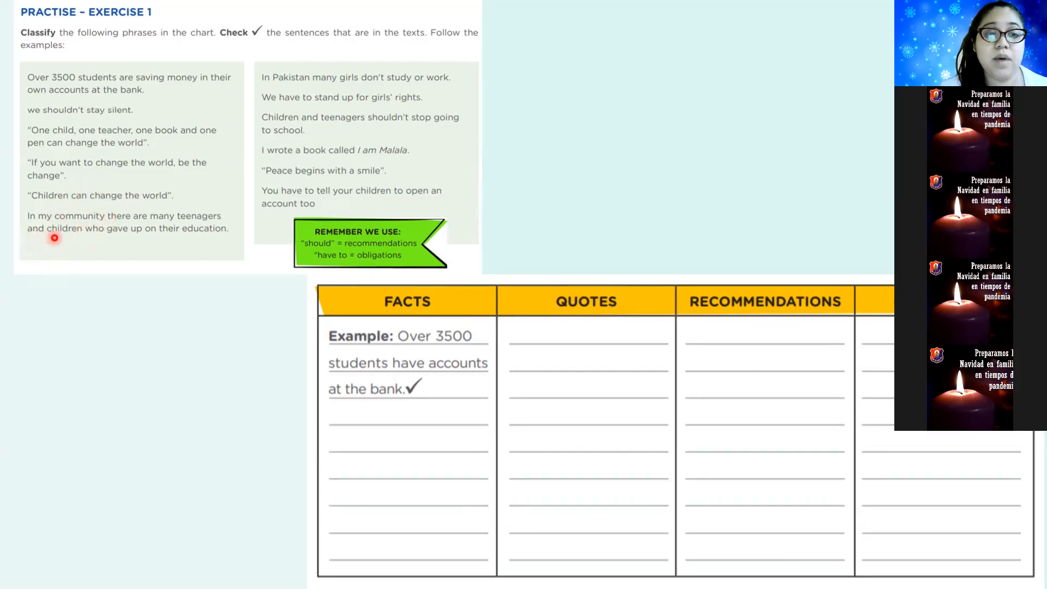
{"action": "mouse_move", "coordinate": [171, 233]}
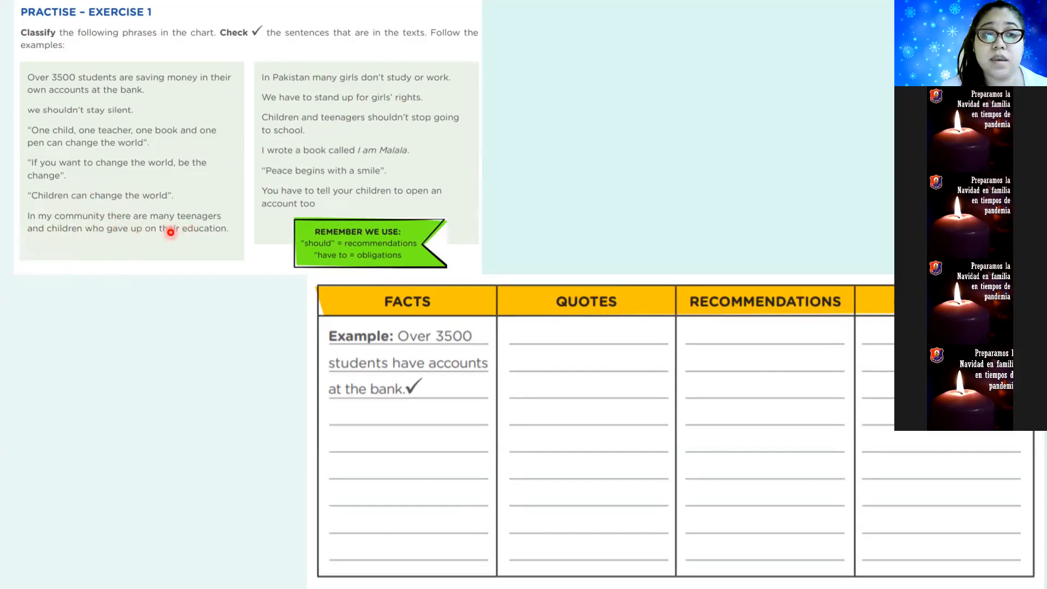
{"action": "mouse_move", "coordinate": [132, 242]}
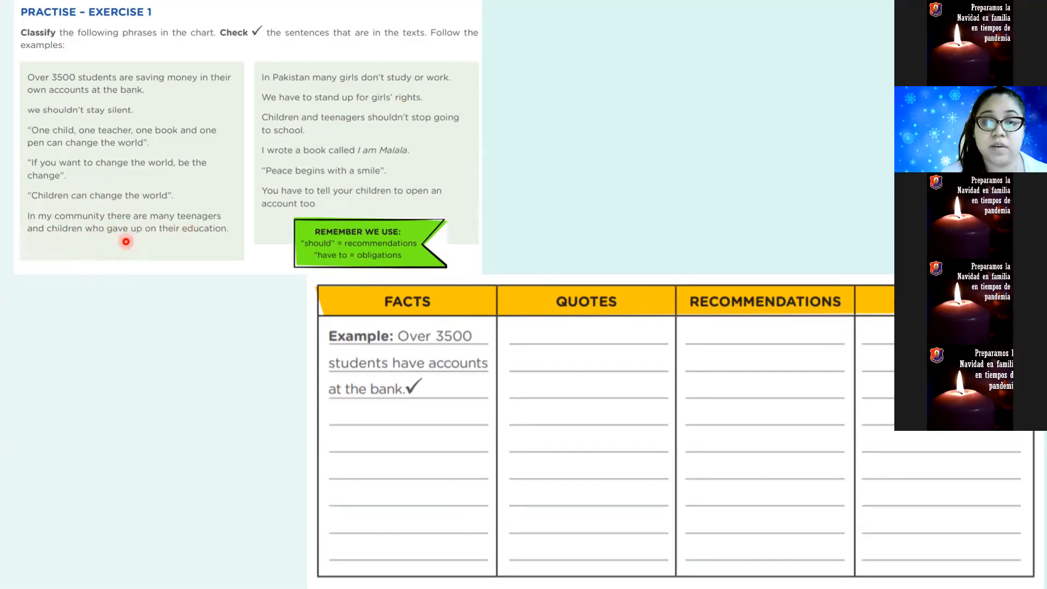
{"action": "mouse_move", "coordinate": [173, 241]}
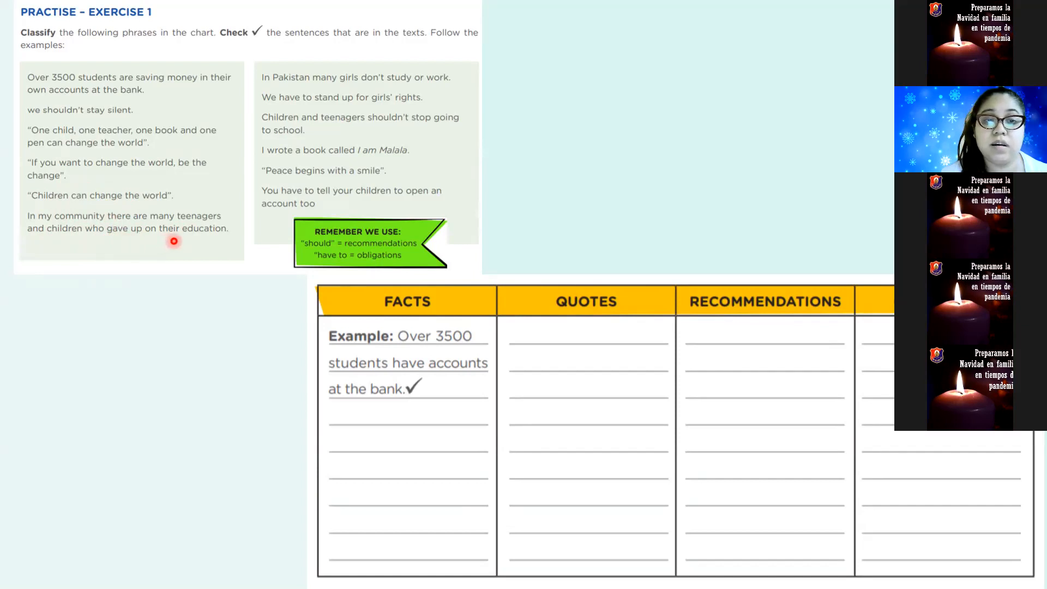
{"action": "mouse_move", "coordinate": [125, 222]}
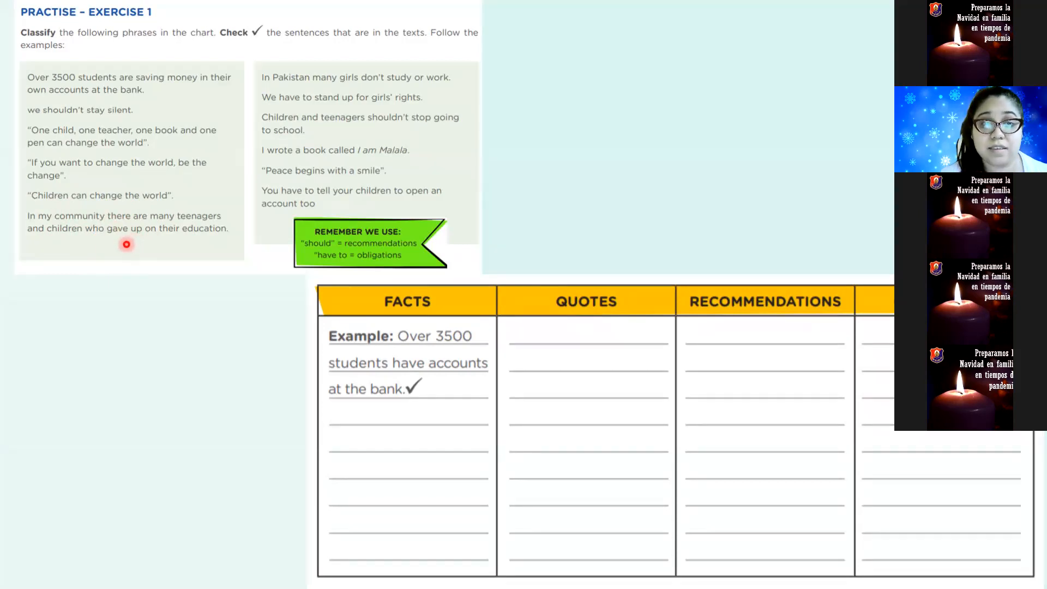
{"action": "mouse_move", "coordinate": [107, 239]}
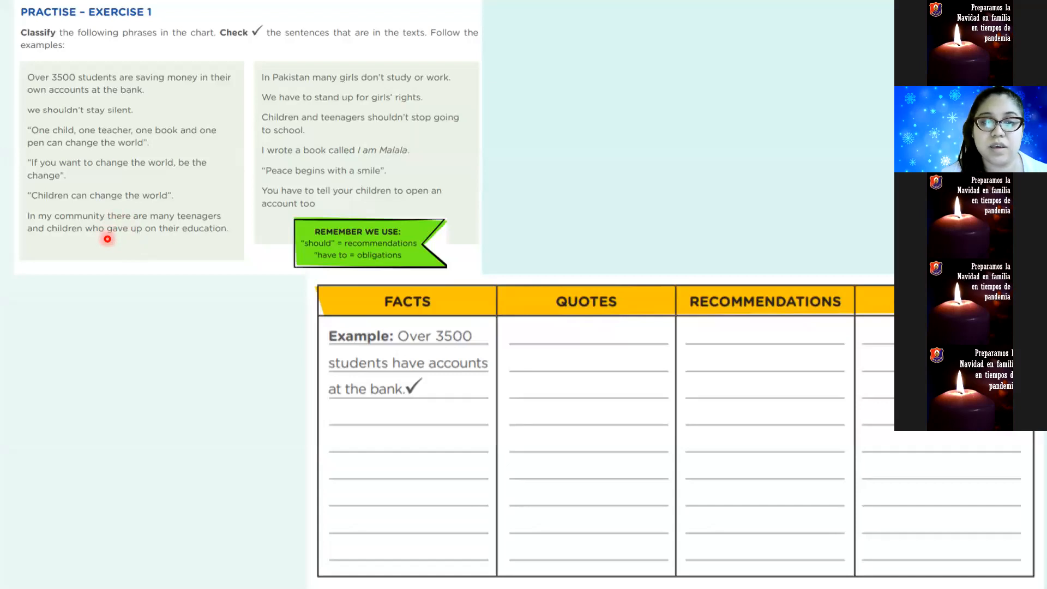
{"action": "mouse_move", "coordinate": [86, 247]}
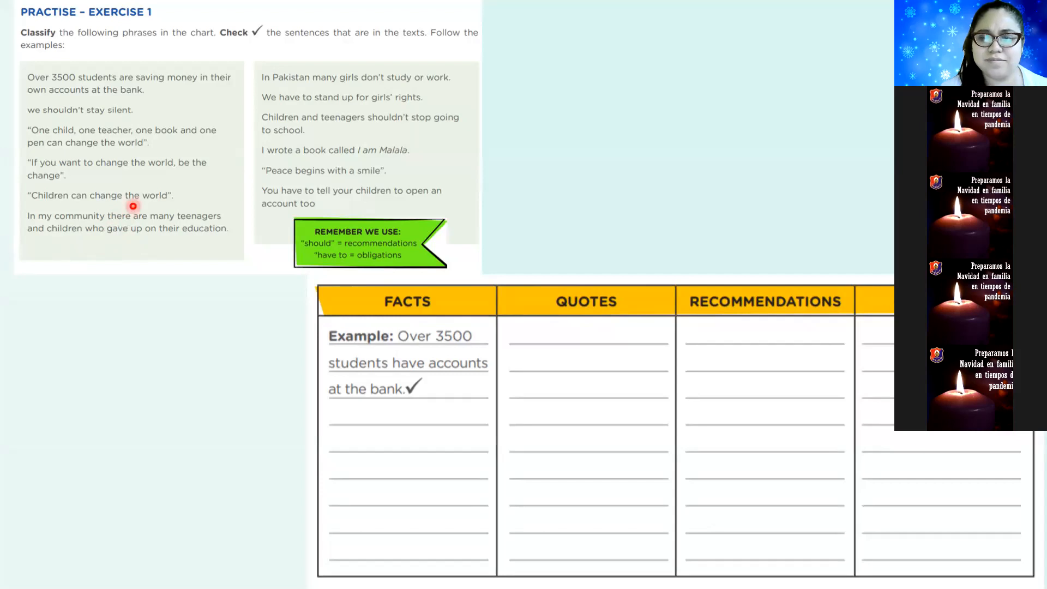
{"action": "mouse_move", "coordinate": [200, 272]}
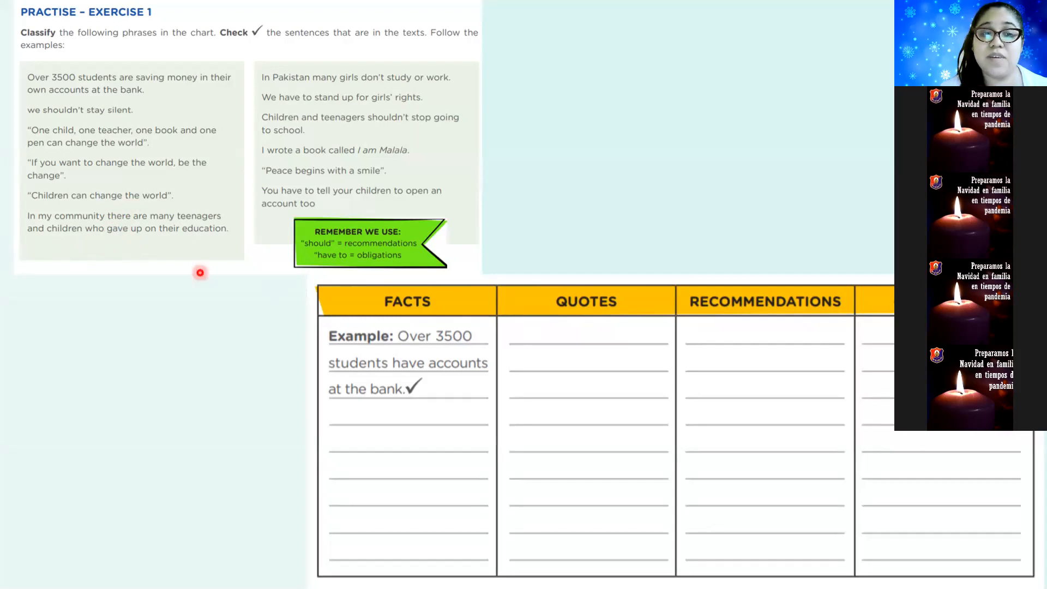
{"action": "mouse_move", "coordinate": [93, 235]}
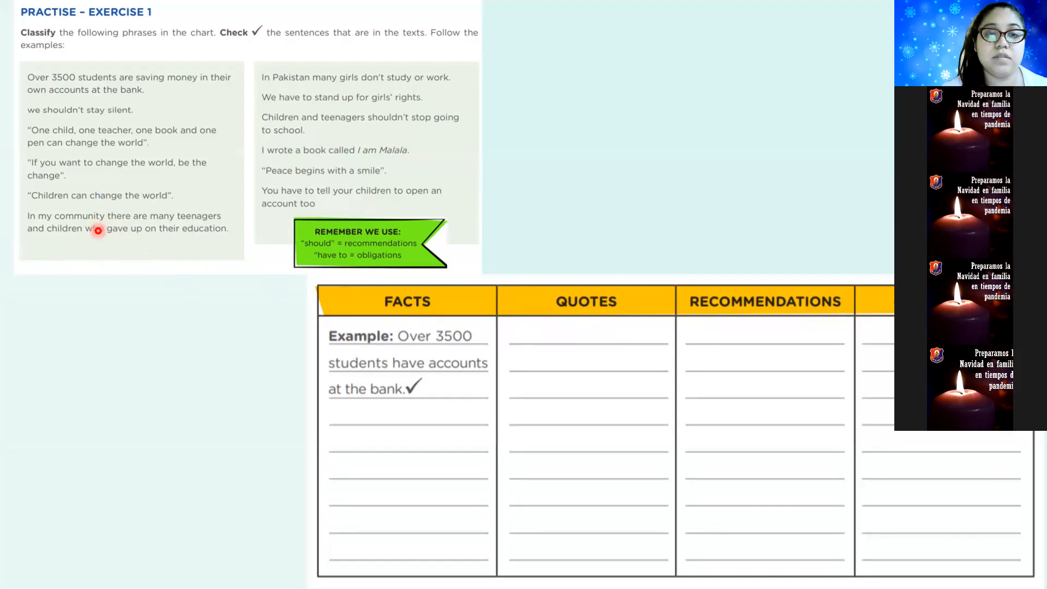
{"action": "mouse_move", "coordinate": [133, 226]}
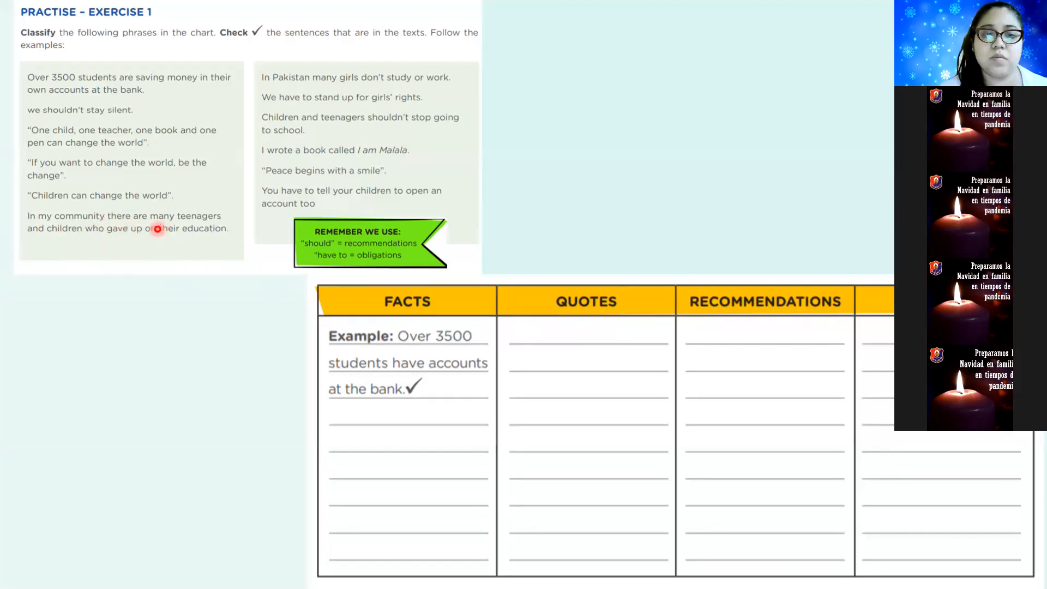
{"action": "mouse_move", "coordinate": [185, 247]}
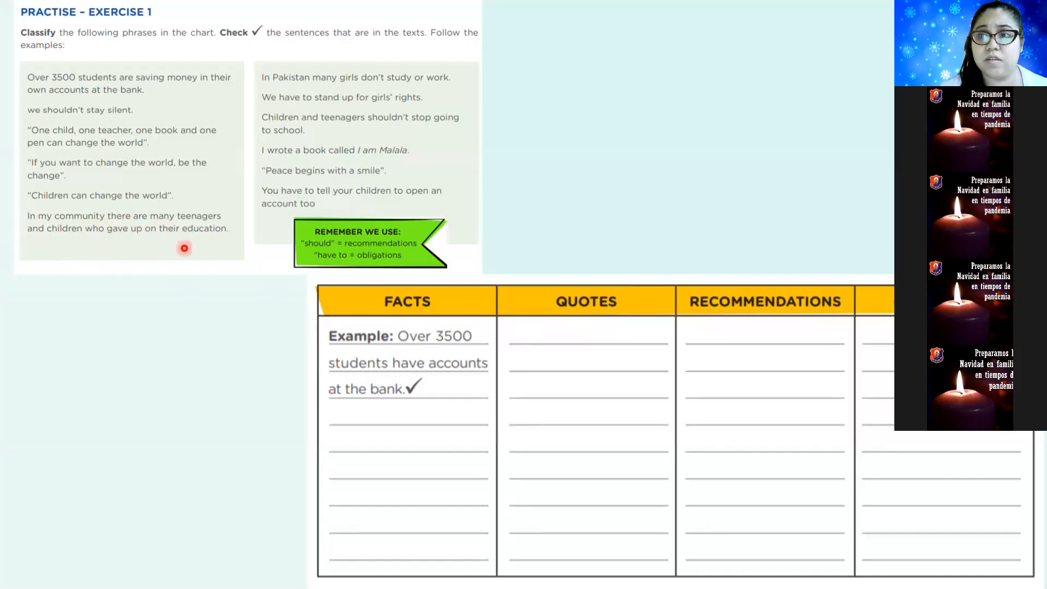
{"action": "mouse_move", "coordinate": [268, 203]}
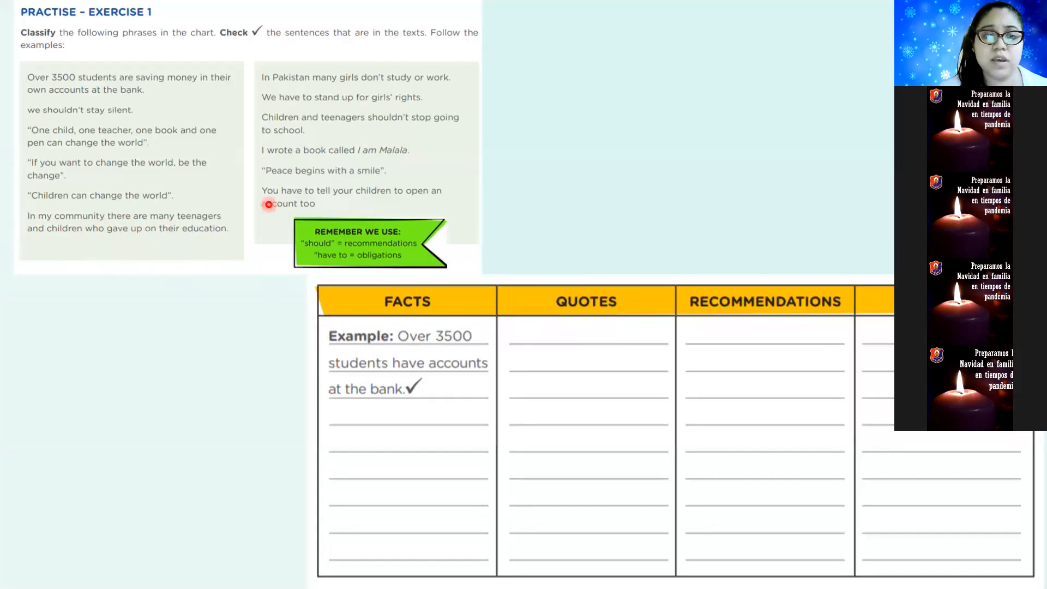
{"action": "mouse_move", "coordinate": [127, 228]}
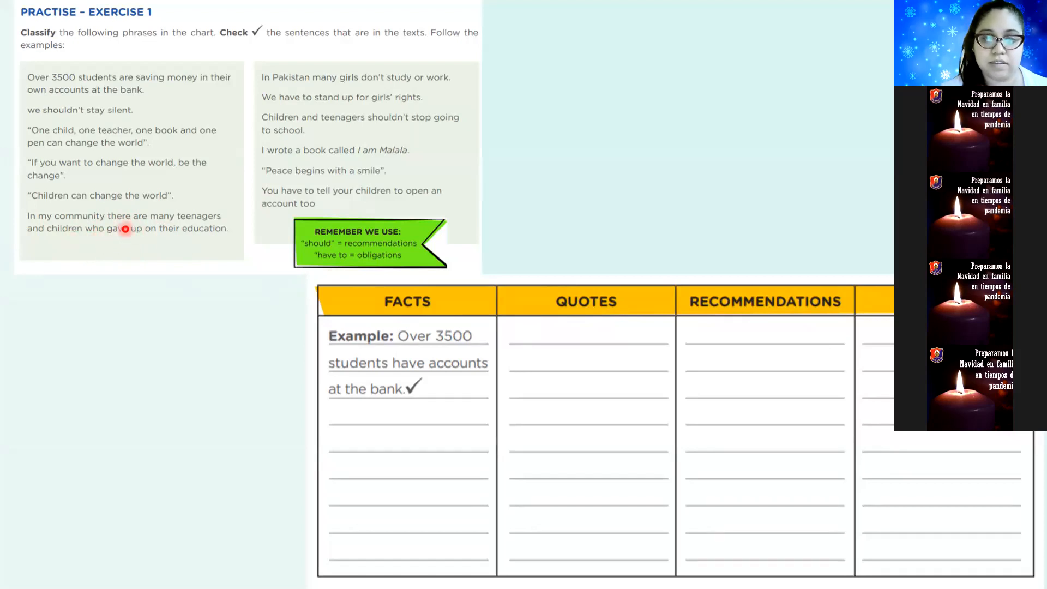
{"action": "mouse_move", "coordinate": [299, 73]}
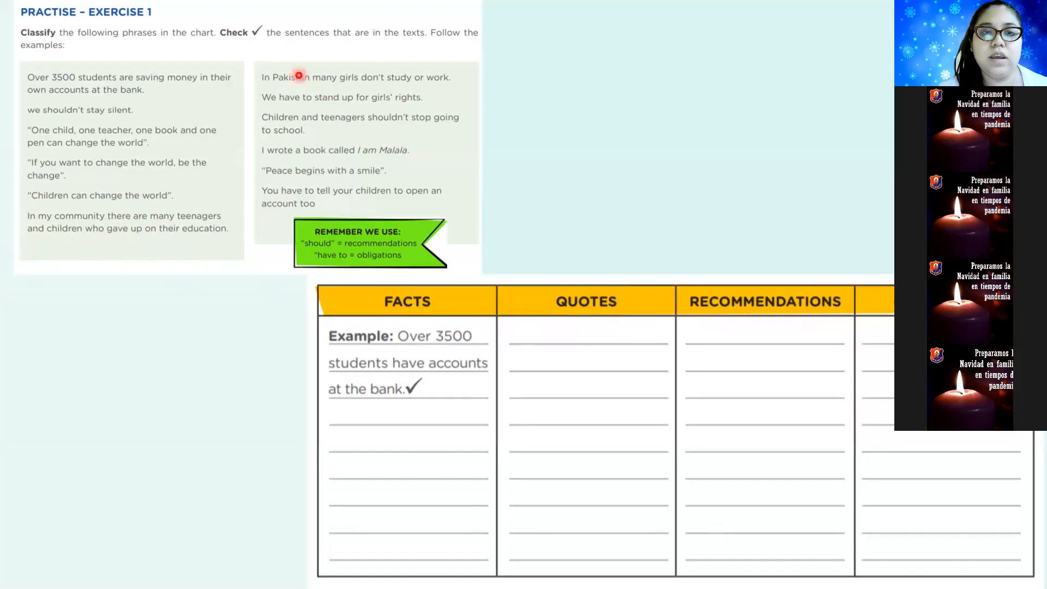
{"action": "mouse_move", "coordinate": [261, 87]}
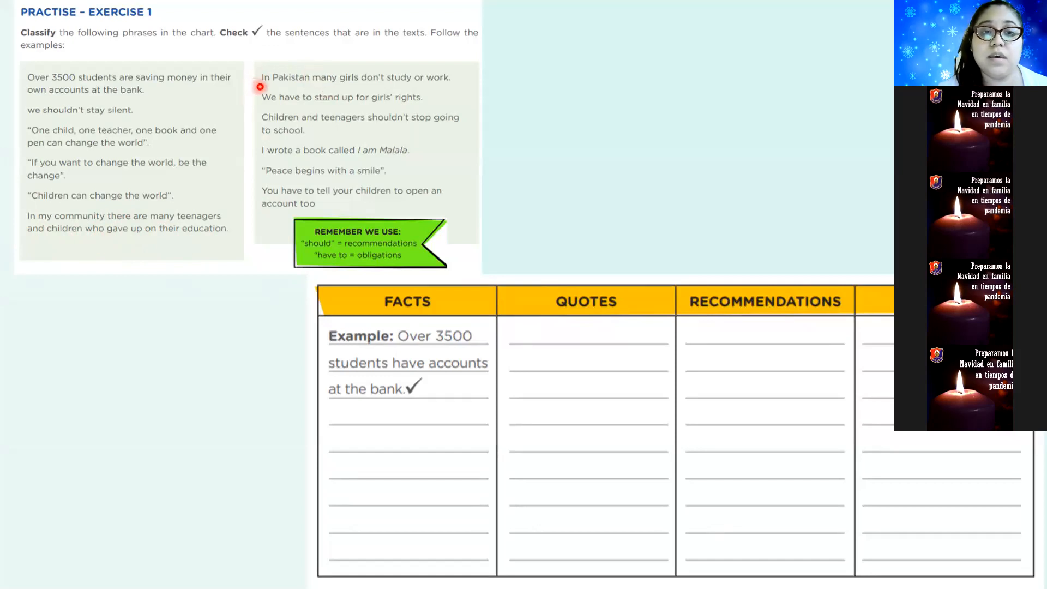
{"action": "mouse_move", "coordinate": [390, 81]}
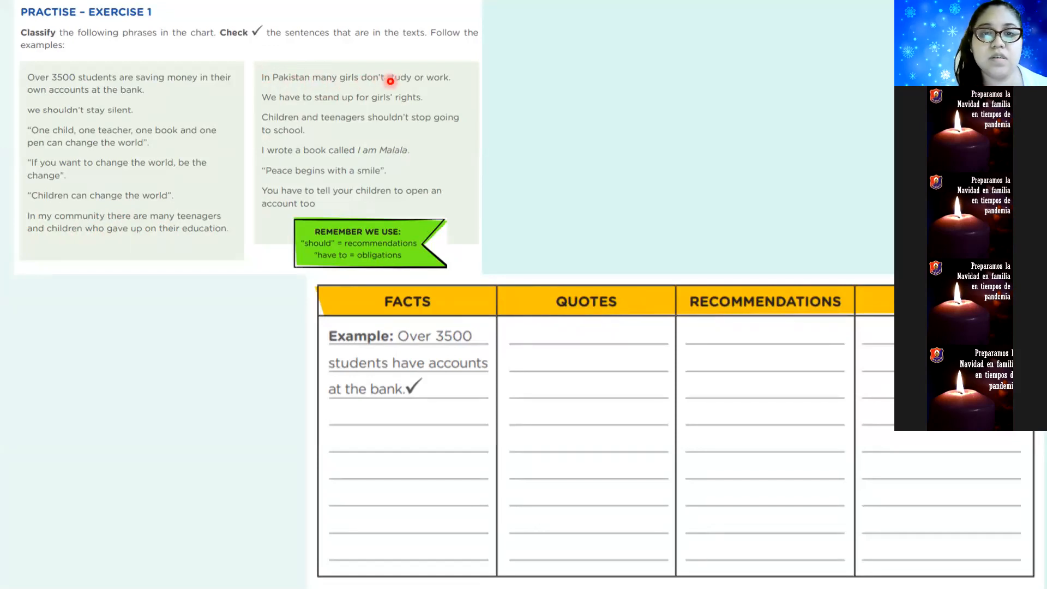
{"action": "mouse_move", "coordinate": [307, 94]}
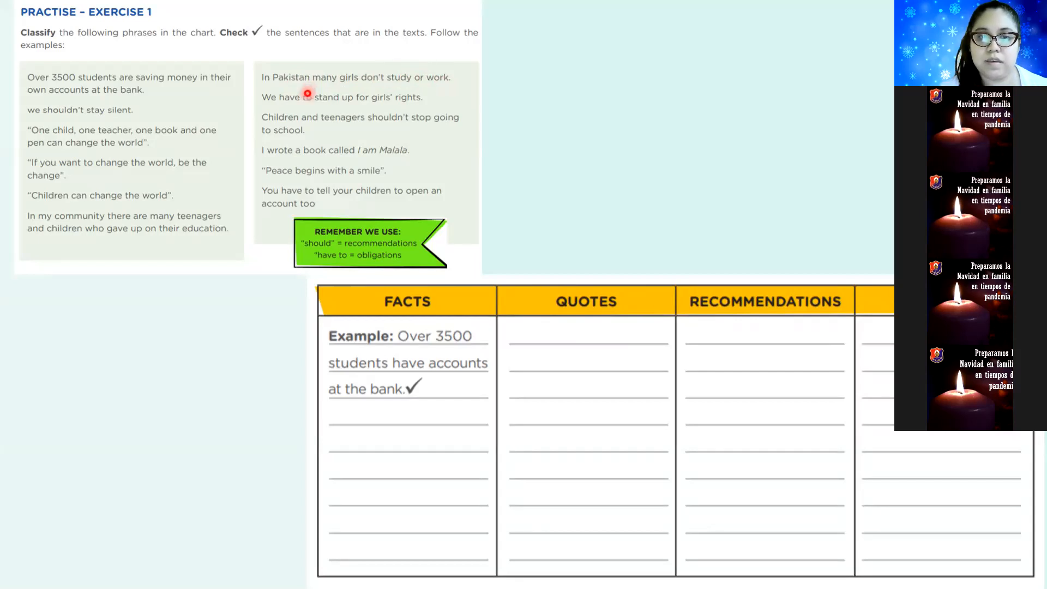
{"action": "mouse_move", "coordinate": [342, 84]}
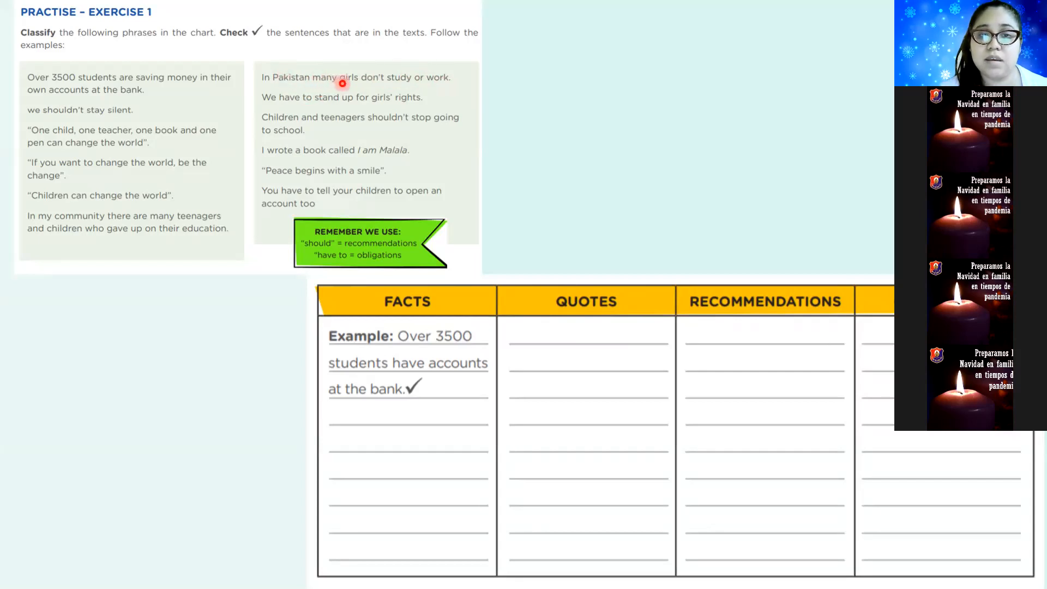
{"action": "mouse_move", "coordinate": [353, 83]}
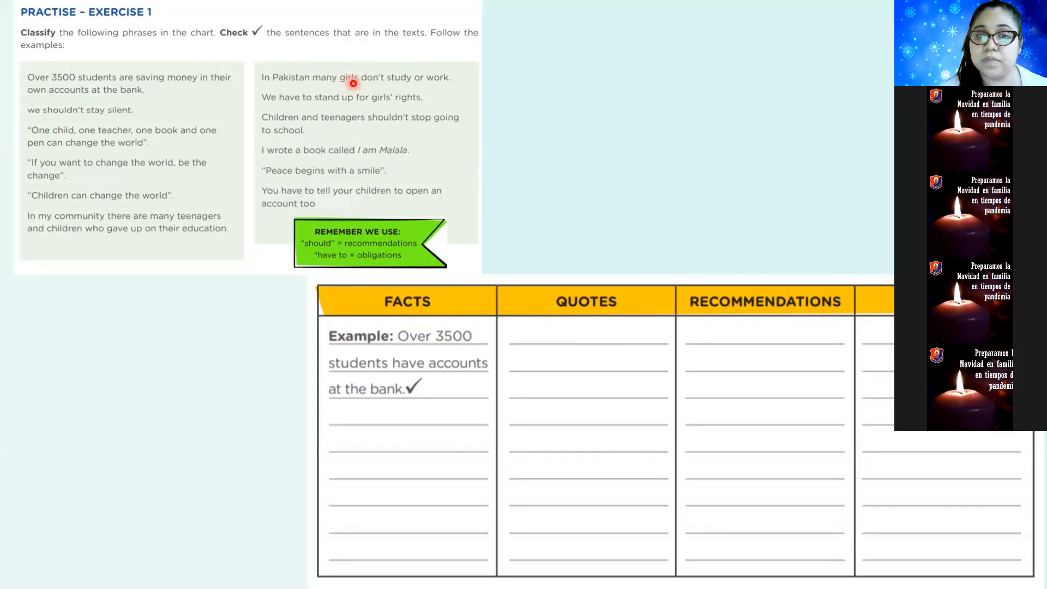
{"action": "mouse_move", "coordinate": [359, 79]}
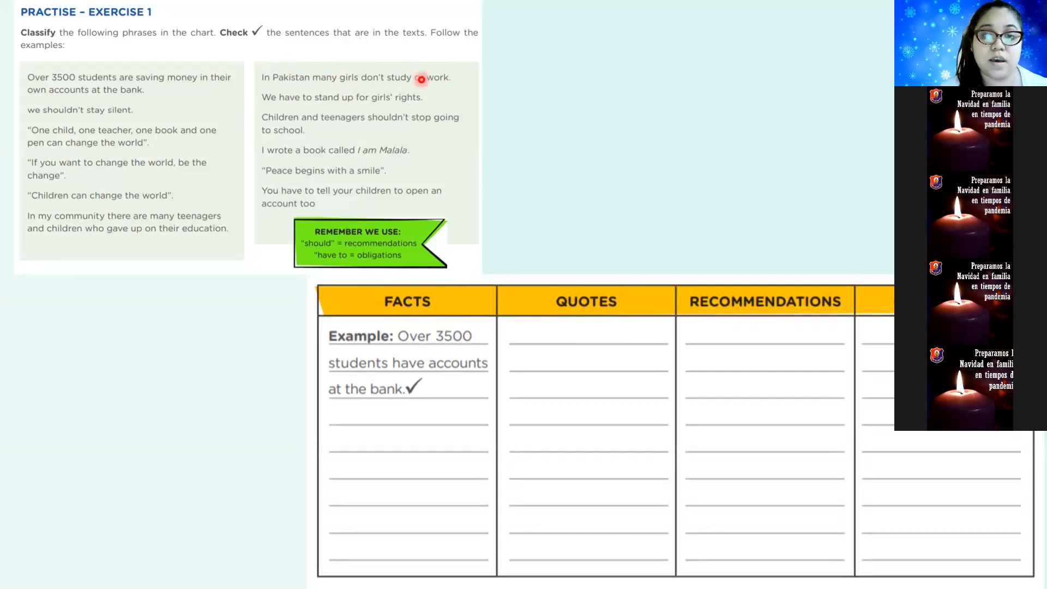
{"action": "mouse_move", "coordinate": [637, 235]}
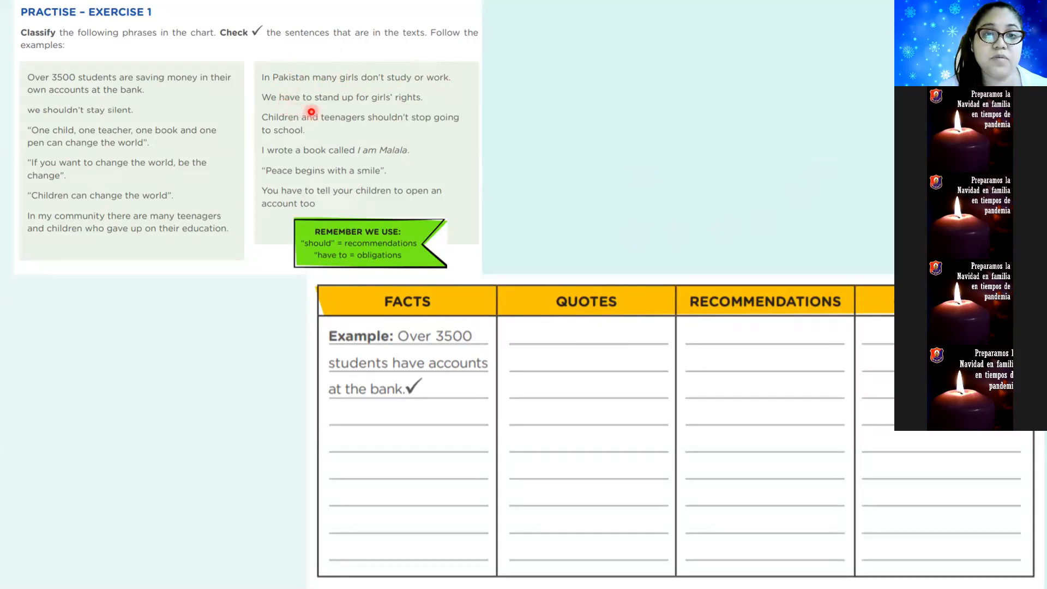
{"action": "mouse_move", "coordinate": [428, 105]}
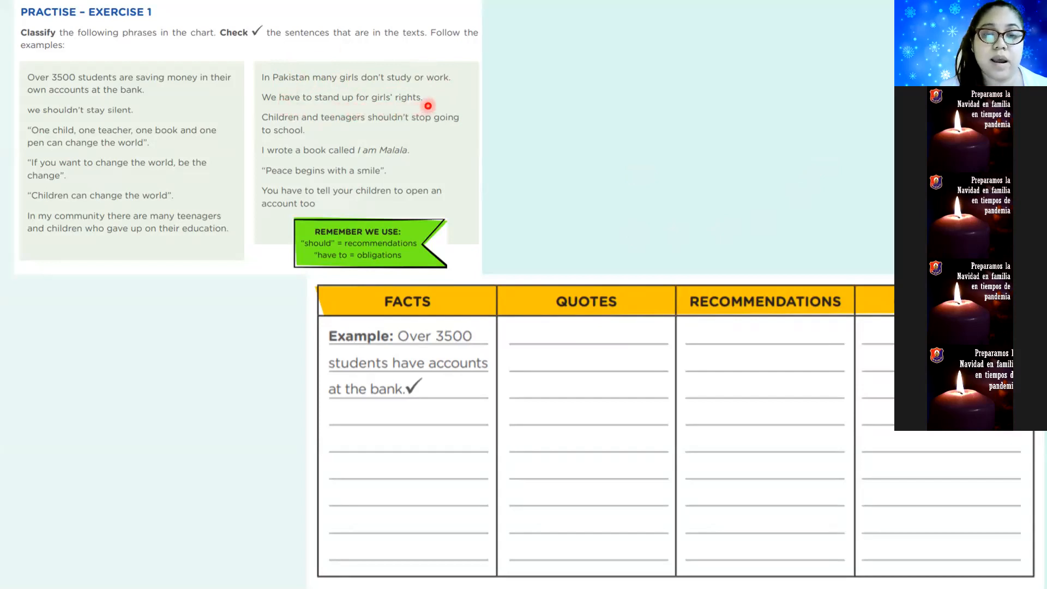
{"action": "mouse_move", "coordinate": [307, 104]}
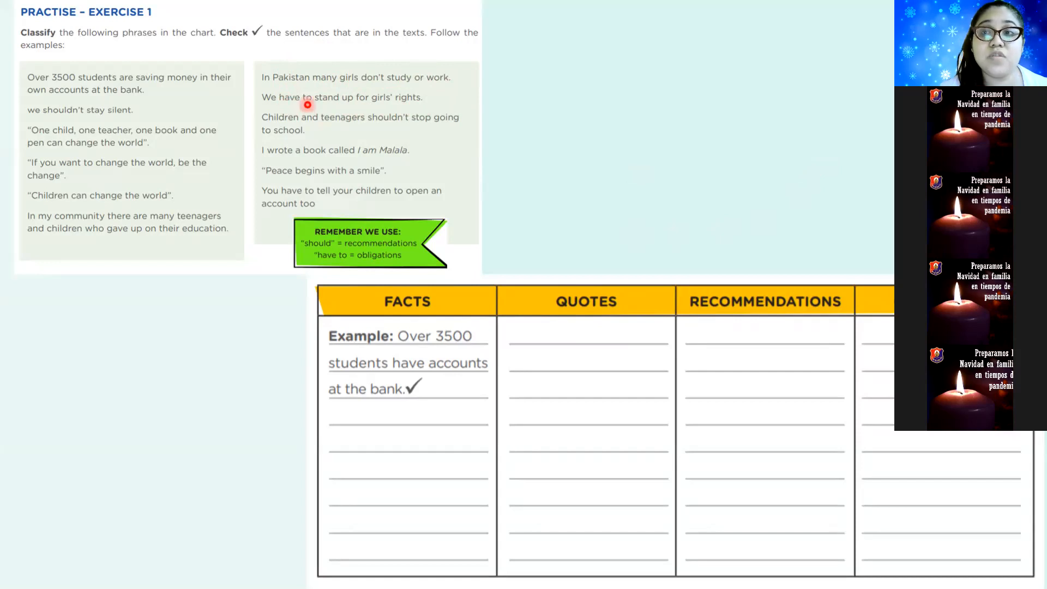
{"action": "mouse_move", "coordinate": [354, 181]}
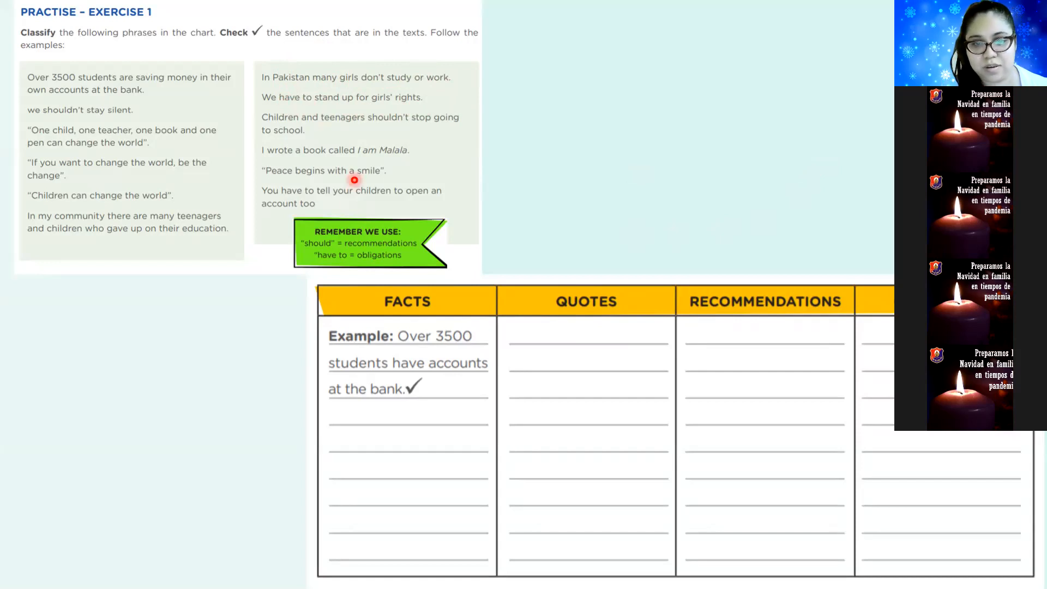
{"action": "mouse_move", "coordinate": [324, 265]}
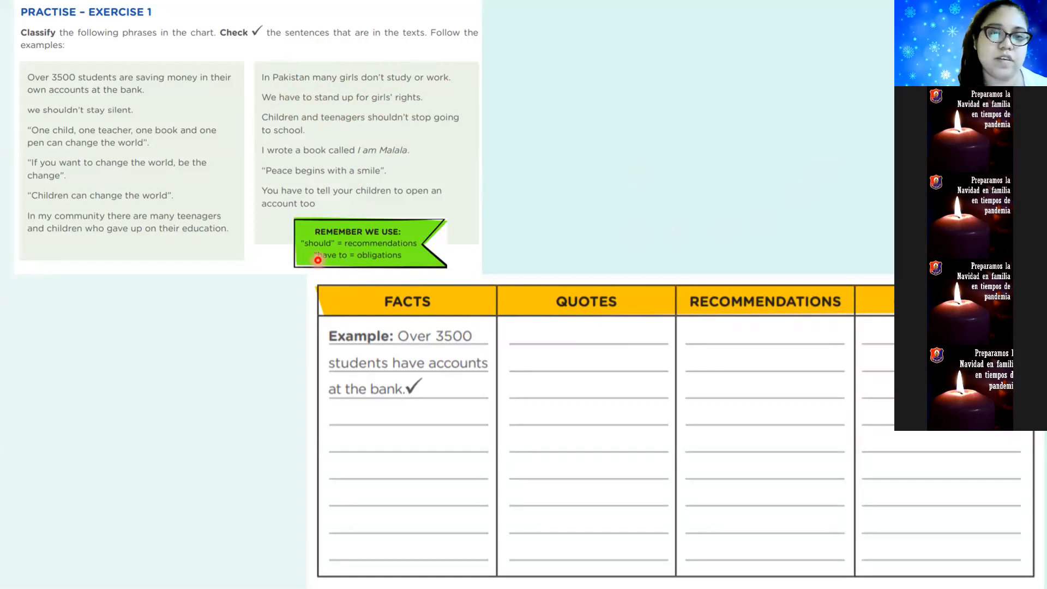
{"action": "mouse_move", "coordinate": [289, 145]}
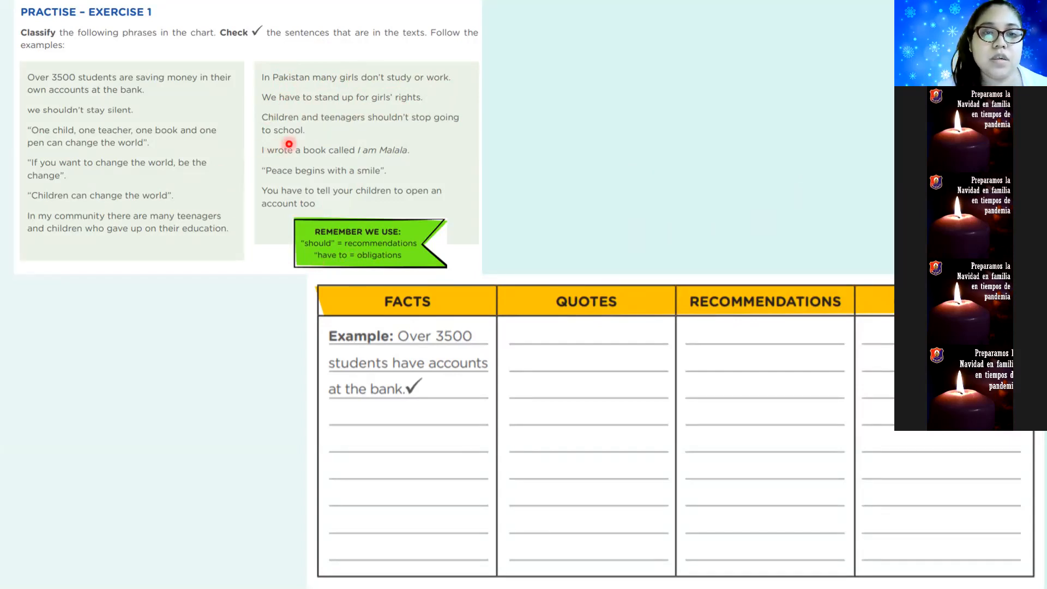
{"action": "mouse_move", "coordinate": [421, 131]}
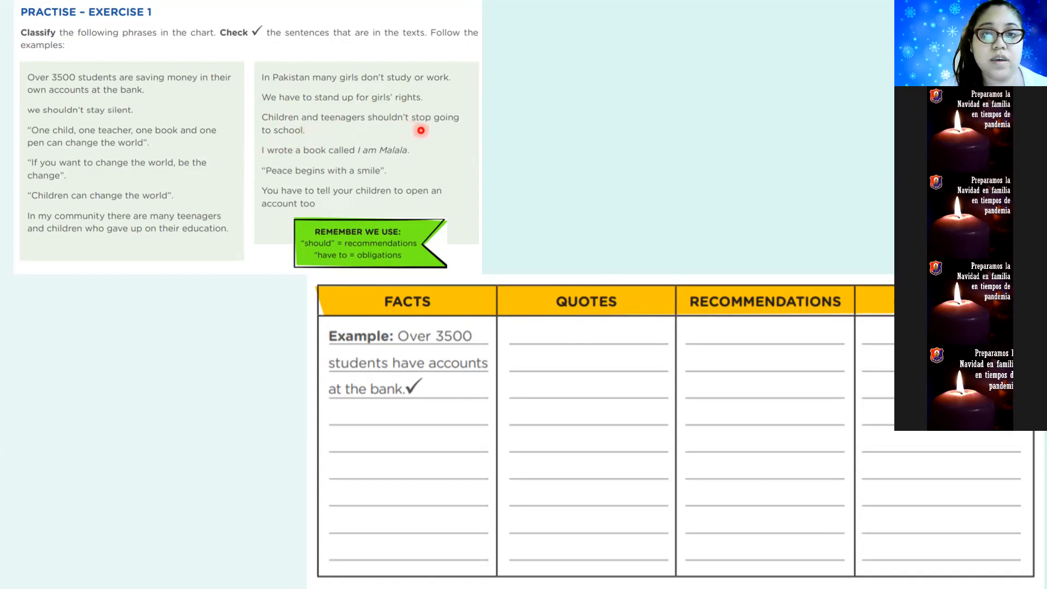
{"action": "mouse_move", "coordinate": [339, 126]}
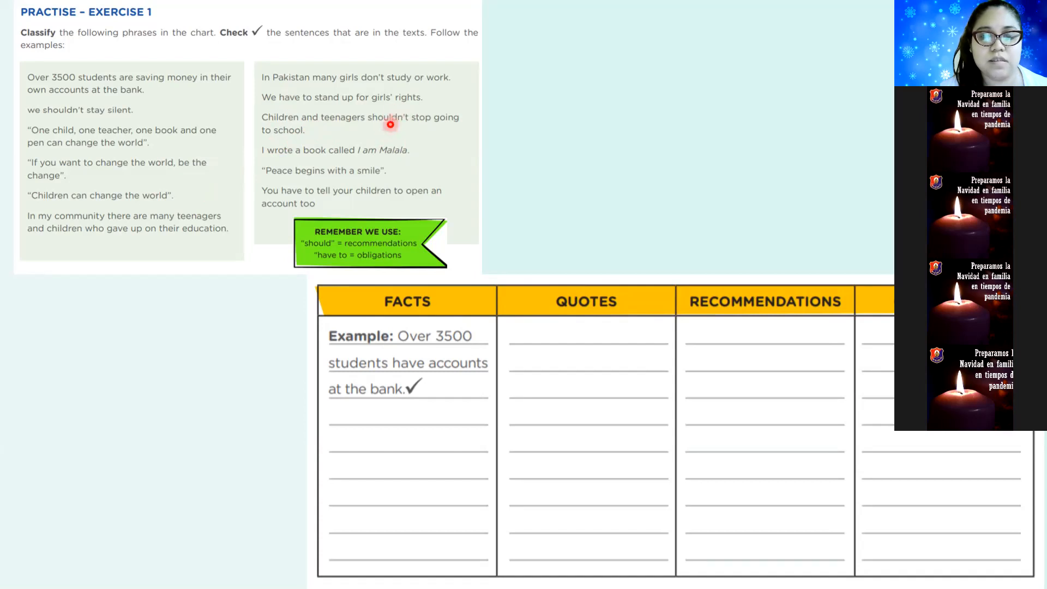
{"action": "mouse_move", "coordinate": [271, 161]}
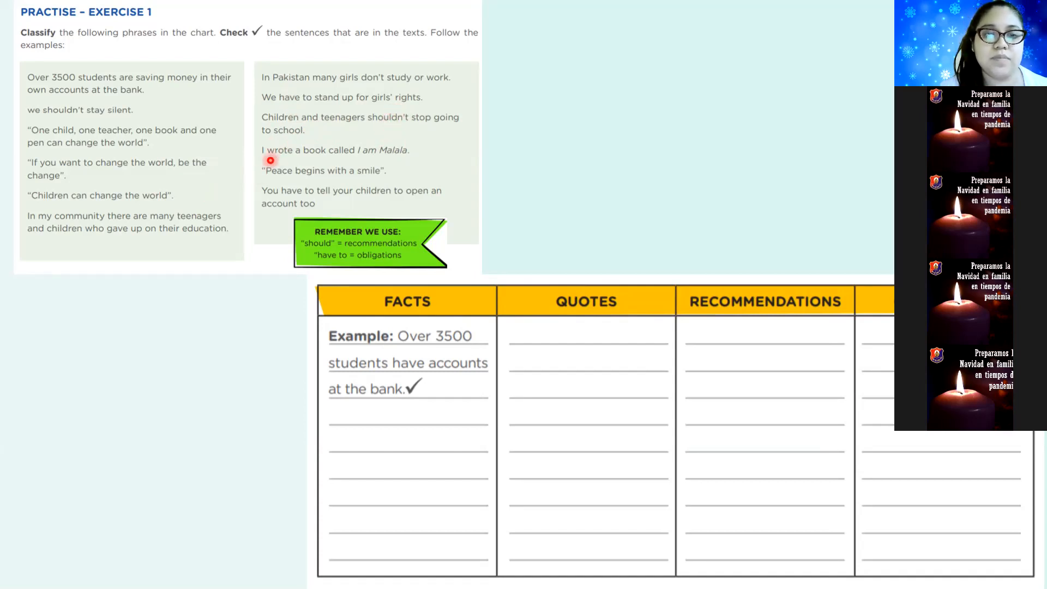
{"action": "mouse_move", "coordinate": [373, 165]}
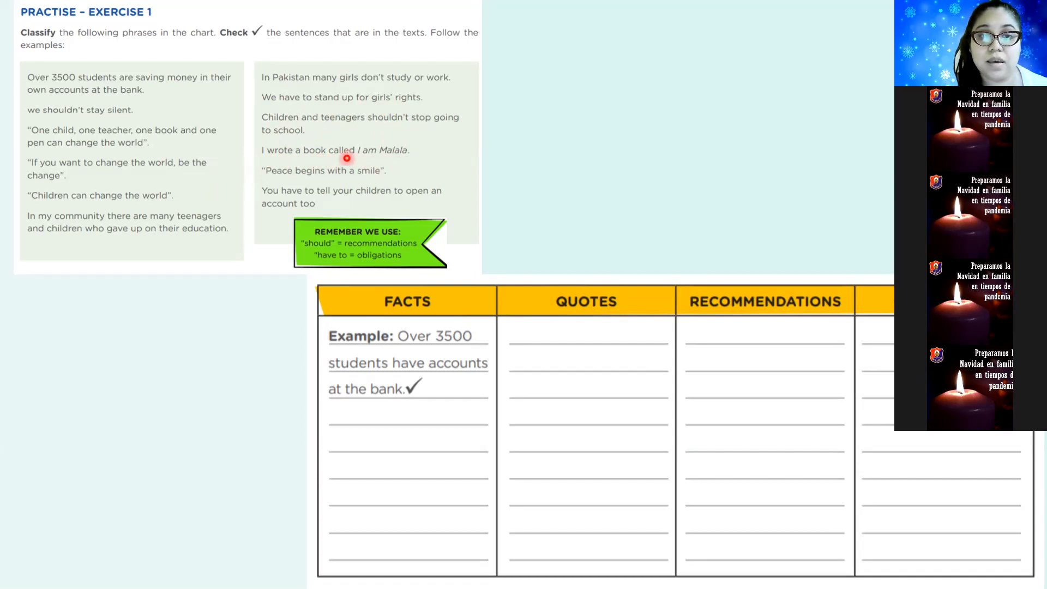
{"action": "mouse_move", "coordinate": [360, 161]}
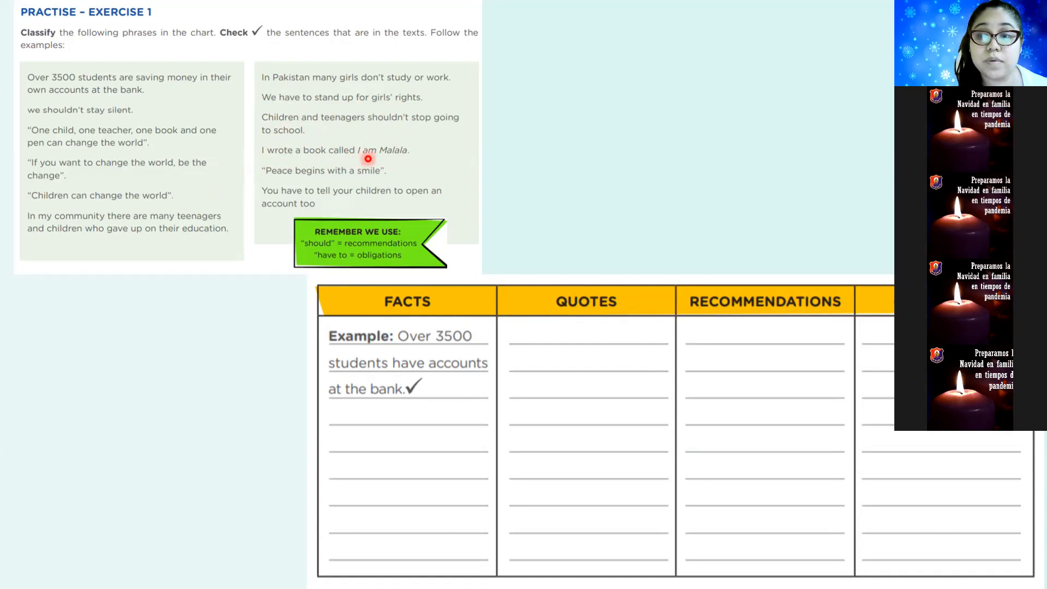
{"action": "mouse_move", "coordinate": [372, 152]}
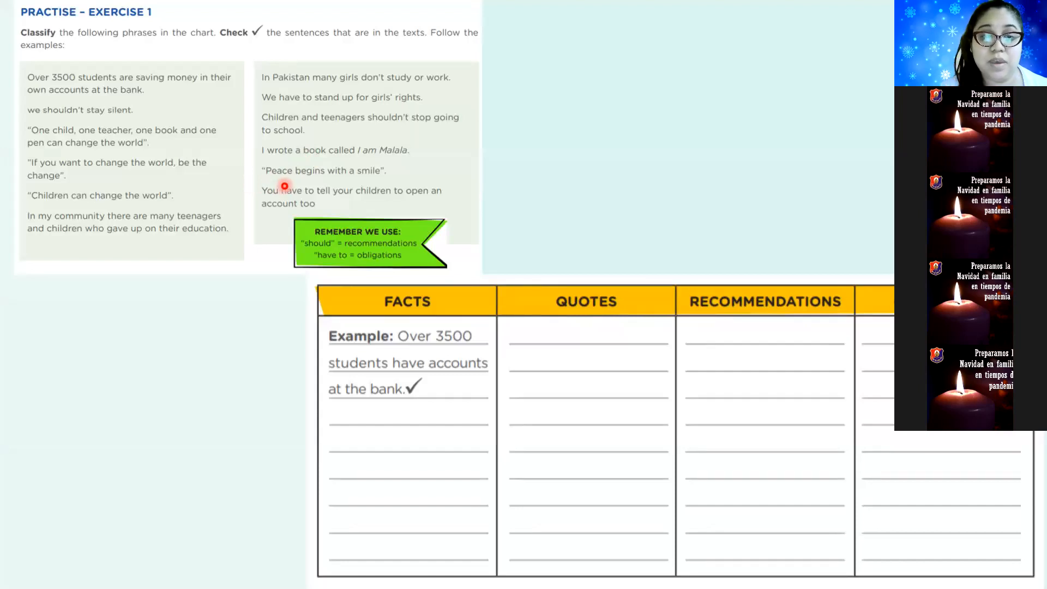
{"action": "mouse_move", "coordinate": [314, 167]}
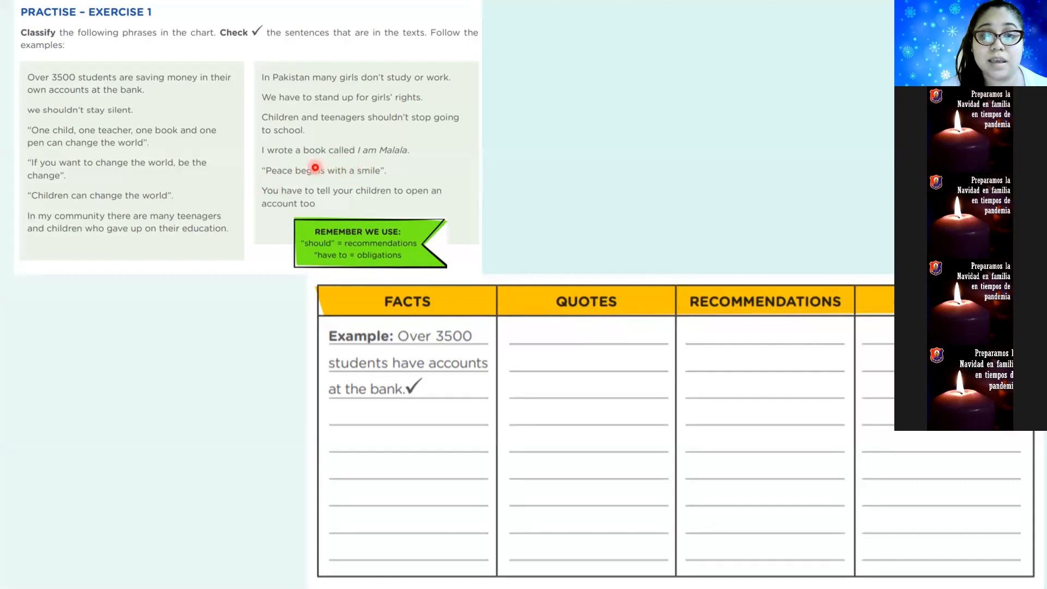
{"action": "mouse_move", "coordinate": [395, 165]}
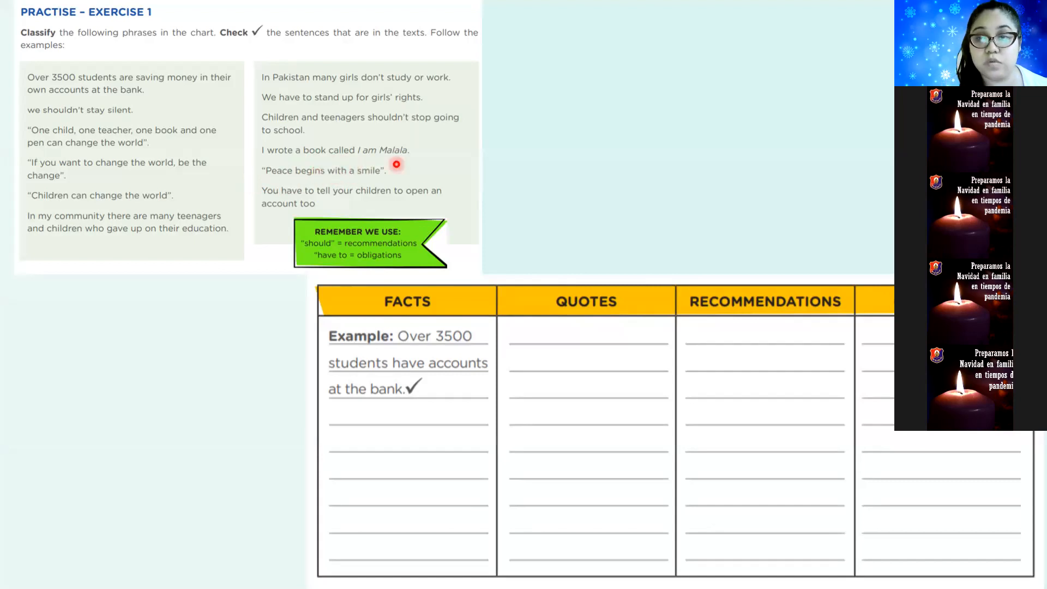
{"action": "mouse_move", "coordinate": [647, 206]}
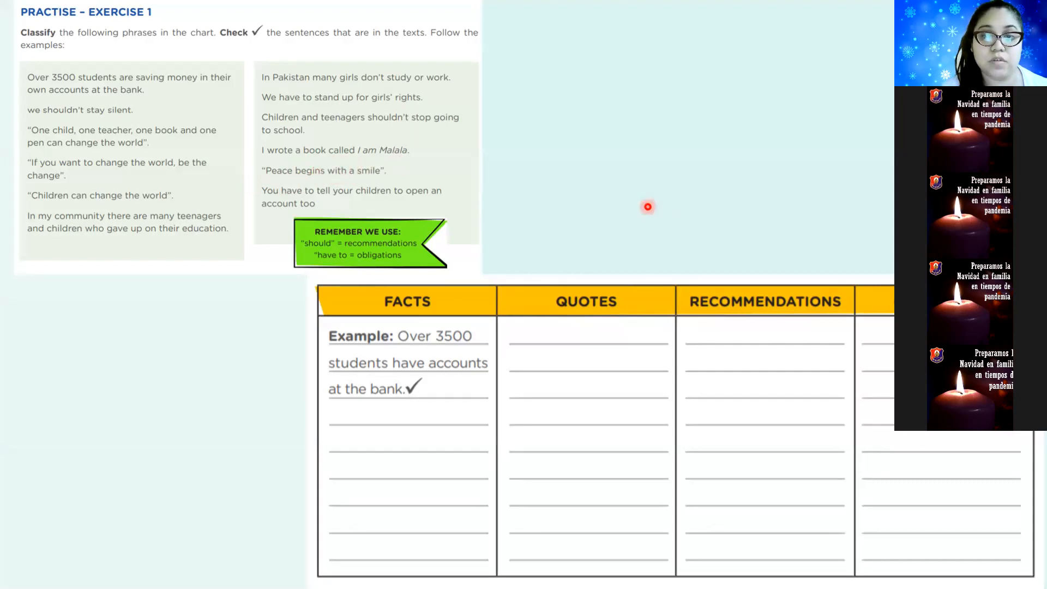
{"action": "mouse_move", "coordinate": [272, 213]}
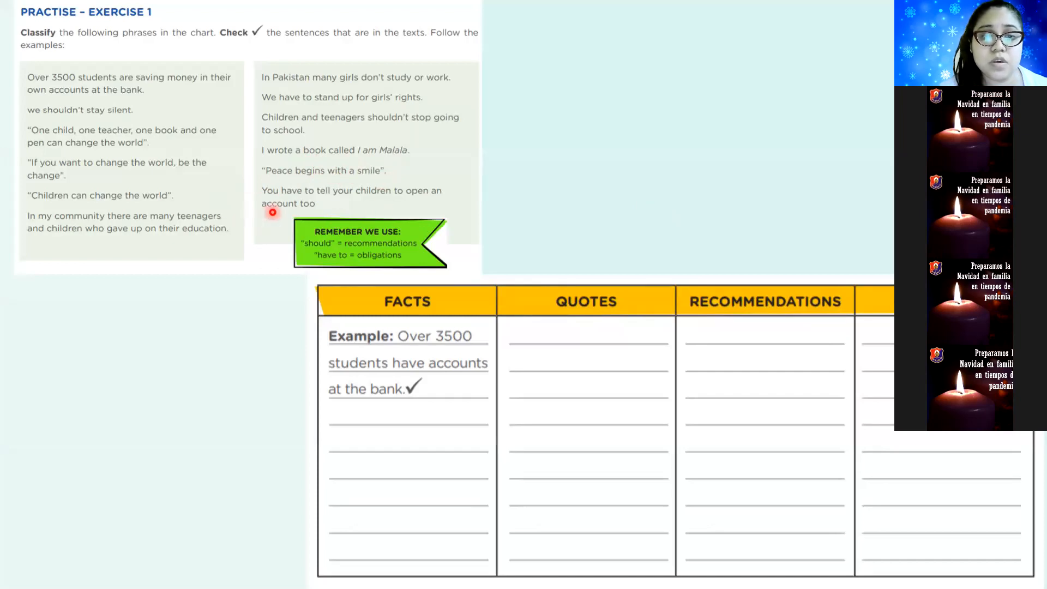
{"action": "mouse_move", "coordinate": [435, 203]}
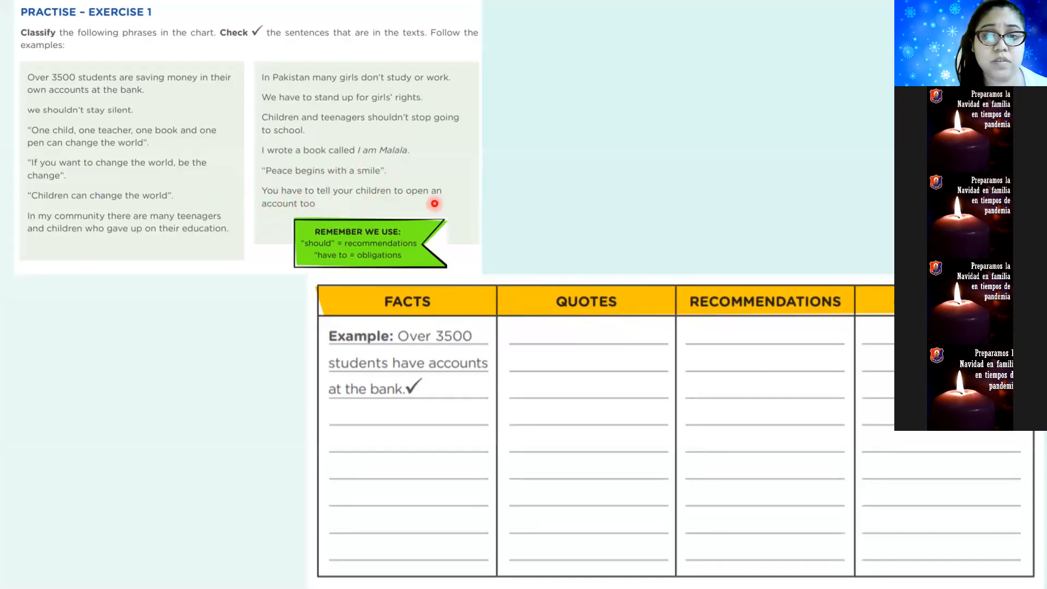
{"action": "mouse_move", "coordinate": [294, 212]}
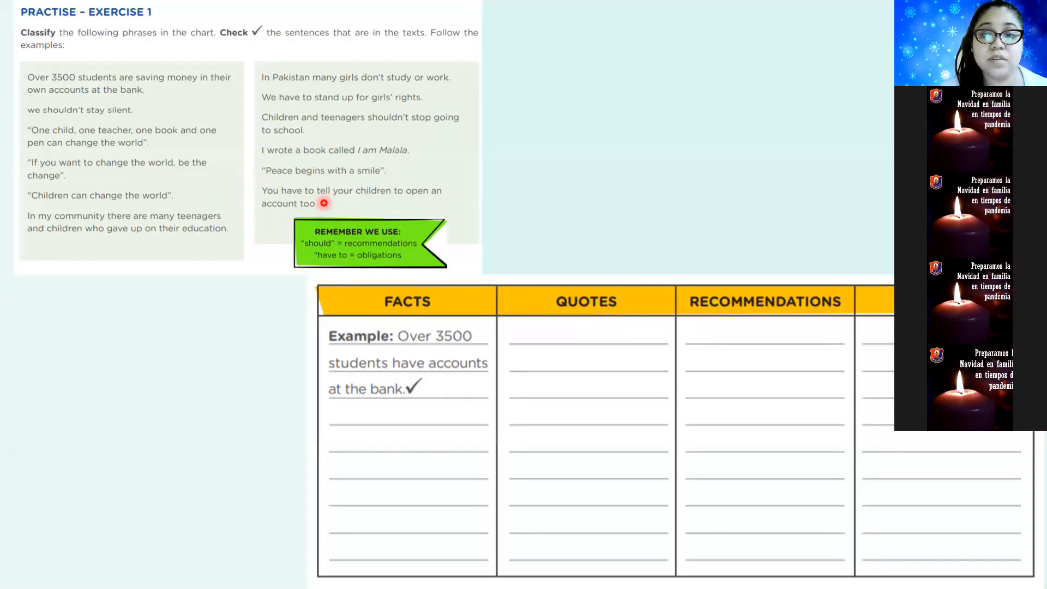
{"action": "mouse_move", "coordinate": [134, 209]}
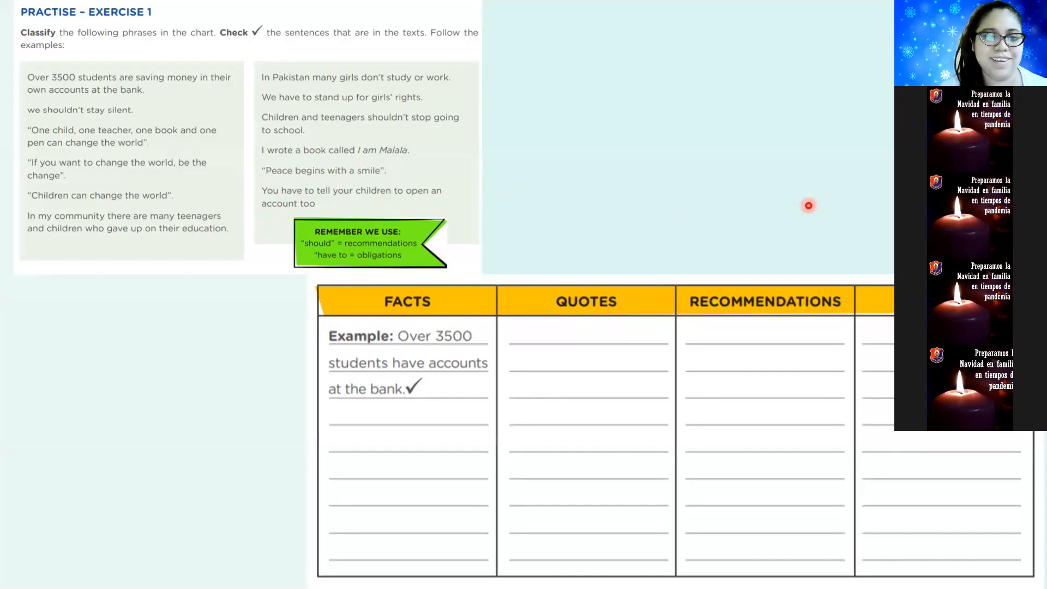
{"action": "mouse_move", "coordinate": [782, 217]}
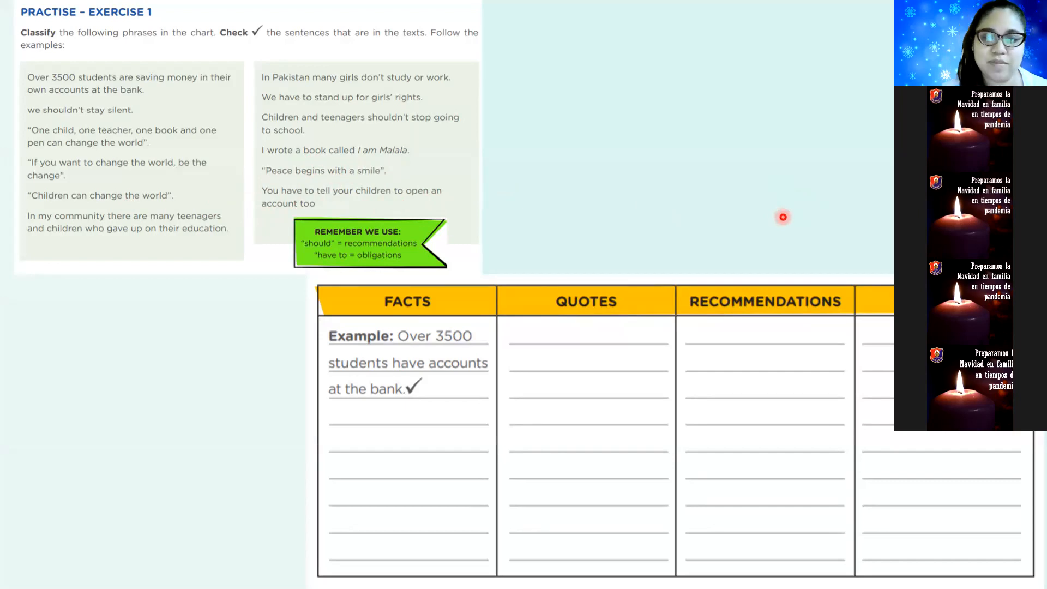
{"action": "mouse_move", "coordinate": [860, 203]}
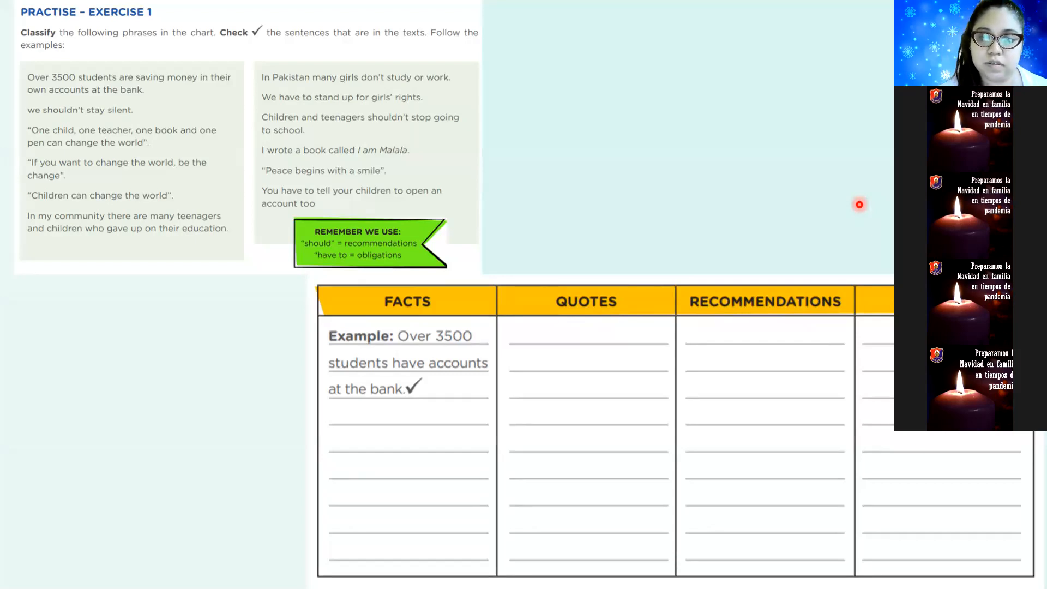
{"action": "mouse_move", "coordinate": [820, 175]}
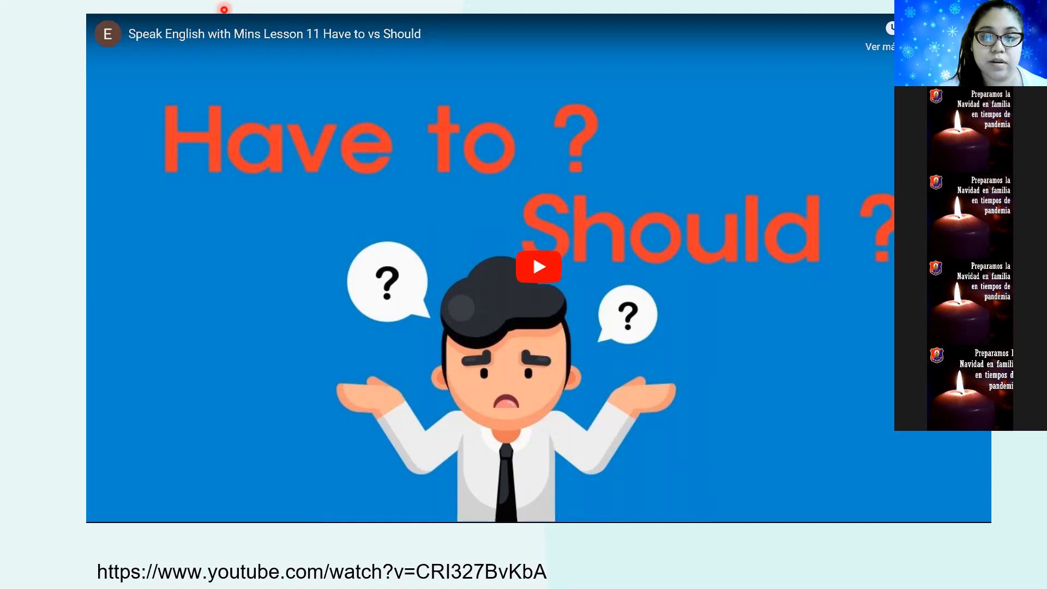
- Play the embedded 'Have to vs Should' YouTube lesson video
{"action": "left_click", "coordinate": [538, 268]}
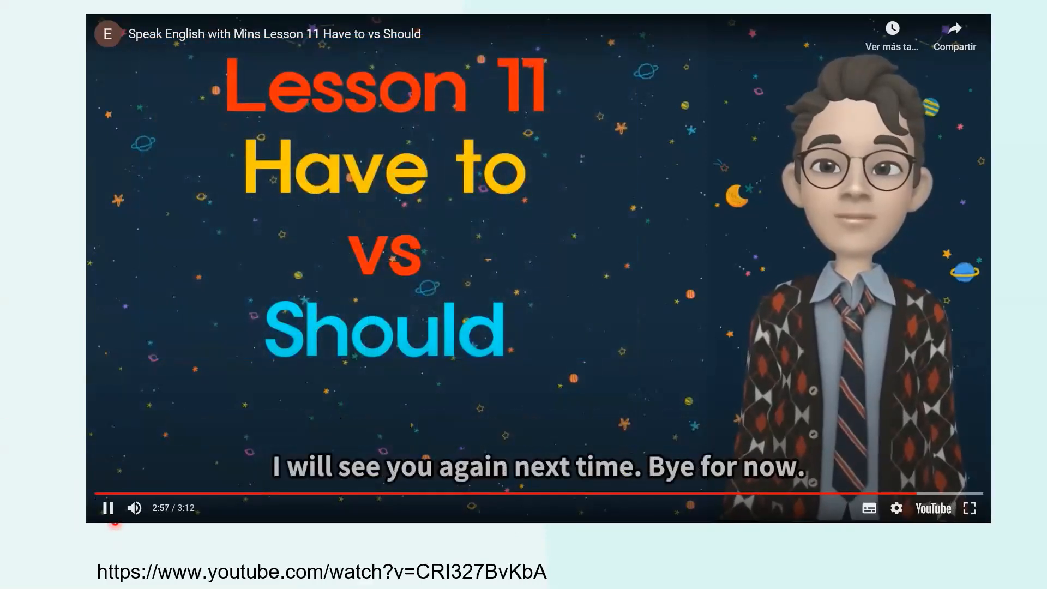
- Stop the 'Have to vs Should' video at its opening title screen
{"action": "left_click", "coordinate": [107, 508]}
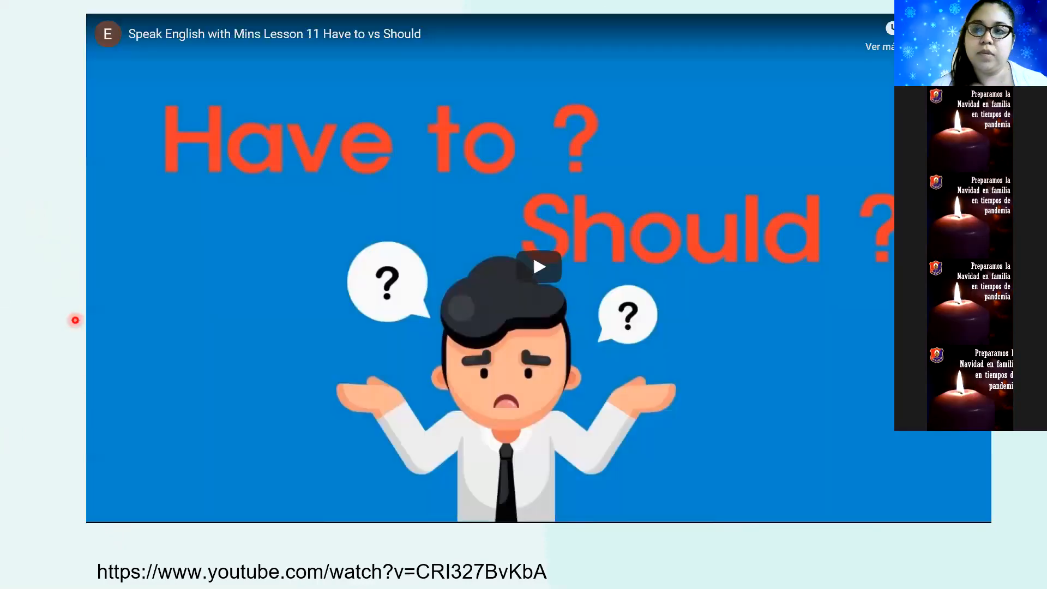
{"action": "mouse_move", "coordinate": [39, 478]}
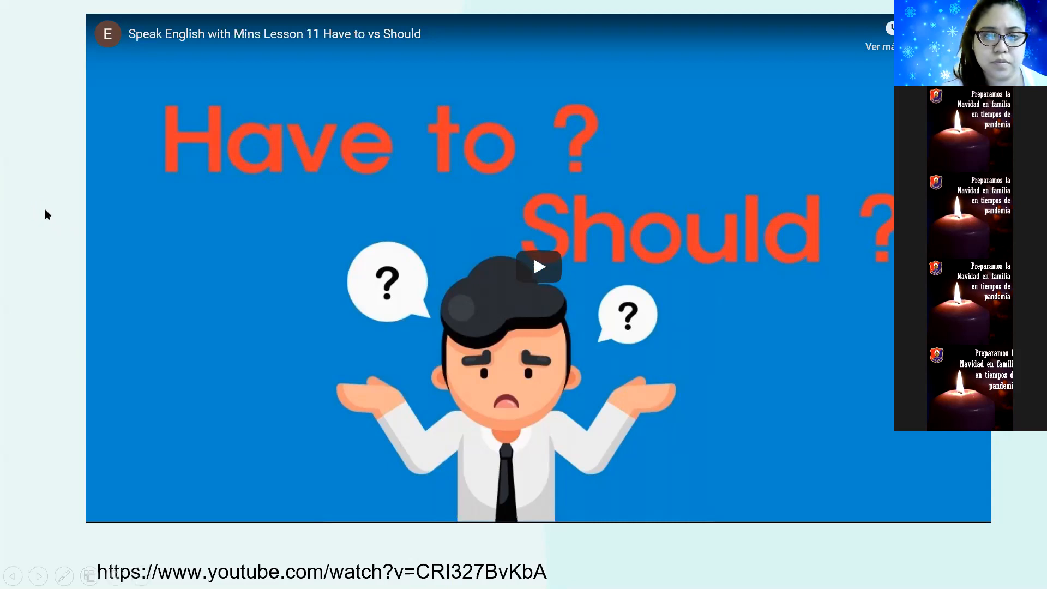
{"action": "mouse_move", "coordinate": [45, 258]}
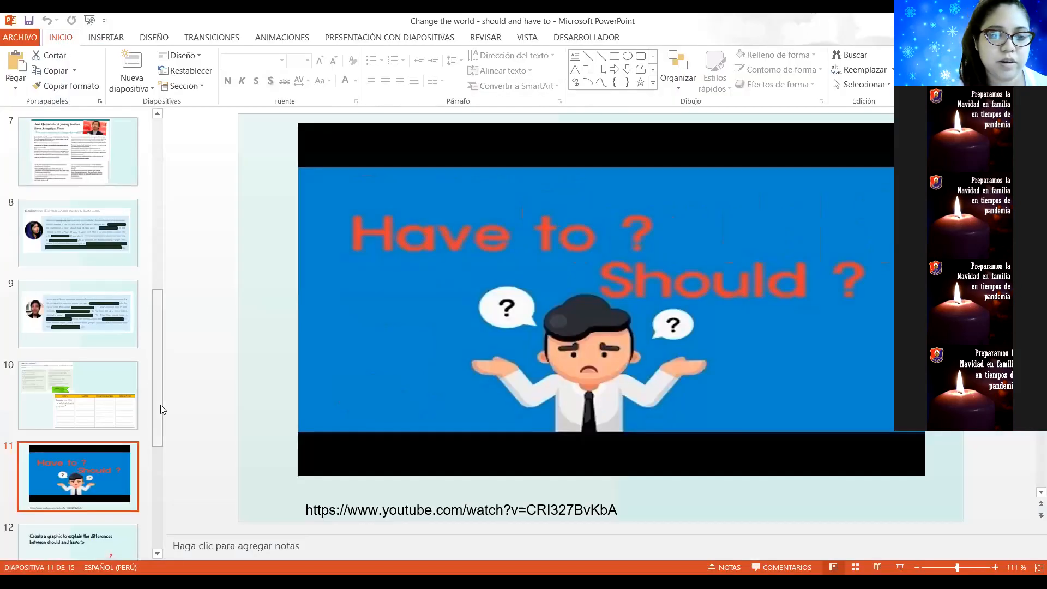
- Scroll the thumbnails and go to slide 12, the should-versus-have-to graphic task
{"action": "scroll", "scroll_direction": "down", "scroll_amount": 3}
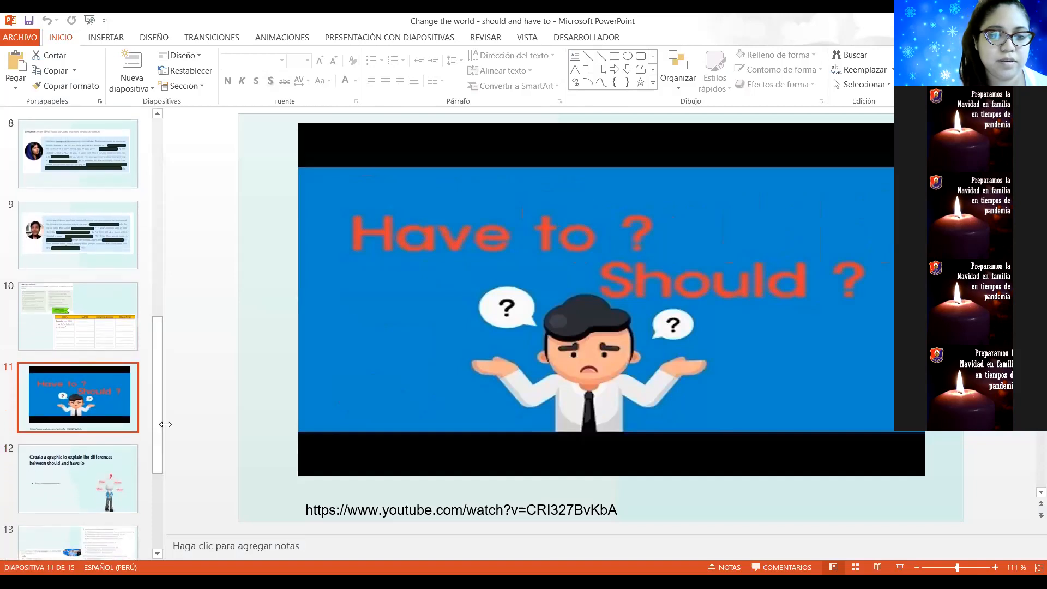
{"action": "mouse_move", "coordinate": [75, 462]}
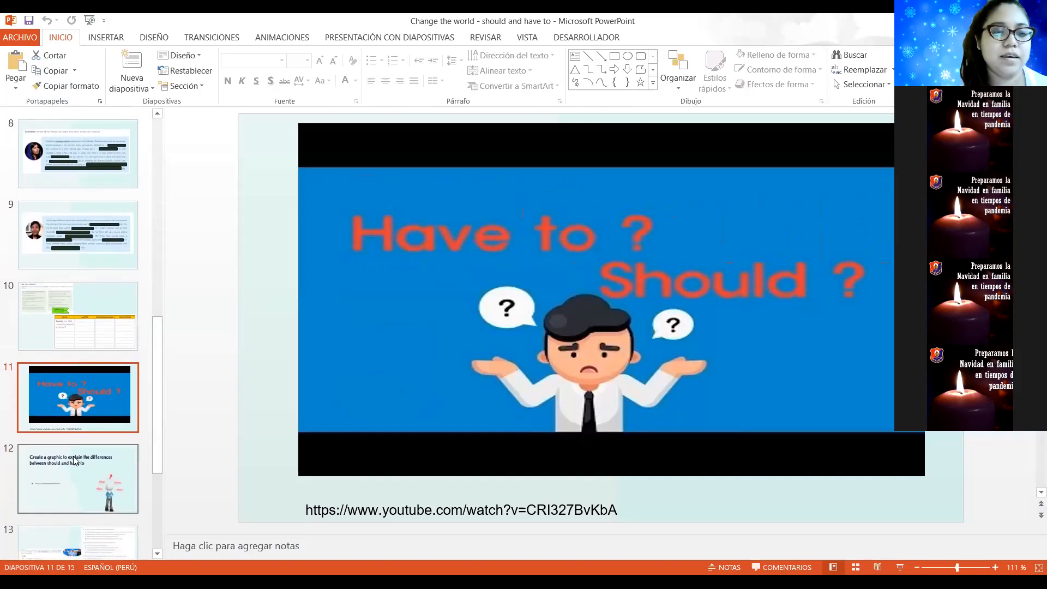
{"action": "left_click", "coordinate": [78, 478]}
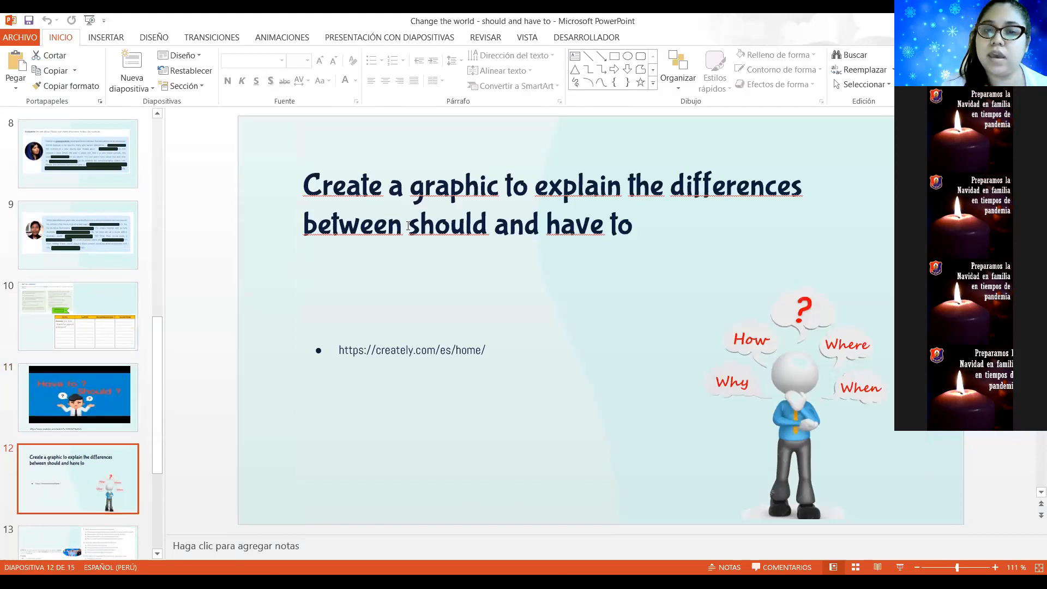
{"action": "mouse_move", "coordinate": [393, 253]}
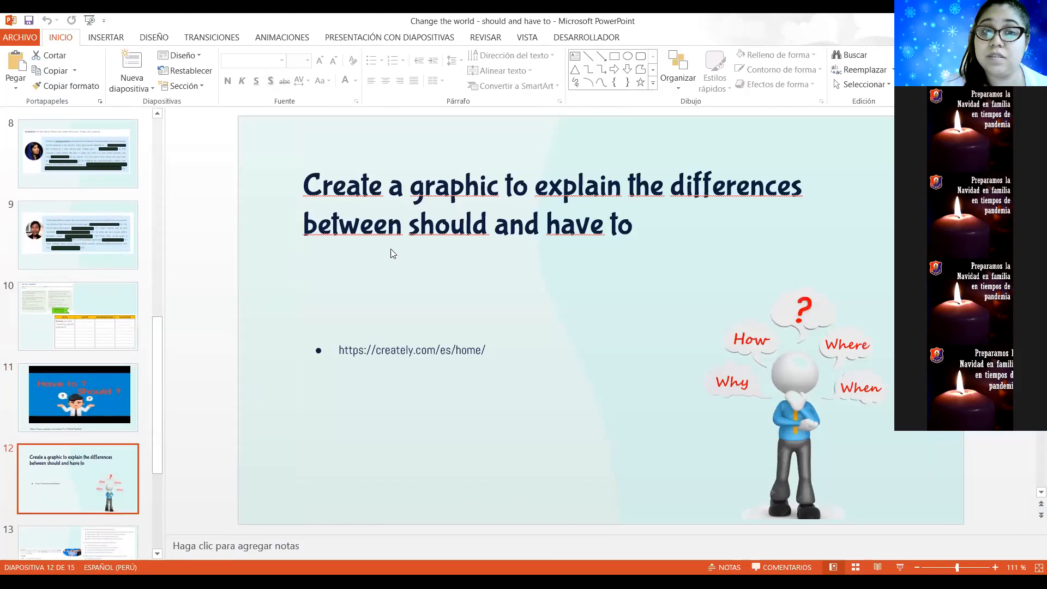
{"action": "mouse_move", "coordinate": [588, 250]}
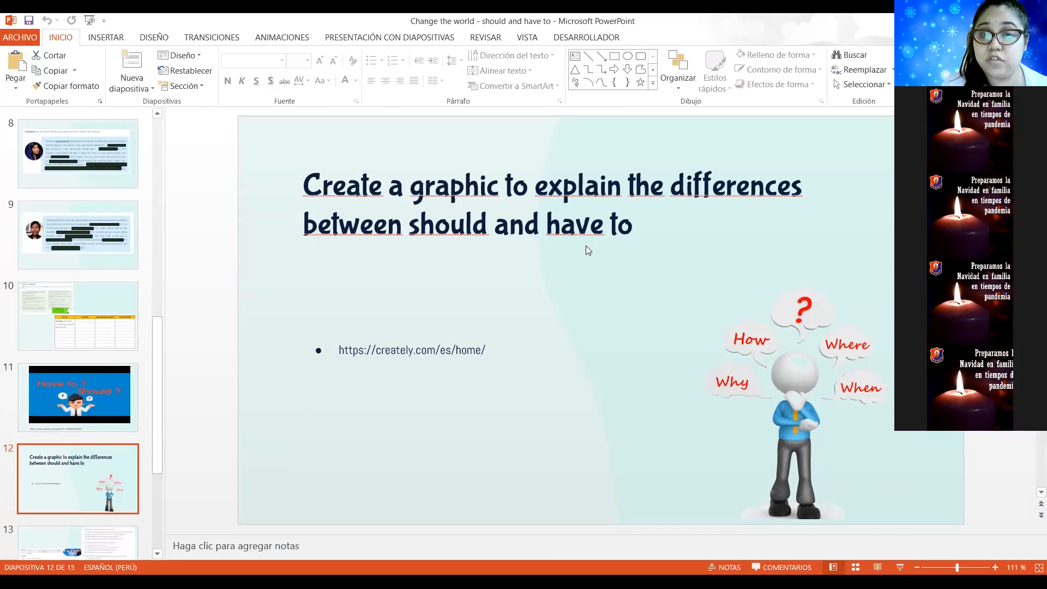
{"action": "mouse_move", "coordinate": [483, 283]}
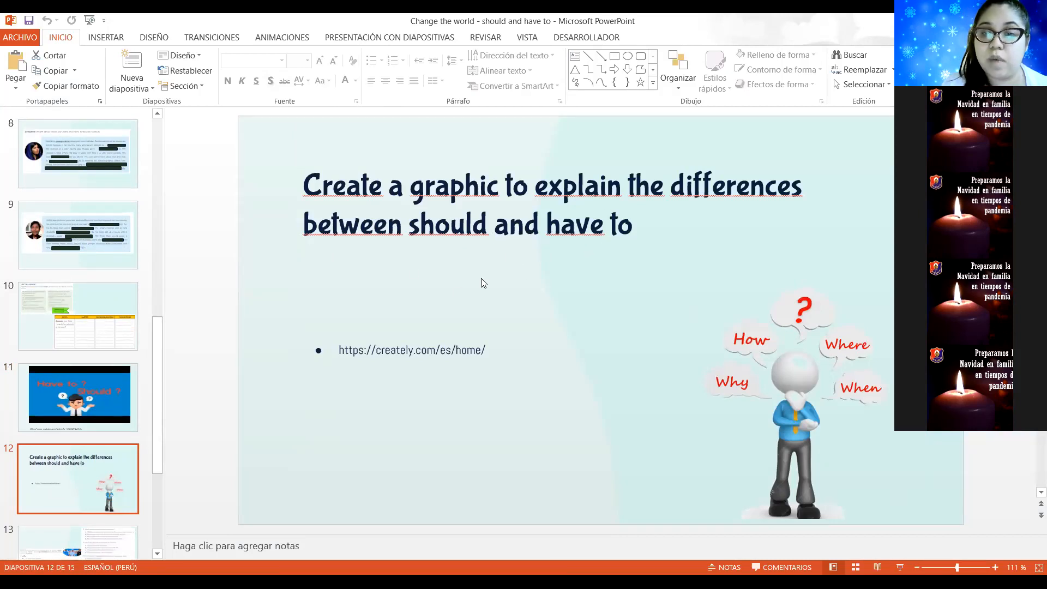
{"action": "mouse_move", "coordinate": [479, 292]}
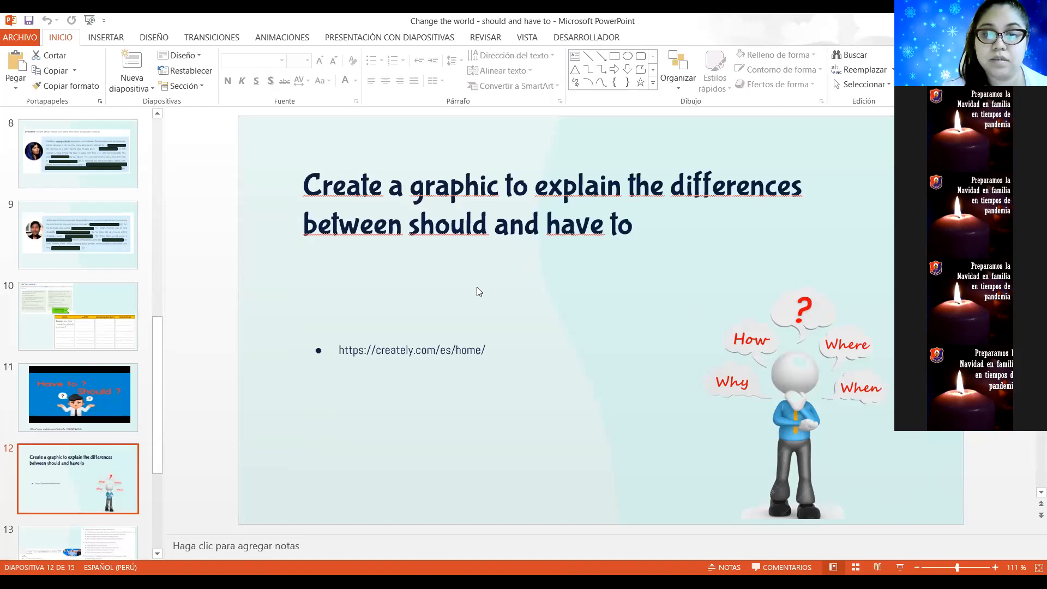
{"action": "mouse_move", "coordinate": [347, 365]}
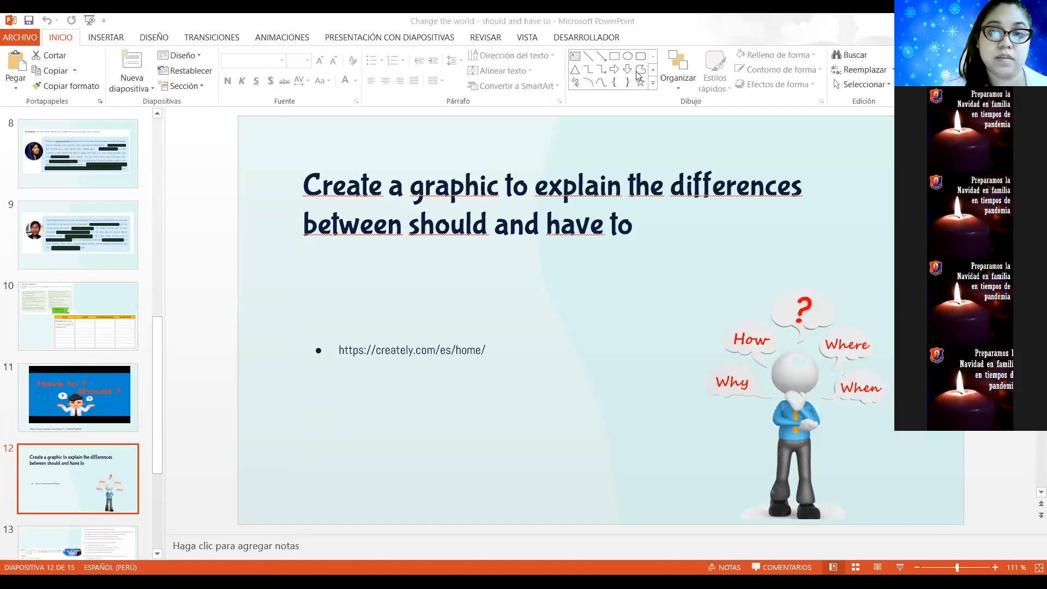
- Follow the creately.com hyperlink on slide 12
{"action": "left_click", "coordinate": [411, 351]}
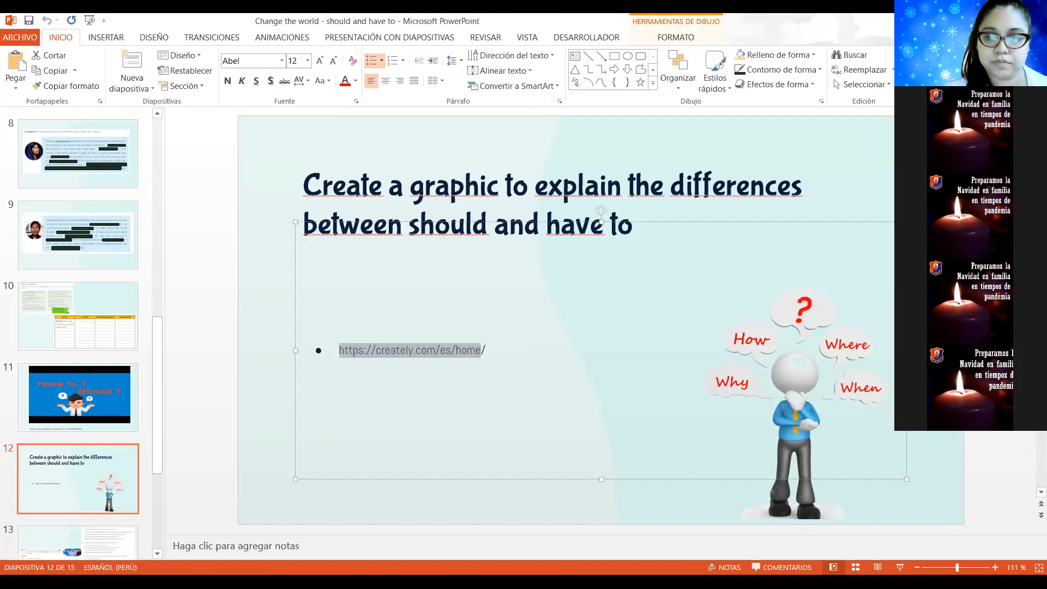
{"action": "mouse_move", "coordinate": [879, 341]}
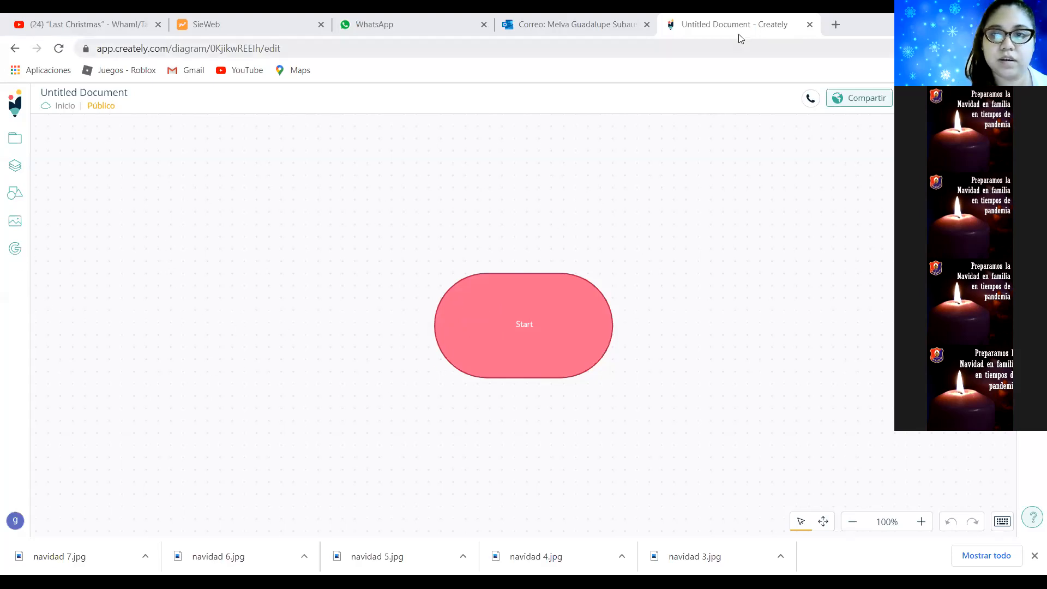
{"action": "mouse_move", "coordinate": [206, 382]}
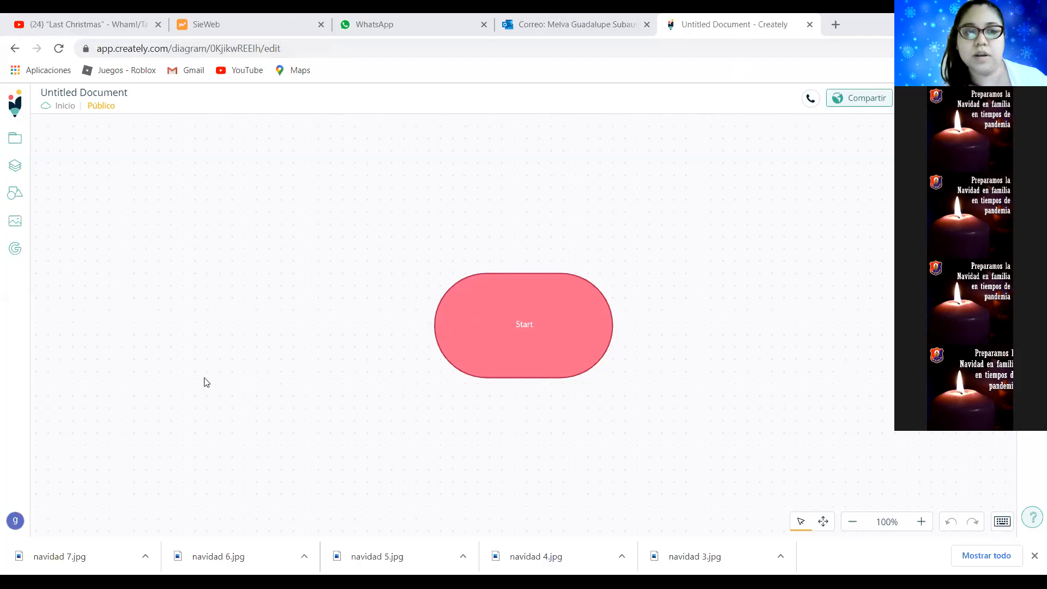
{"action": "mouse_move", "coordinate": [435, 241]}
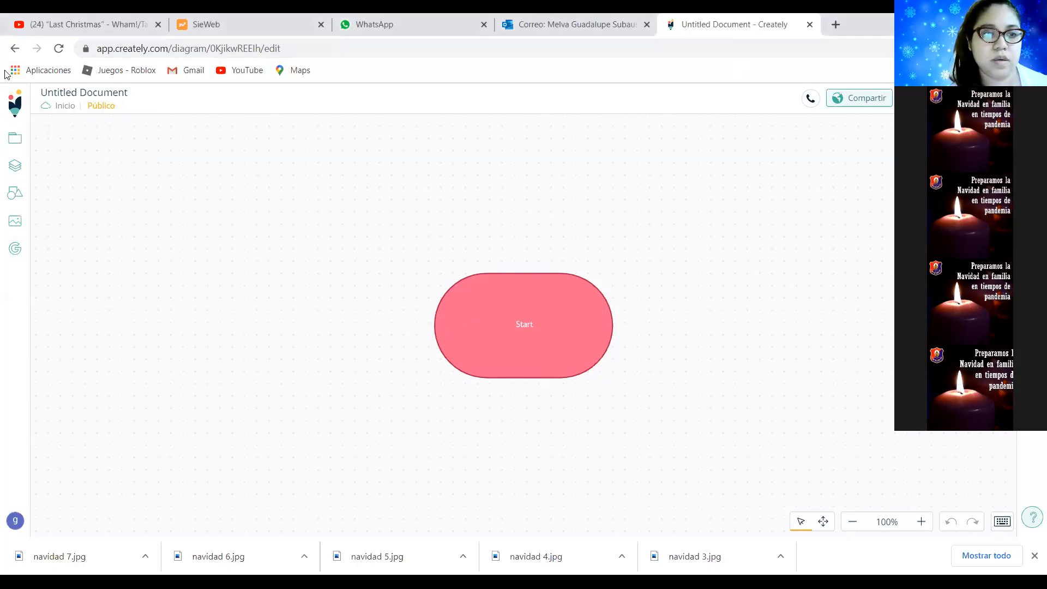
- Show Creately's welcome panel with featured templates over the untitled diagram
{"action": "left_click", "coordinate": [15, 48]}
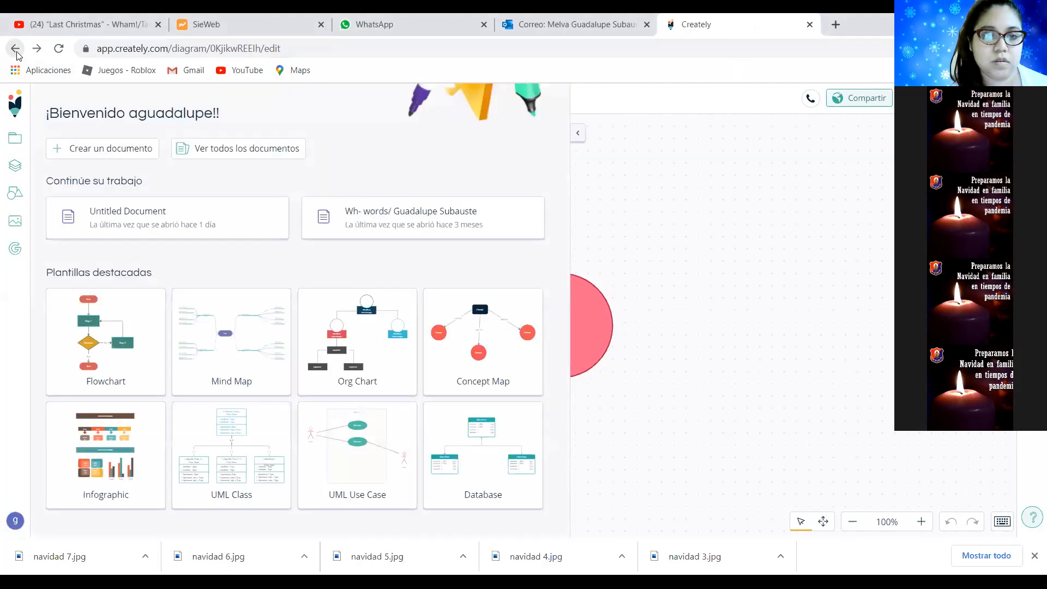
{"action": "left_click", "coordinate": [16, 48]}
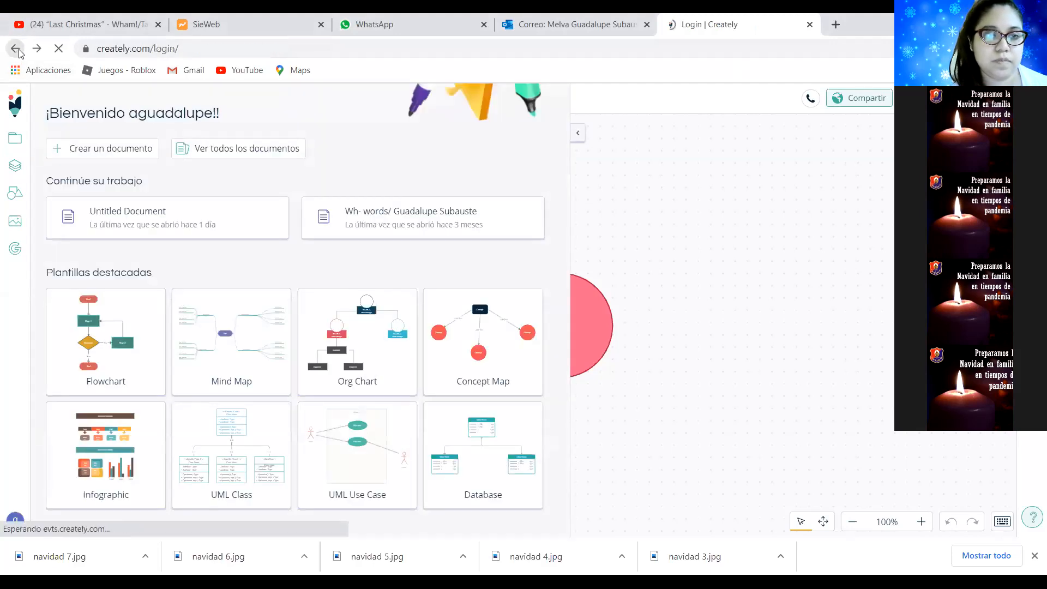
{"action": "left_click", "coordinate": [15, 48]}
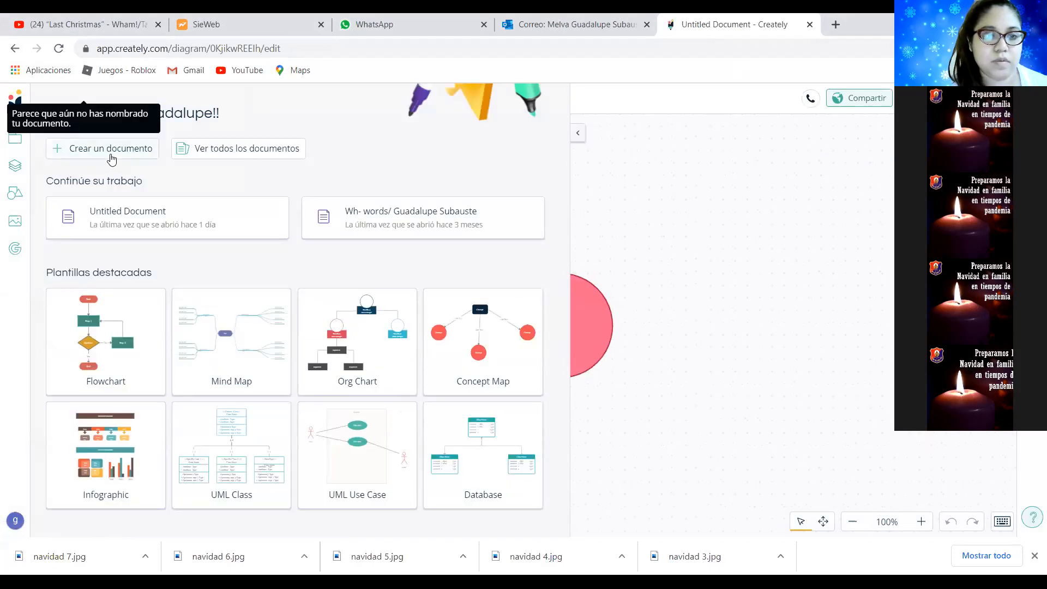
- Start a new document, insert the Flowchart template, then delete it for a blank canvas
{"action": "left_click", "coordinate": [102, 149]}
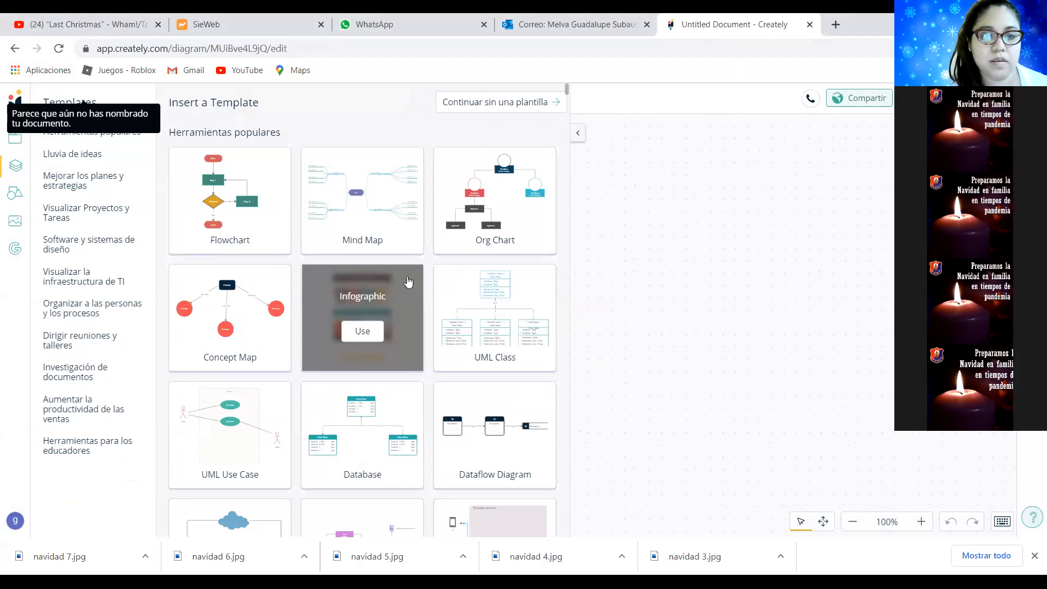
{"action": "mouse_move", "coordinate": [464, 342]}
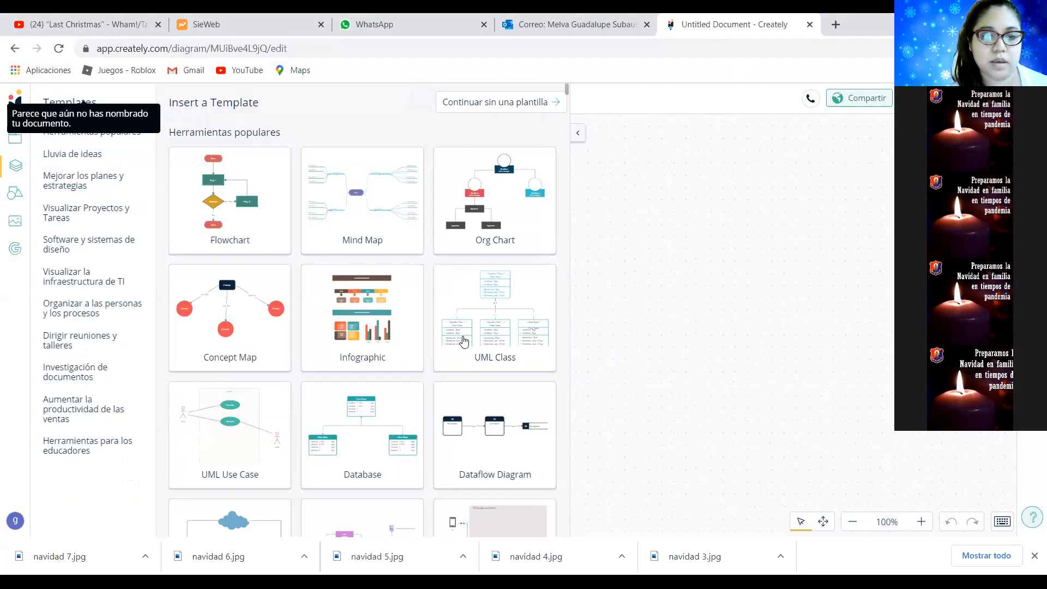
{"action": "mouse_move", "coordinate": [229, 214]}
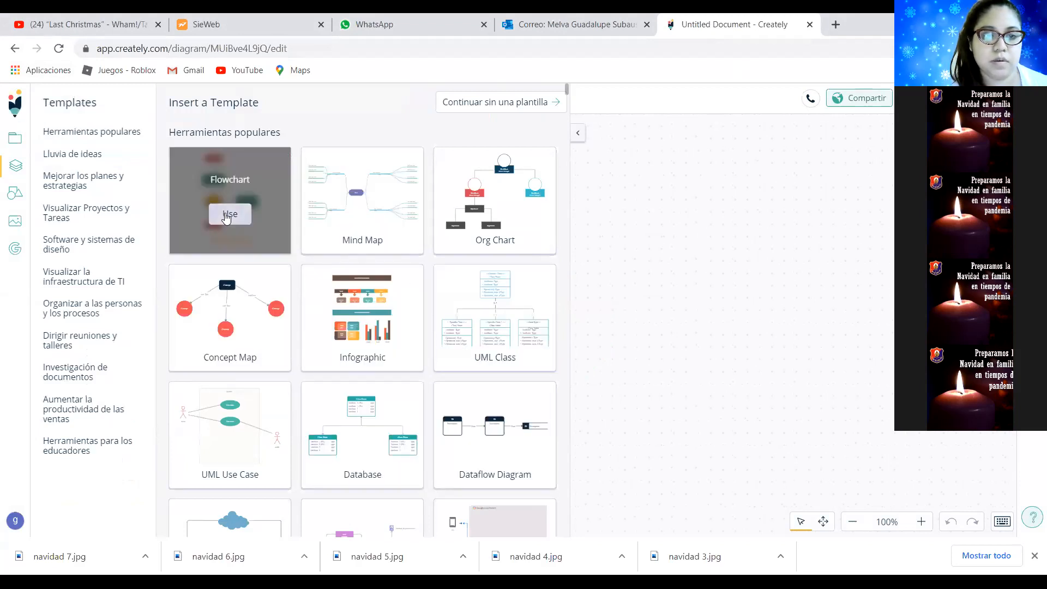
{"action": "left_click", "coordinate": [229, 214]}
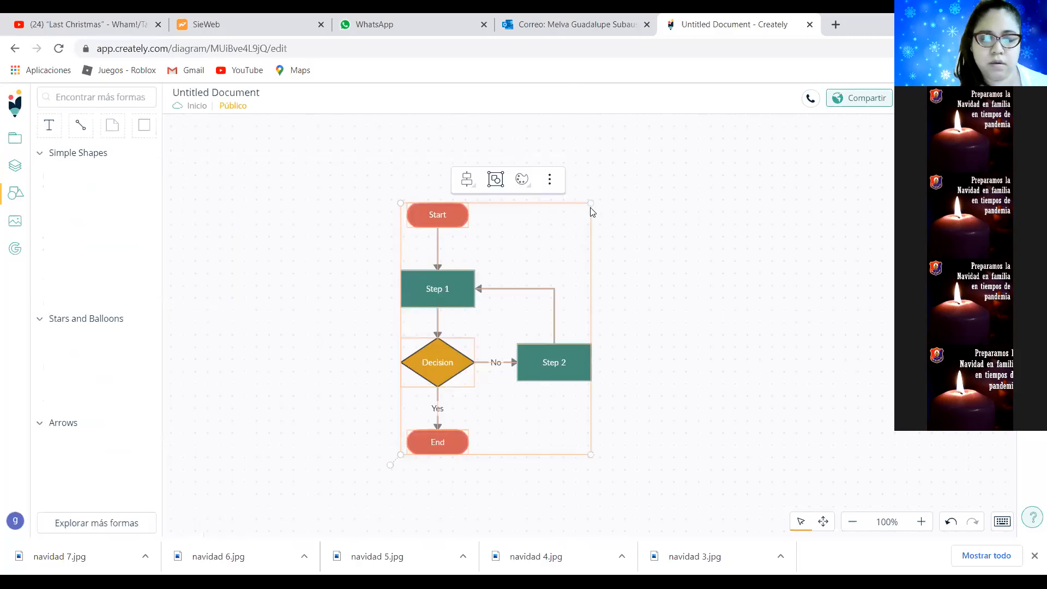
{"action": "mouse_move", "coordinate": [578, 198]}
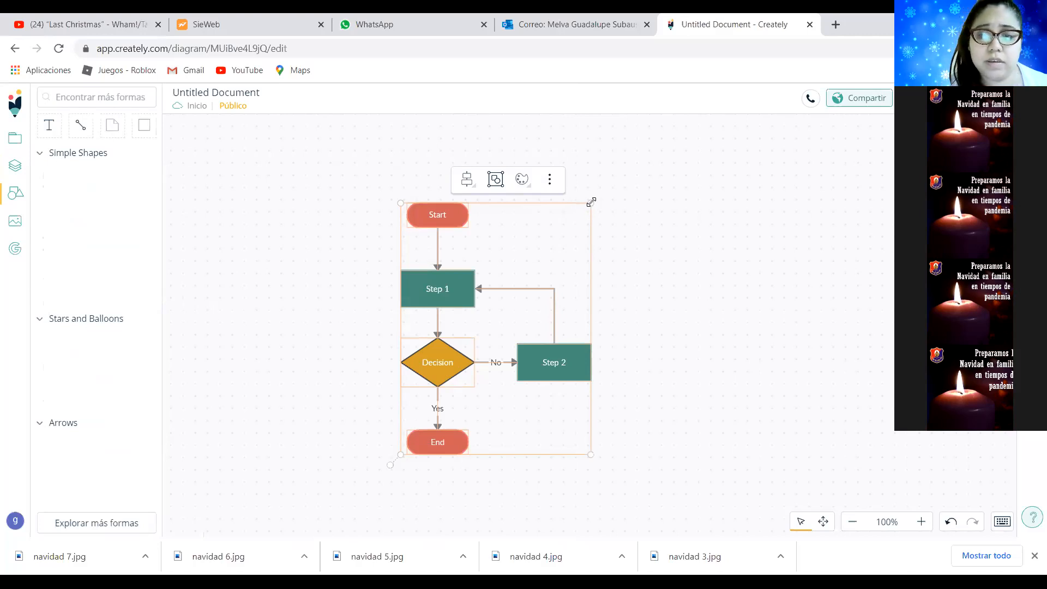
{"action": "key", "text": "Delete"}
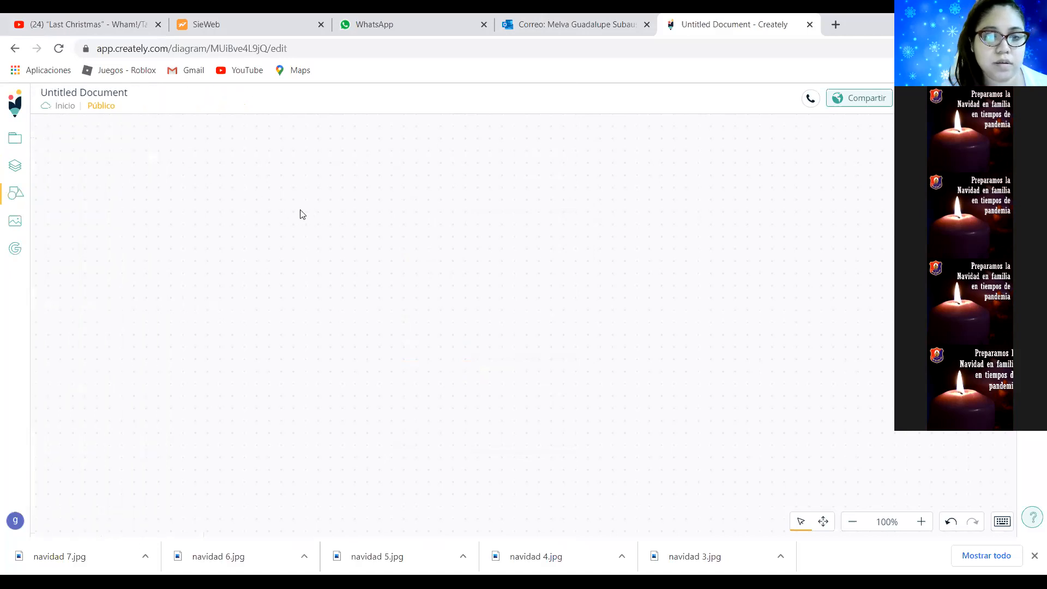
- Toggle the shape library panel until it stays open beside the empty canvas
{"action": "left_click", "coordinate": [14, 193]}
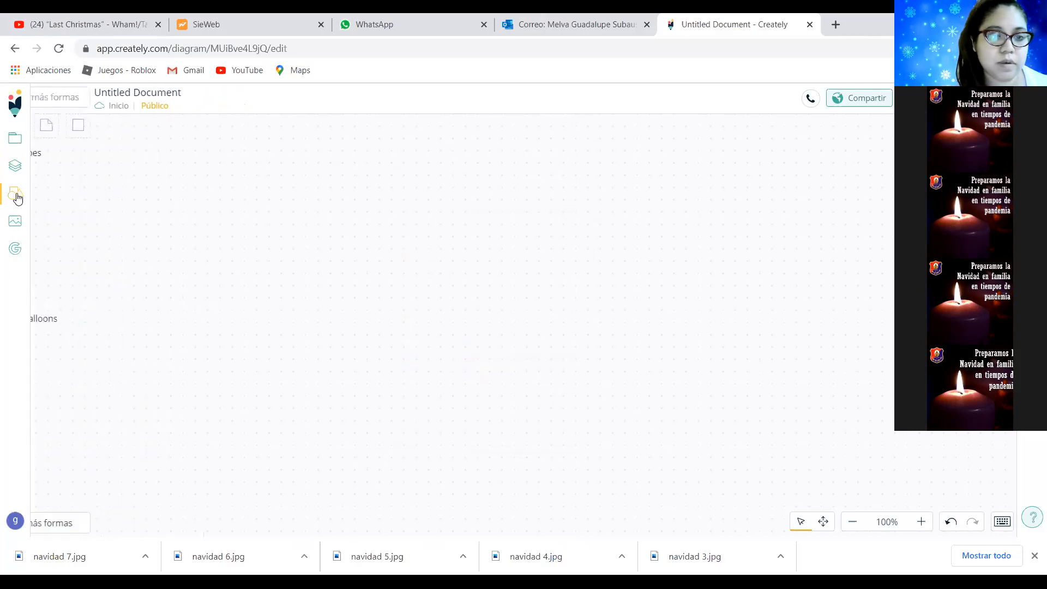
{"action": "left_click", "coordinate": [15, 193]}
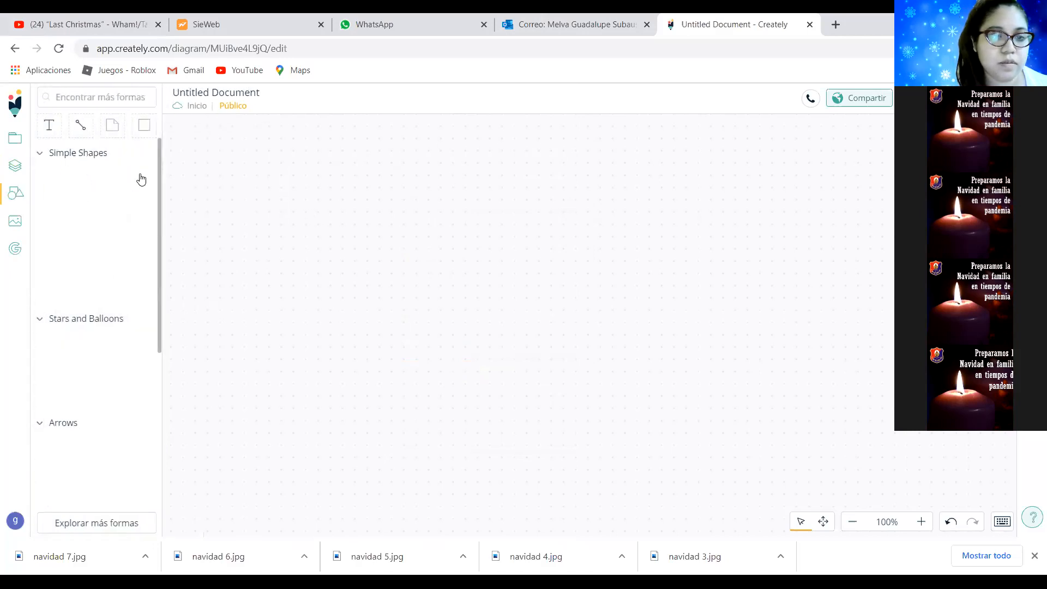
{"action": "left_click", "coordinate": [39, 152]}
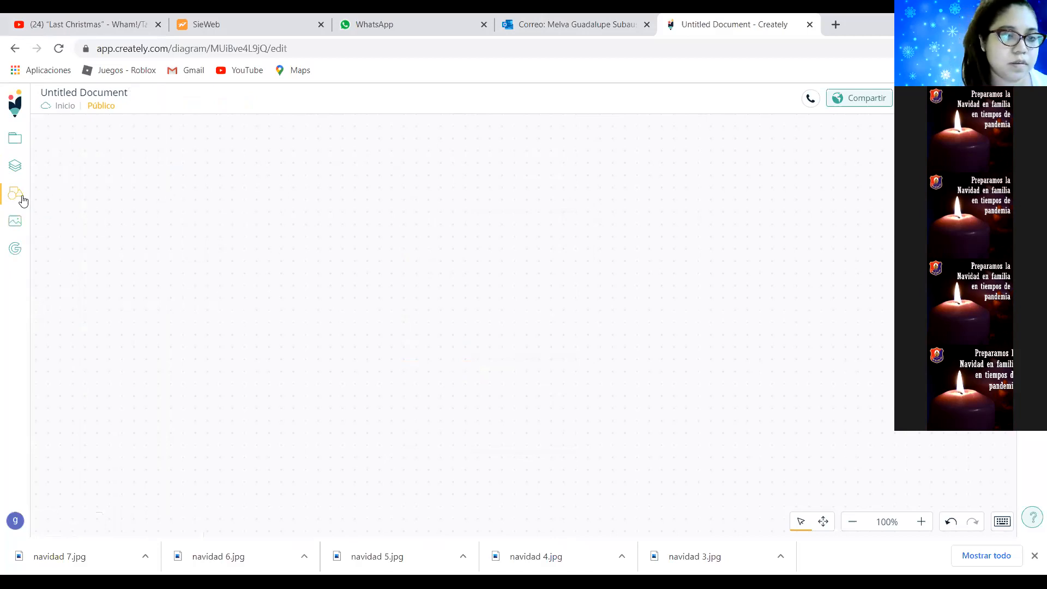
{"action": "left_click", "coordinate": [15, 193]}
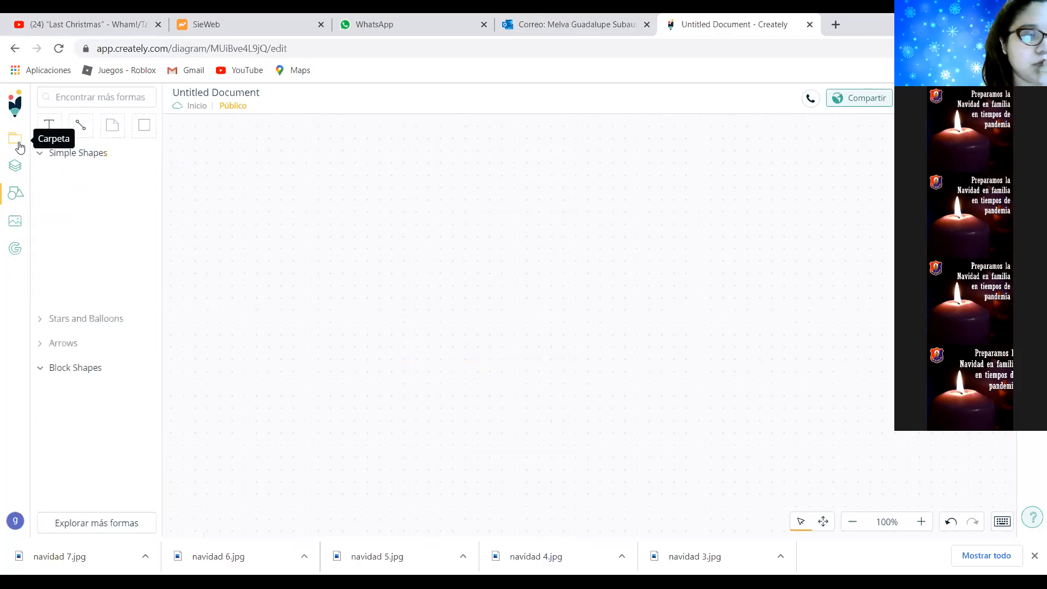
- Open the 'Wh- words' diagram from the folder, then show the saved documents list
{"action": "left_click", "coordinate": [15, 138]}
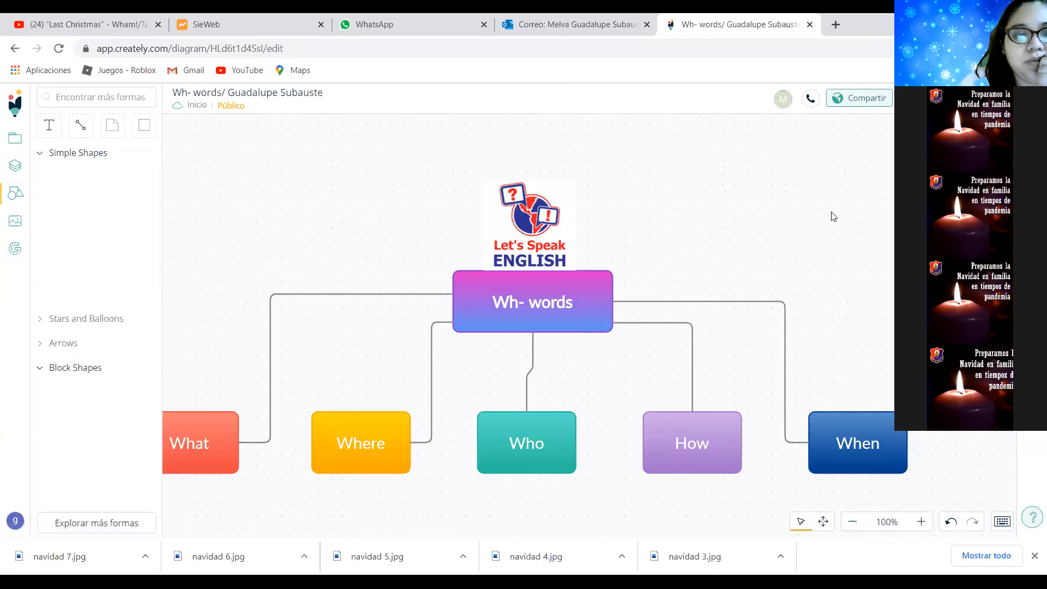
{"action": "mouse_move", "coordinate": [15, 193]}
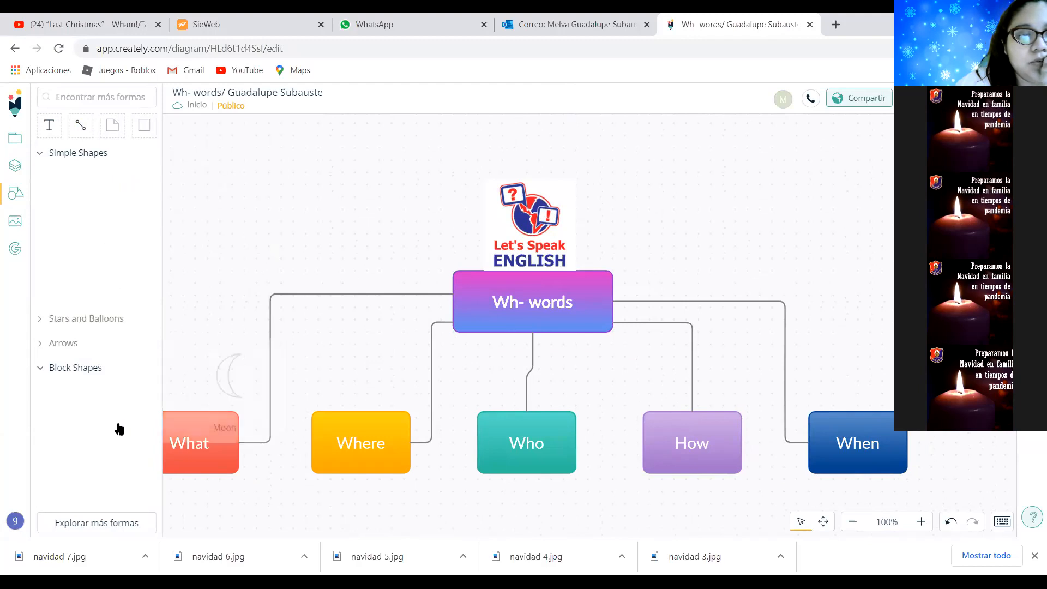
{"action": "mouse_move", "coordinate": [96, 523]}
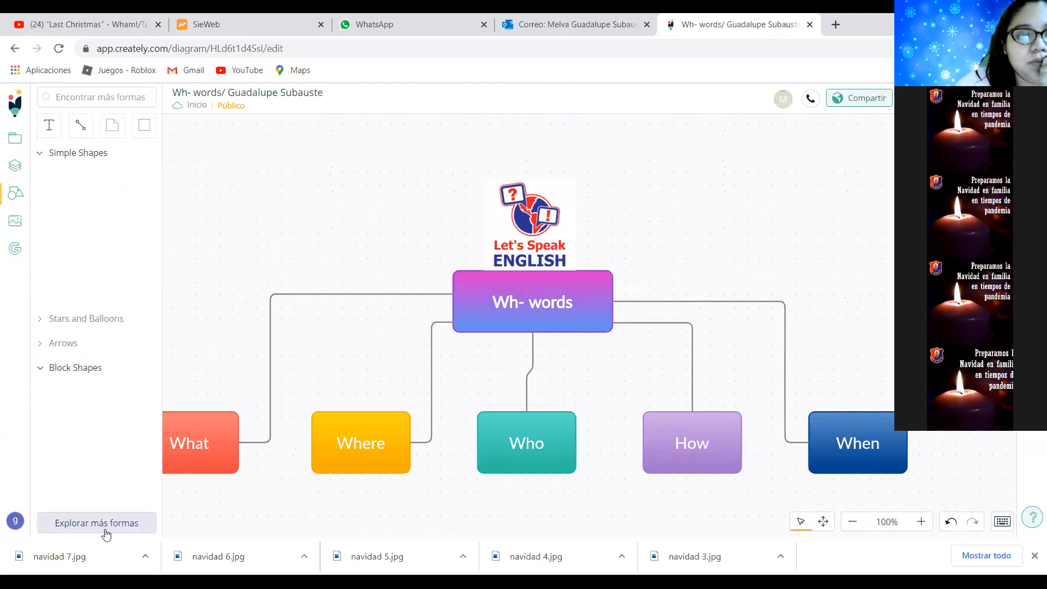
{"action": "mouse_move", "coordinate": [105, 436]}
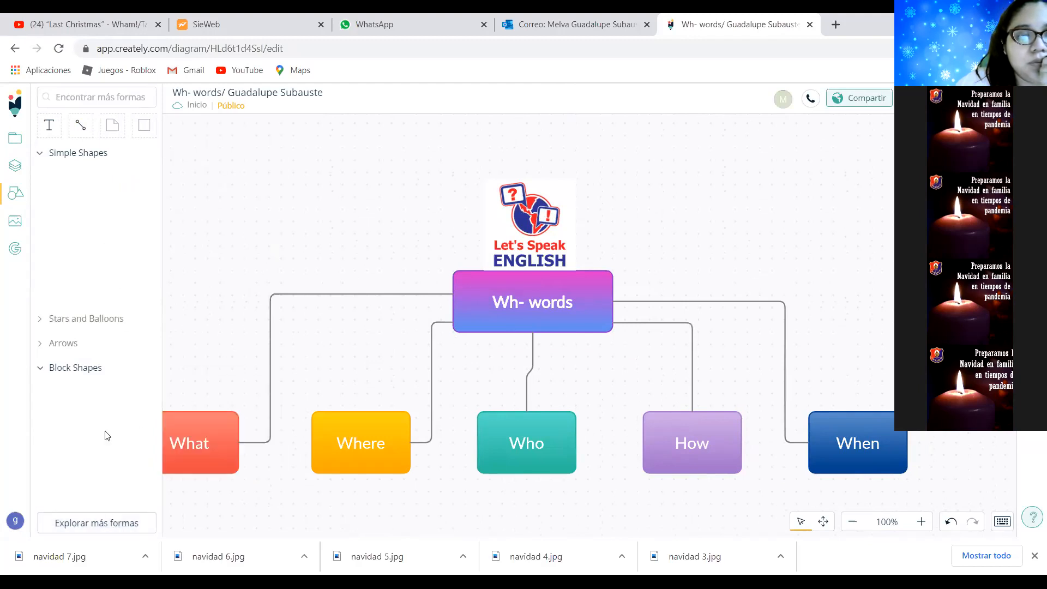
{"action": "mouse_move", "coordinate": [48, 126]}
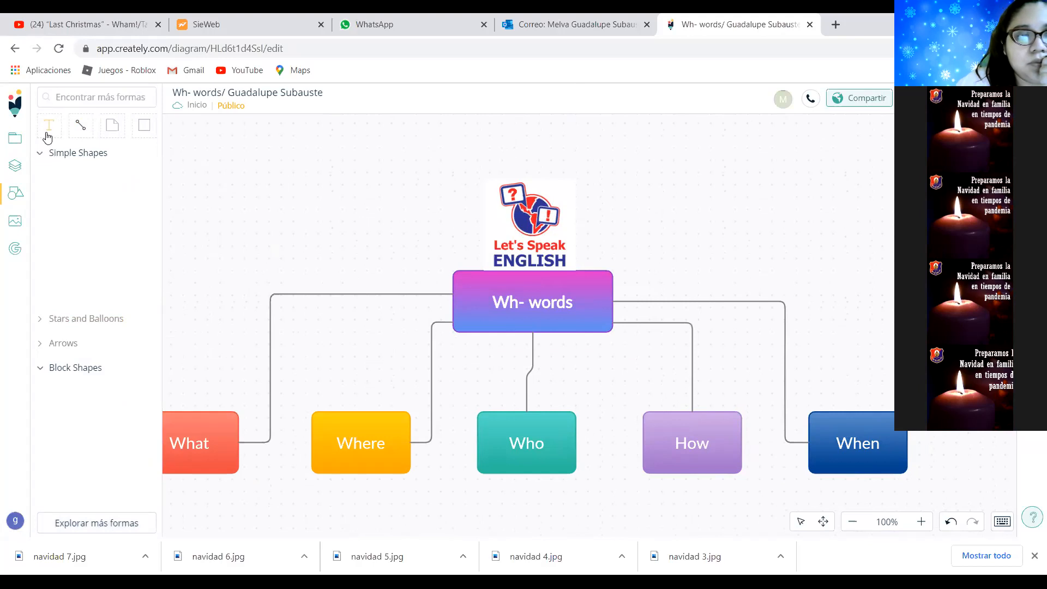
{"action": "mouse_move", "coordinate": [37, 146]}
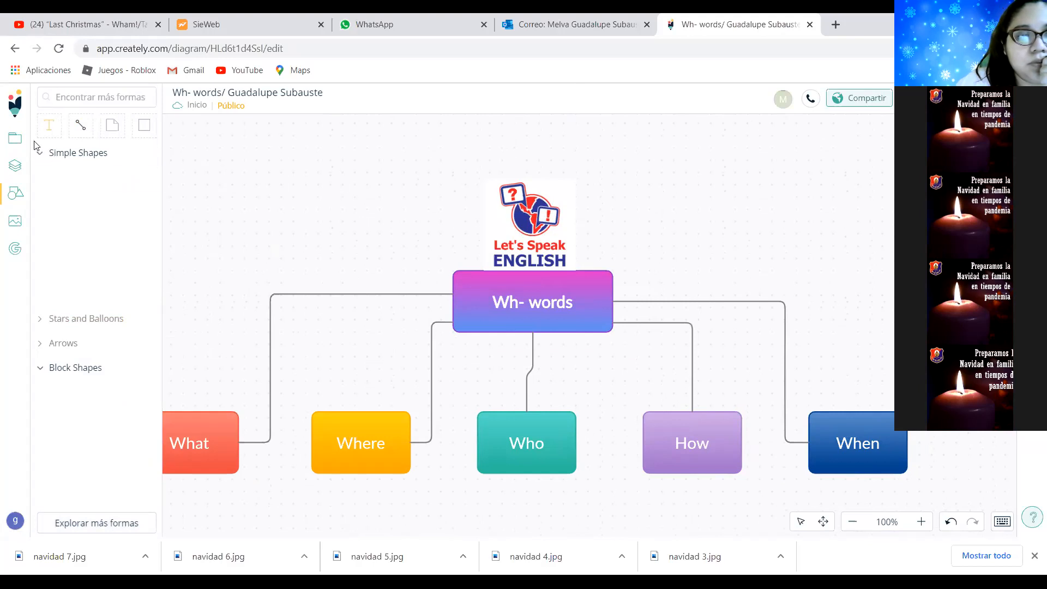
{"action": "left_click", "coordinate": [15, 138]}
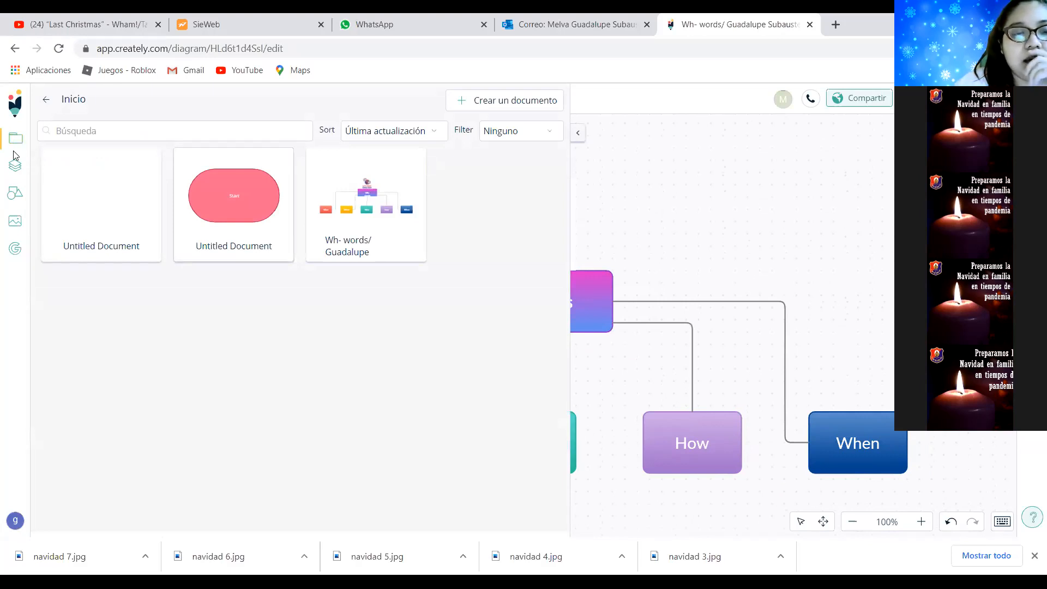
{"action": "mouse_move", "coordinate": [15, 138]}
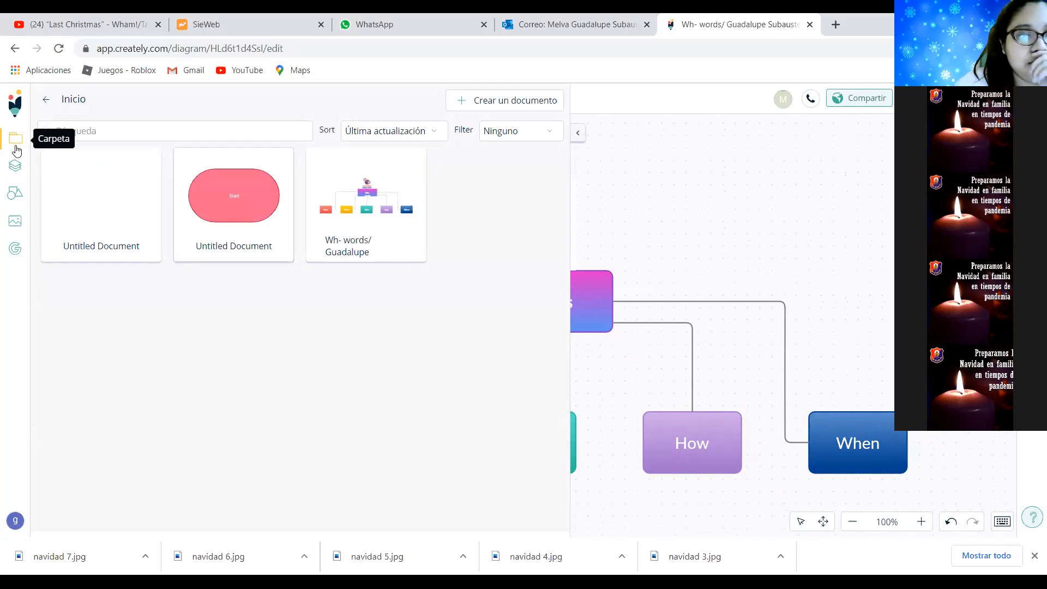
- Close Creately's documents panel to reveal the finished 'Wh- words' diagram
{"action": "left_click", "coordinate": [15, 193]}
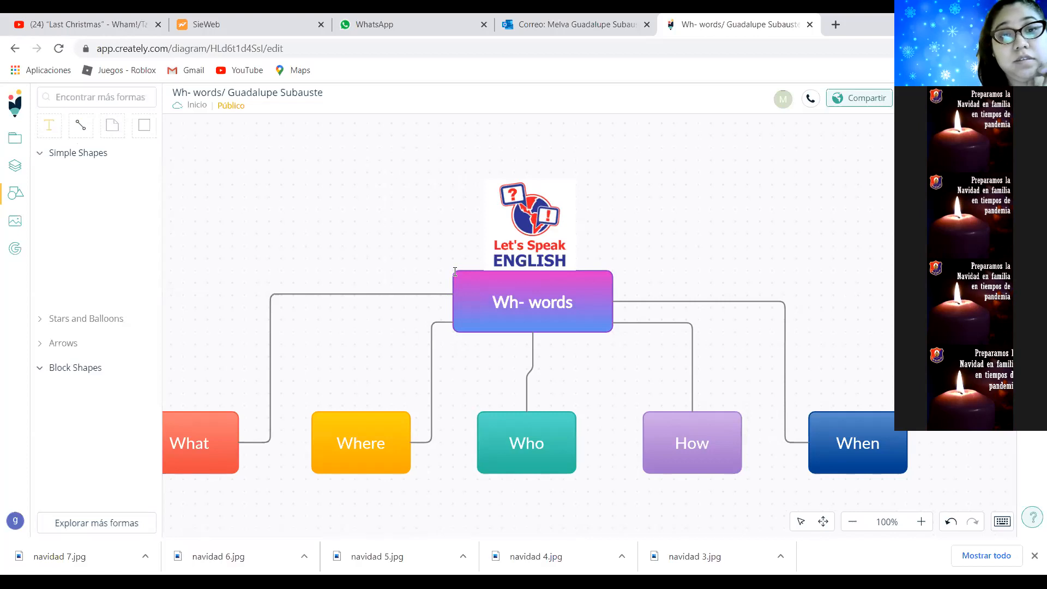
{"action": "mouse_move", "coordinate": [753, 116]}
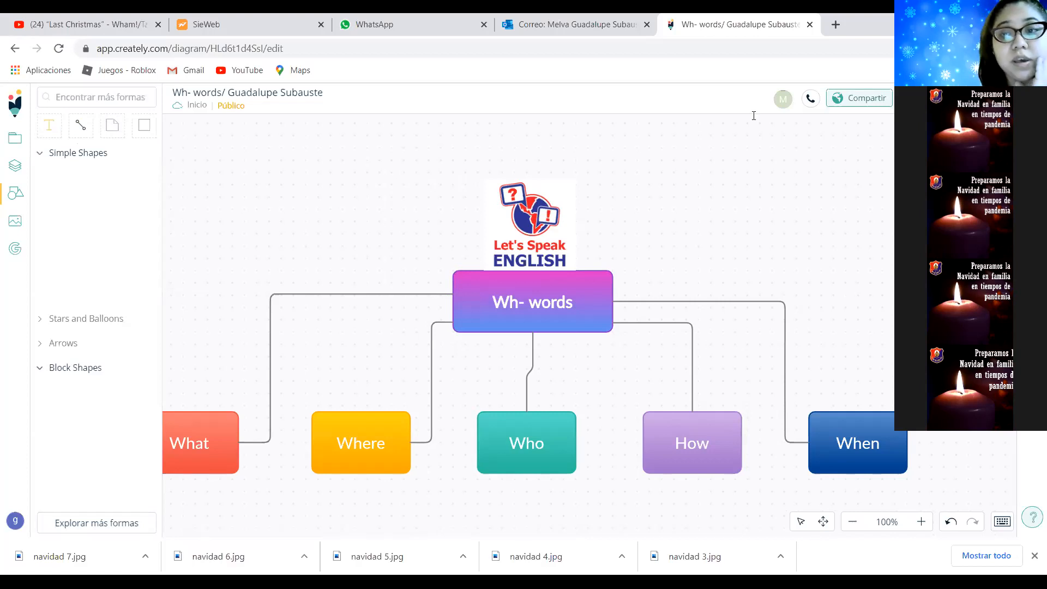
{"action": "mouse_move", "coordinate": [493, 256]}
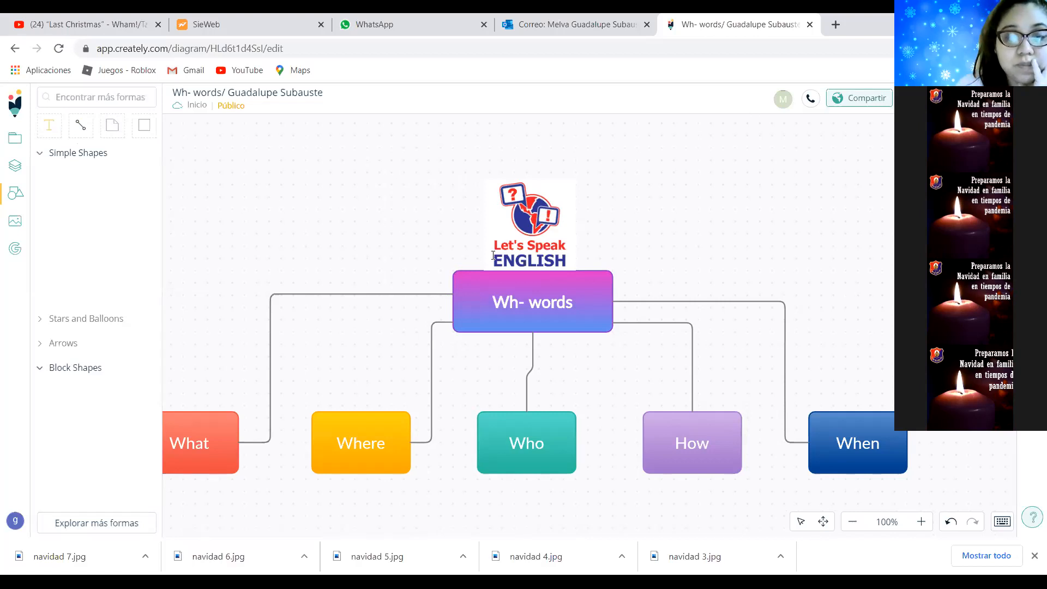
{"action": "mouse_move", "coordinate": [718, 191]}
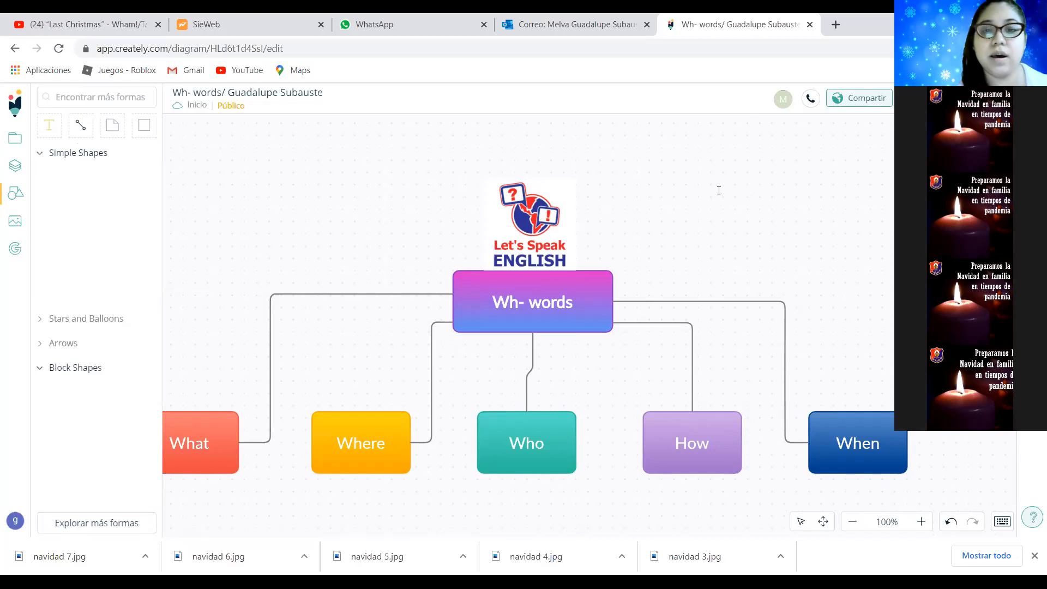
{"action": "mouse_move", "coordinate": [722, 121]}
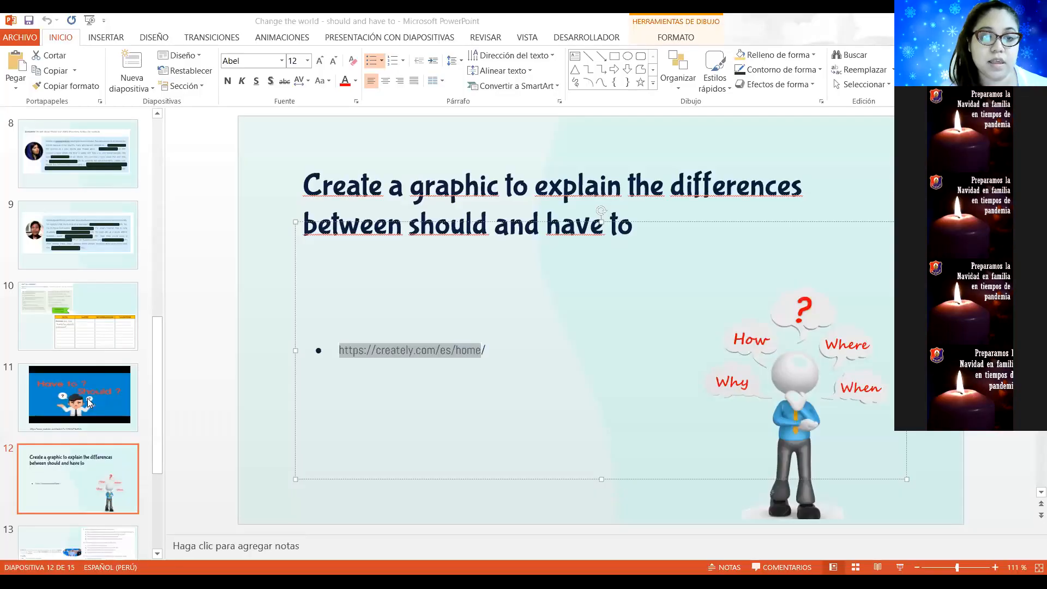
{"action": "left_click", "coordinate": [77, 398]}
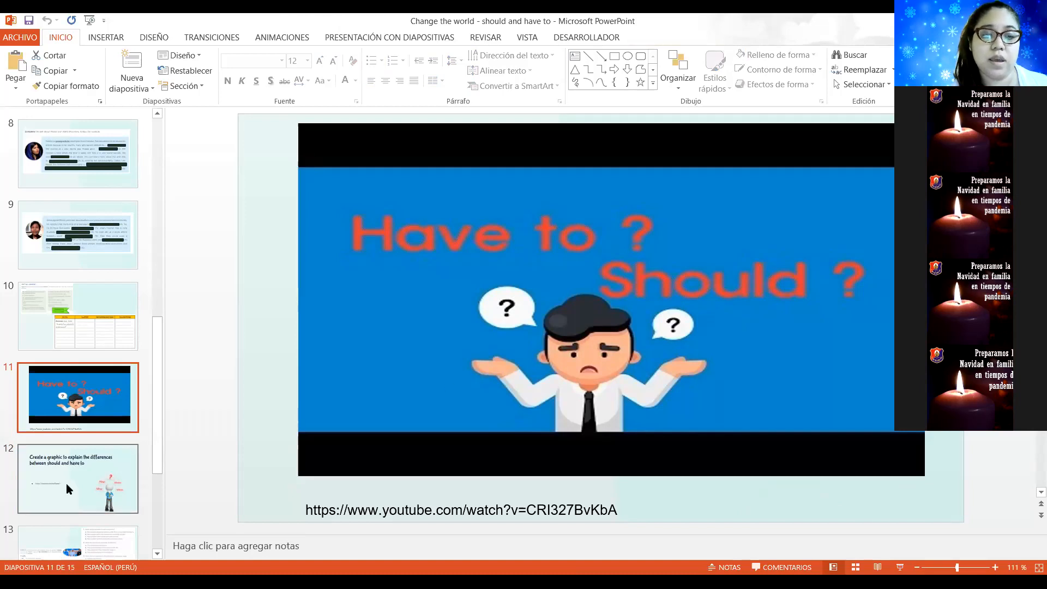
{"action": "left_click", "coordinate": [77, 478]}
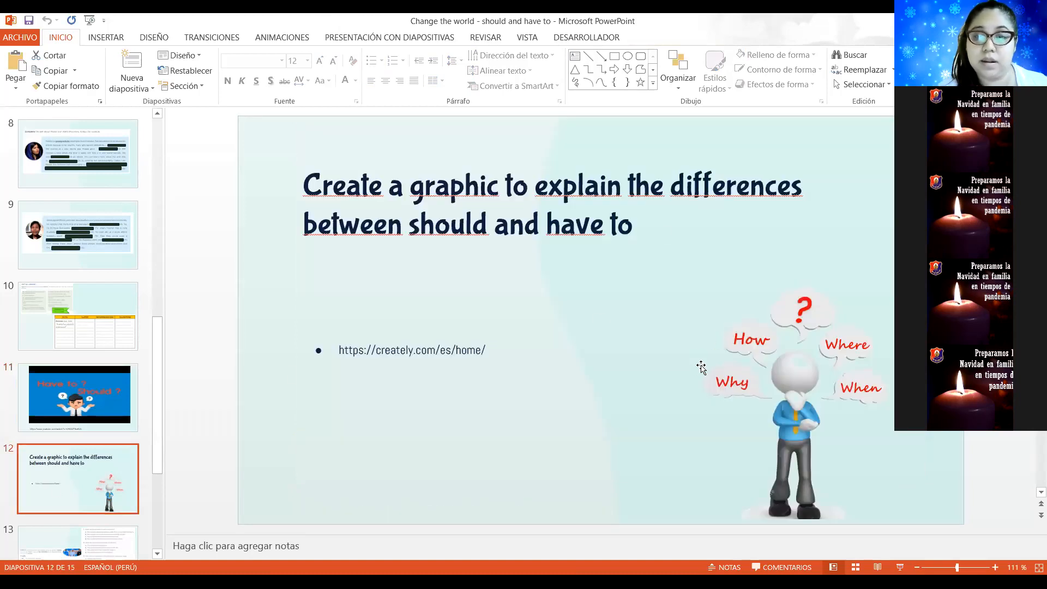